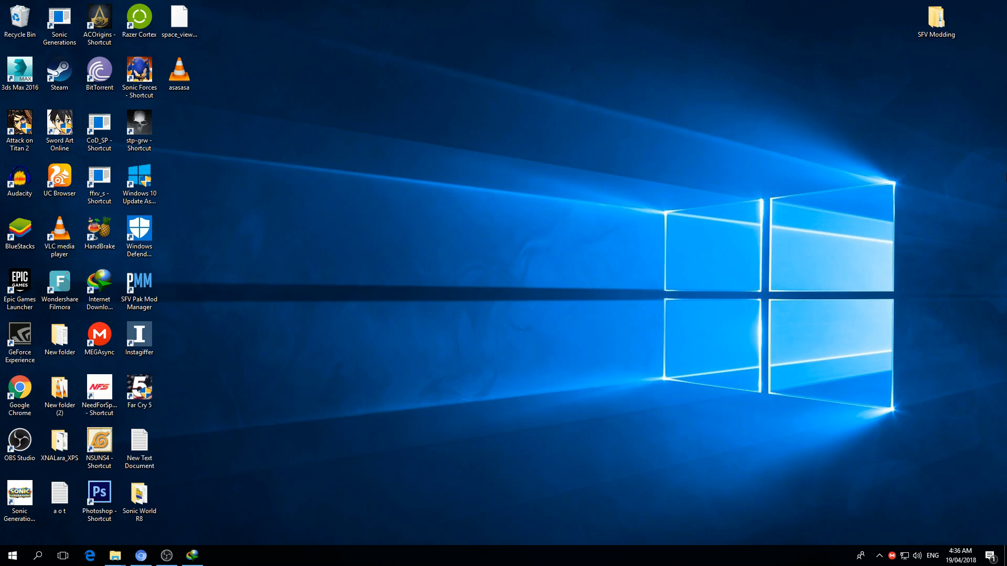
mouse_move(978, 158)
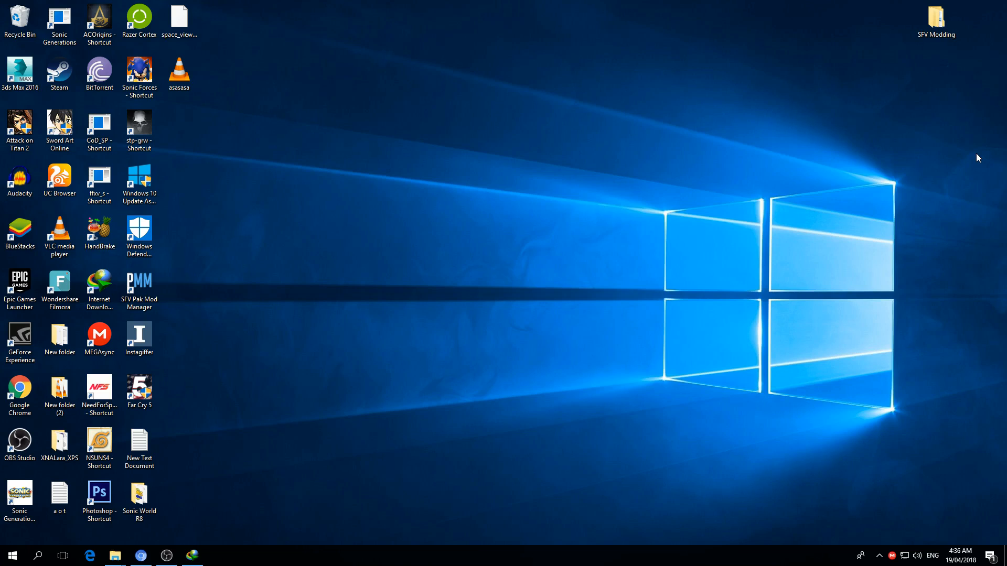
Open SFV Modding, then browse the game to StreetFighterV\Content\Chara\ALX\SkelMesh
double_click(935, 15)
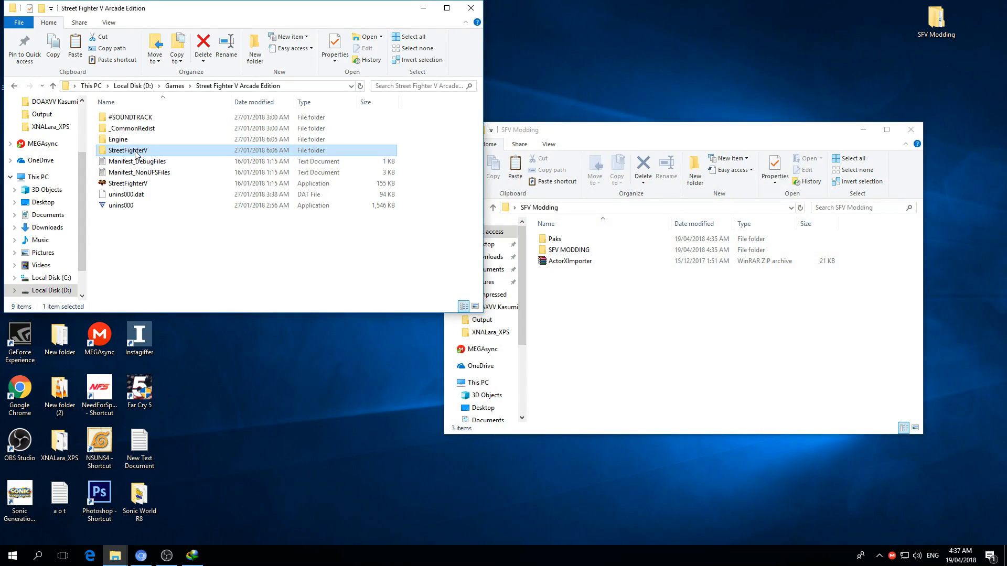
double_click(128, 150)
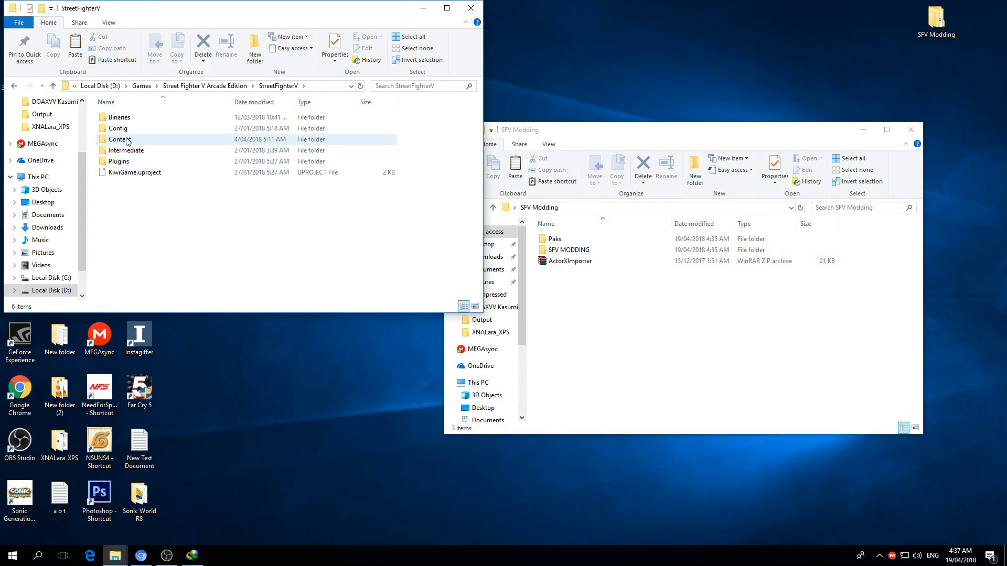
double_click(119, 140)
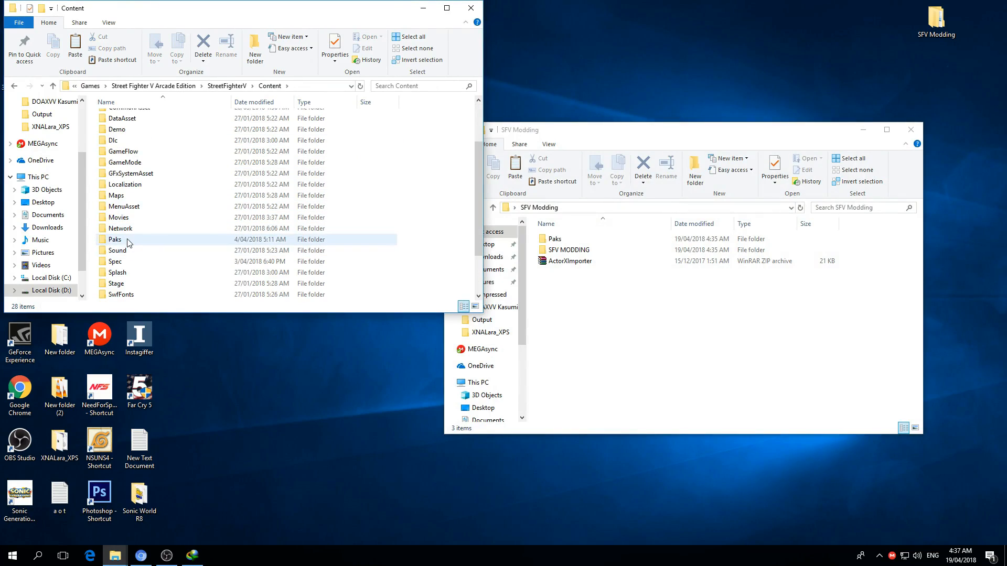
double_click(115, 239)
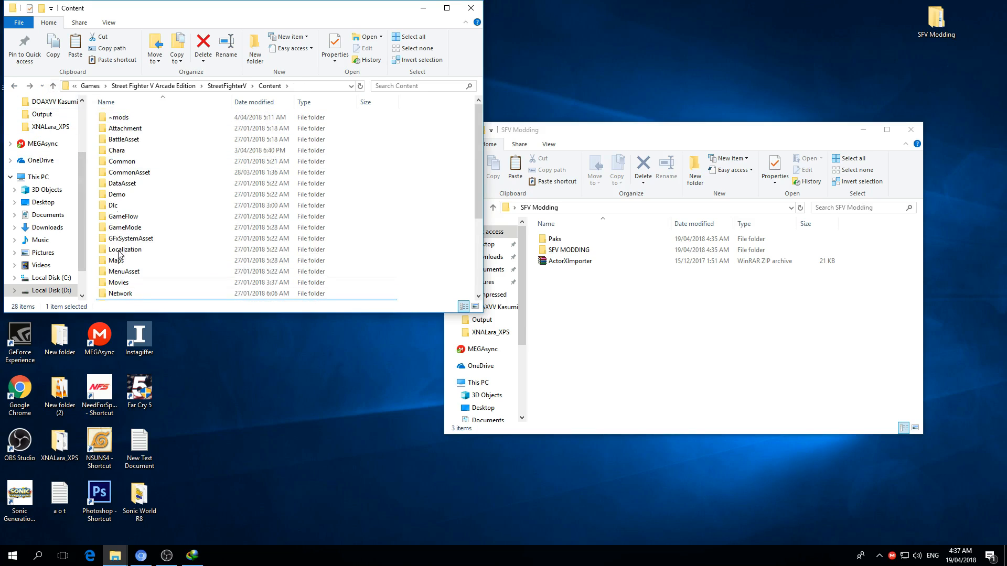
click(118, 194)
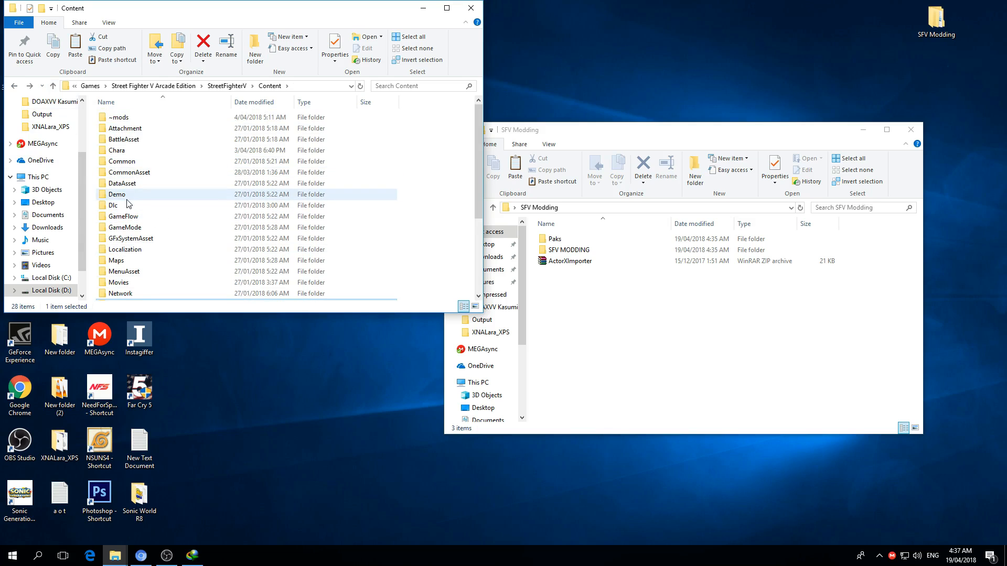
double_click(118, 149)
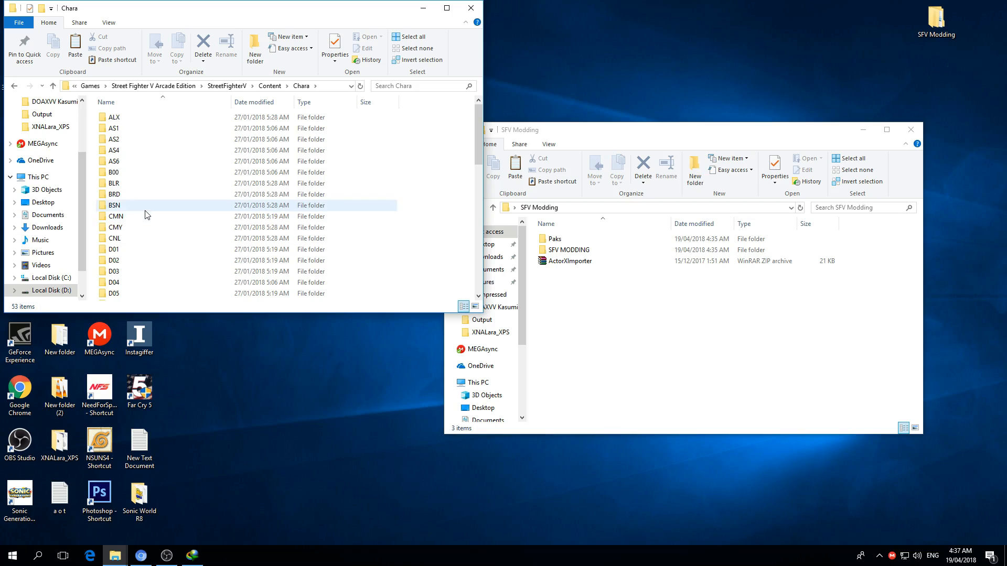
mouse_move(127, 122)
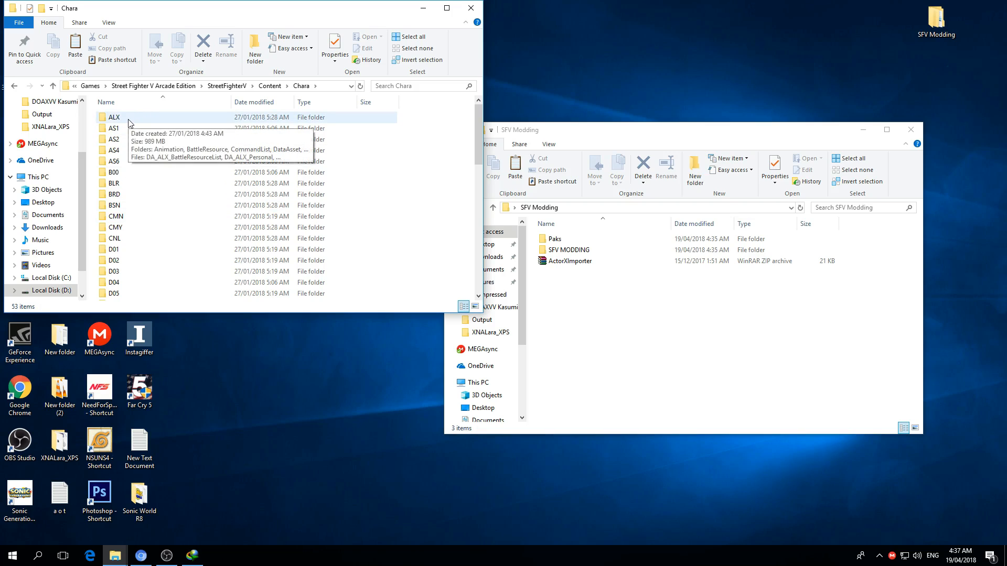
double_click(115, 117)
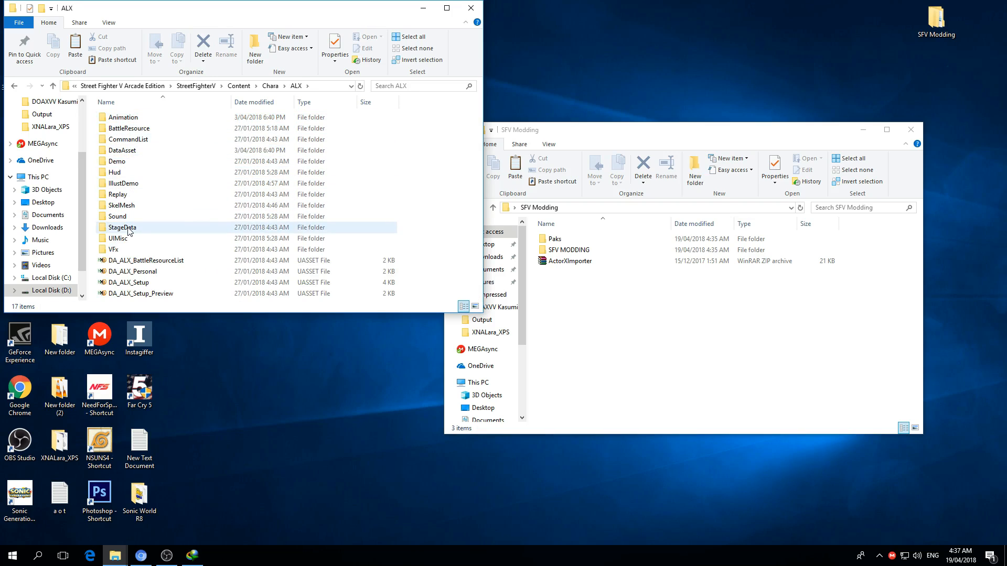
double_click(121, 205)
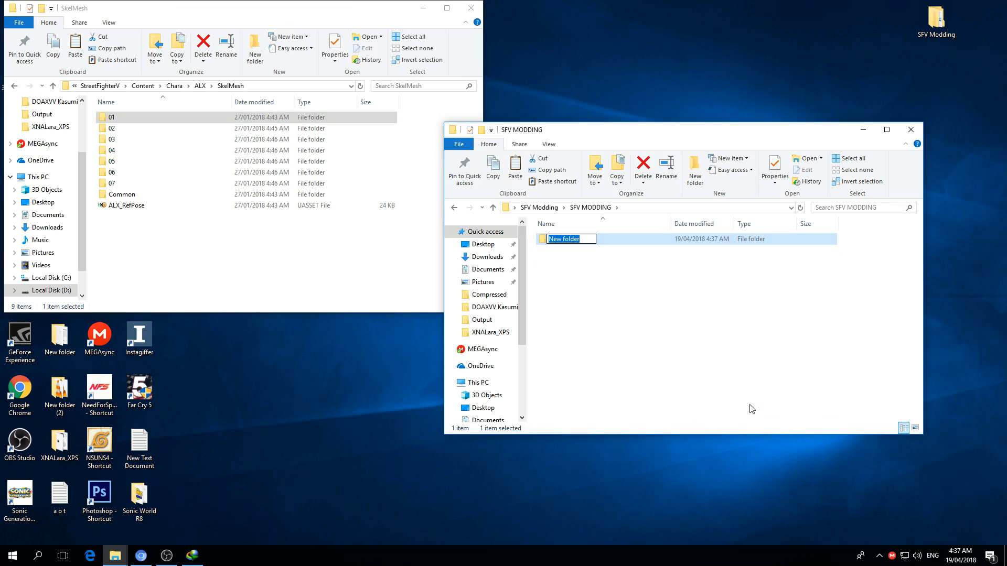
Create an ALX folder in SFV MODDING with a SkelMesh subfolder inside it
text(ALX)
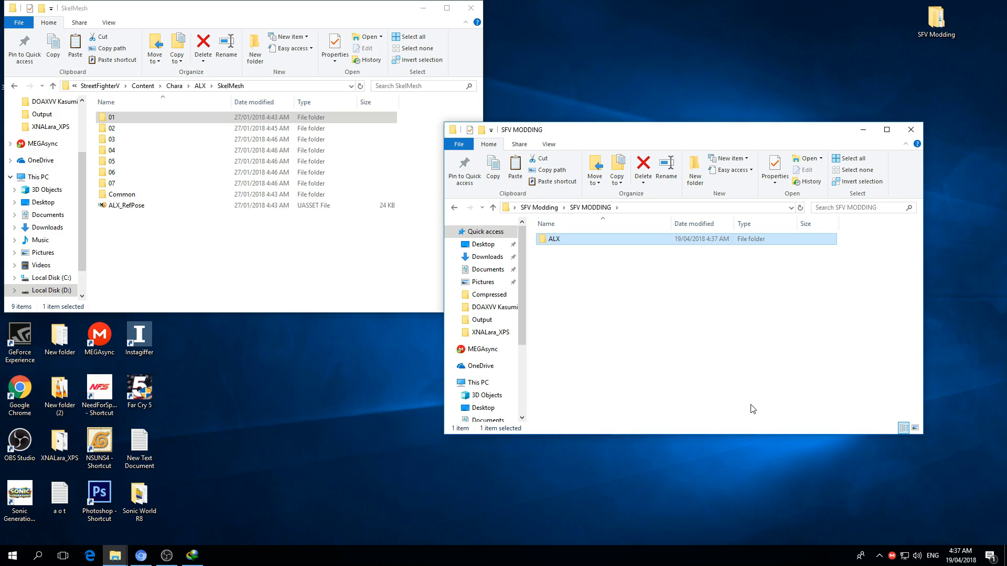
double_click(554, 239)
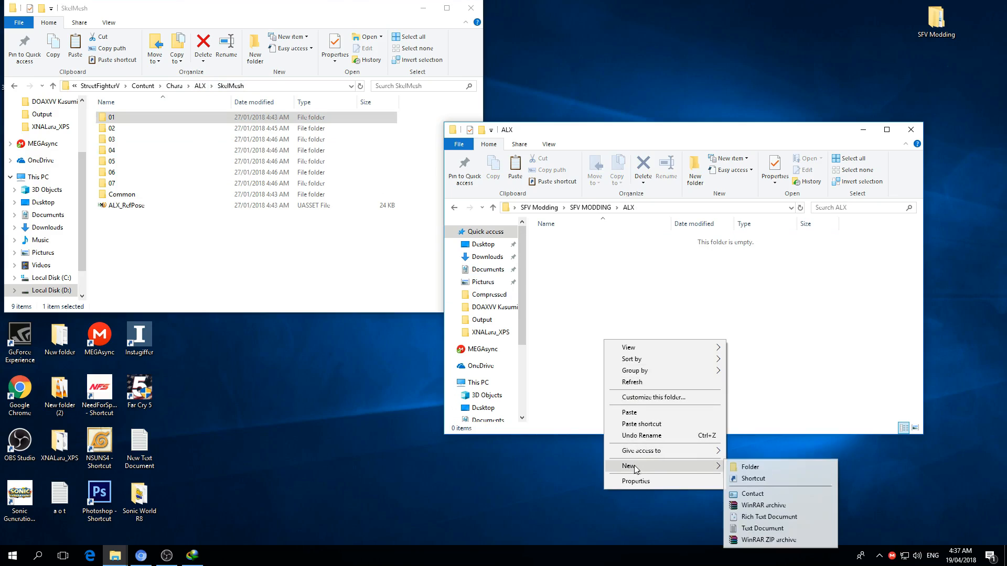
click(749, 467)
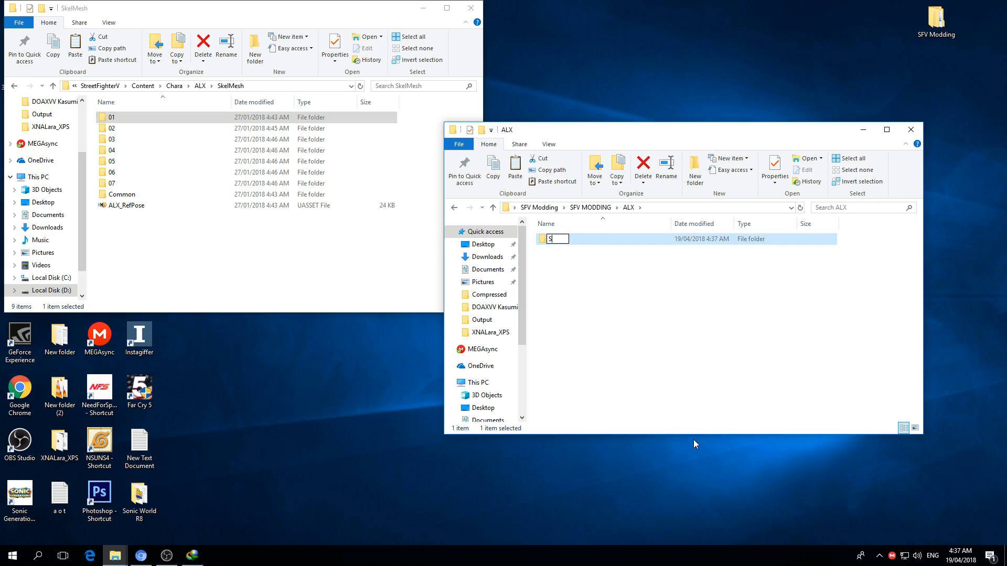
text(kelMesh)
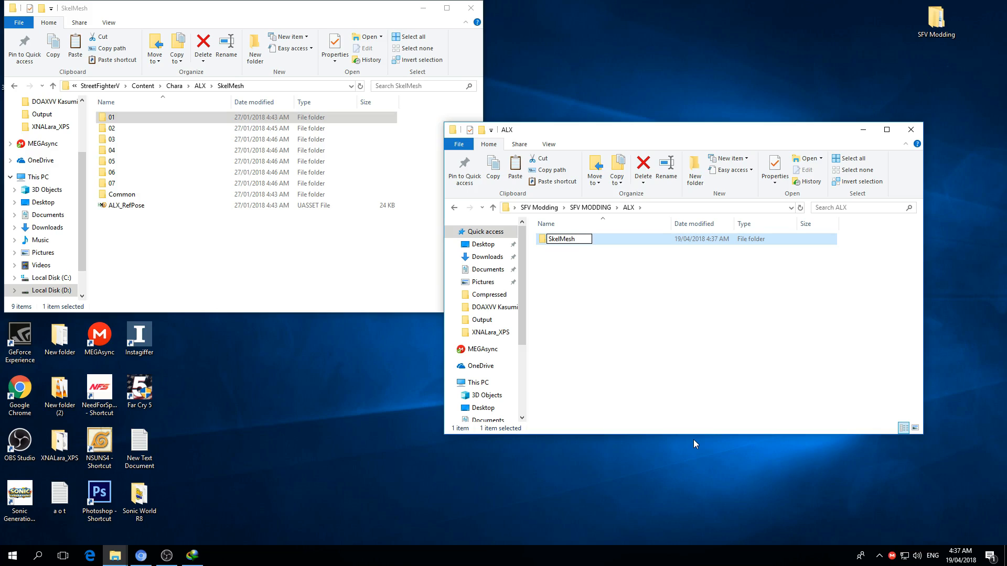
Copy the 01 folder into SkelMesh and ALX_01.uasset to the SFV MODDING top level
double_click(568, 239)
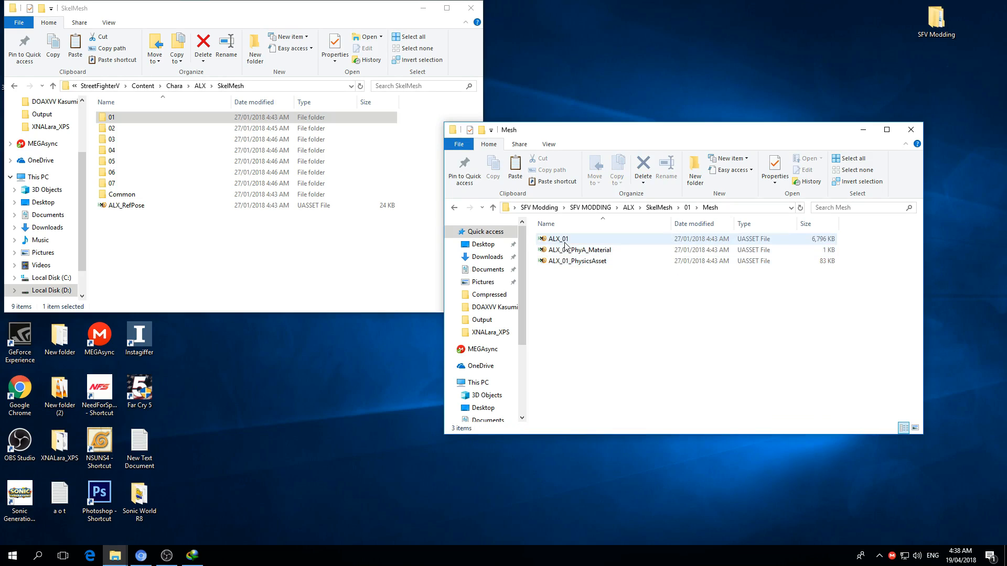
click(557, 238)
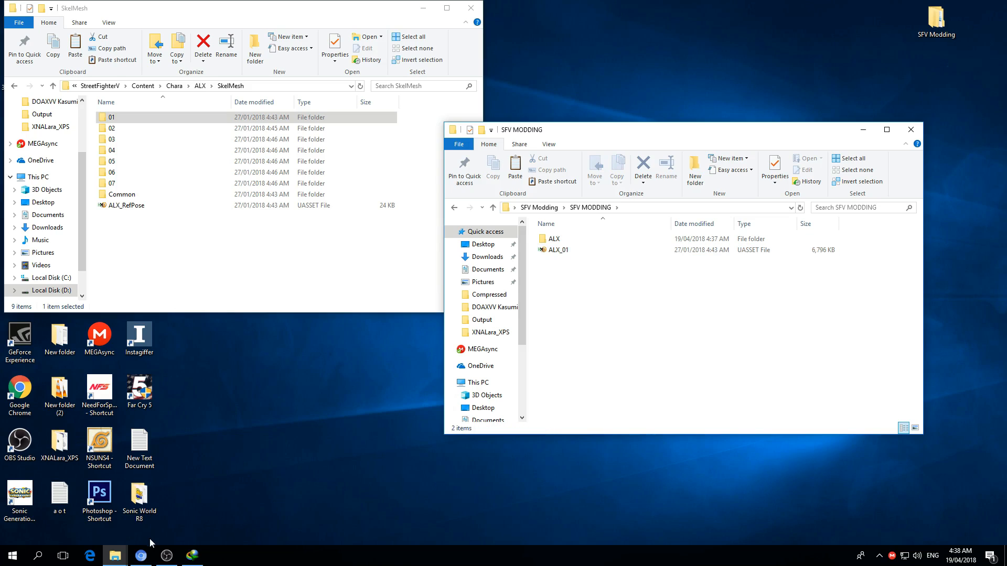
click(140, 556)
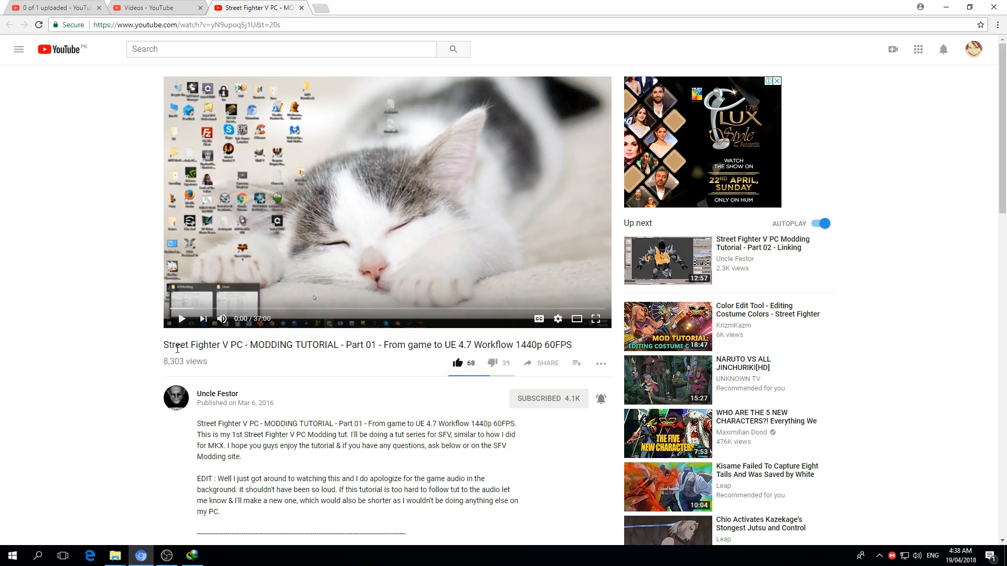
mouse_move(314, 400)
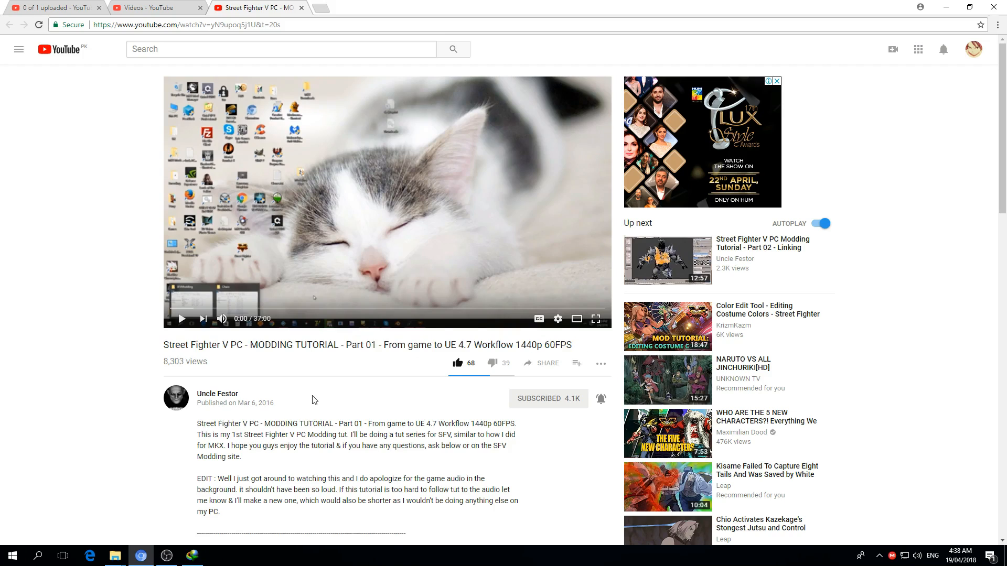
Open the MediaFire SFV texture extractor and gildor.org download links from the video description
scroll(down, 3)
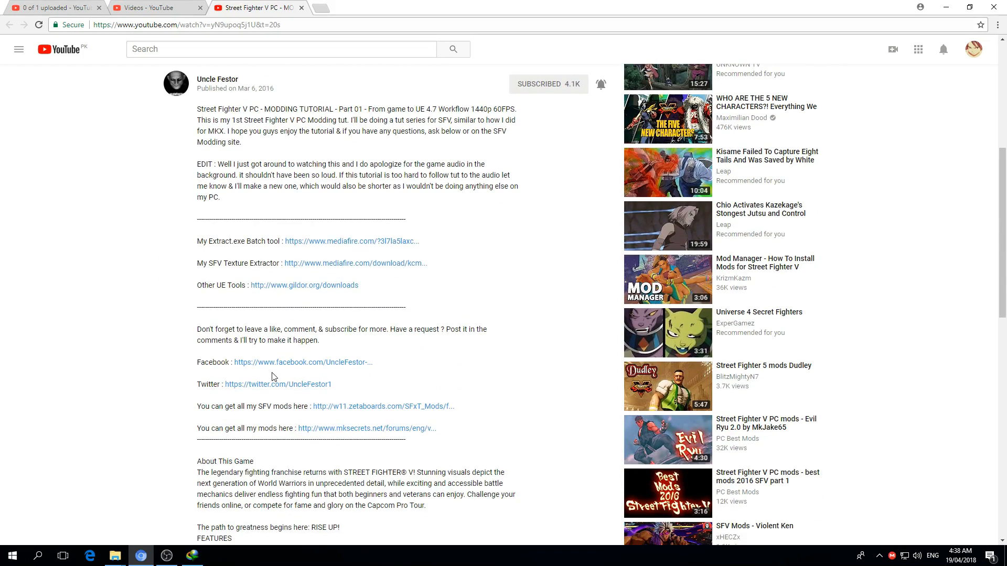
scroll(down, 3)
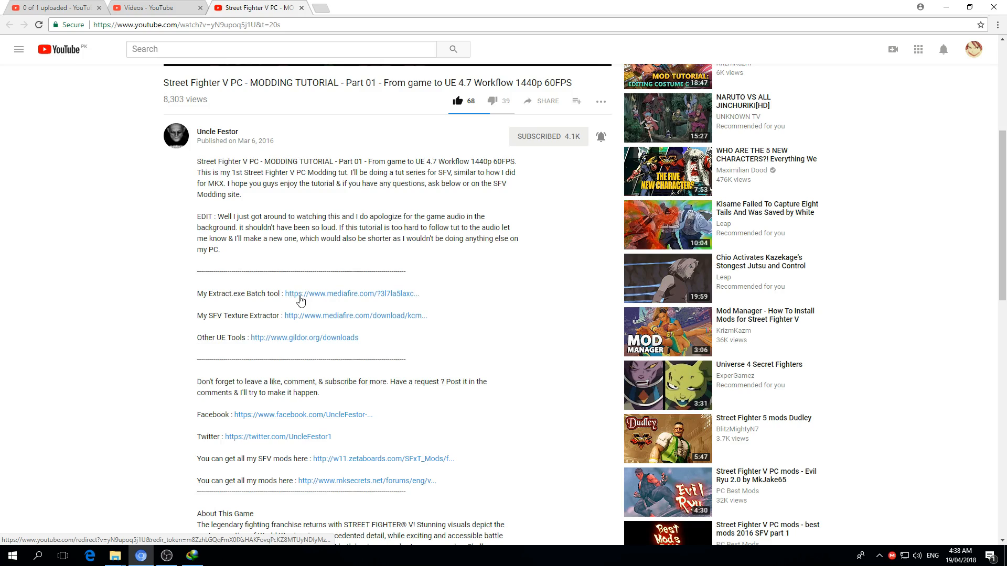
click(356, 315)
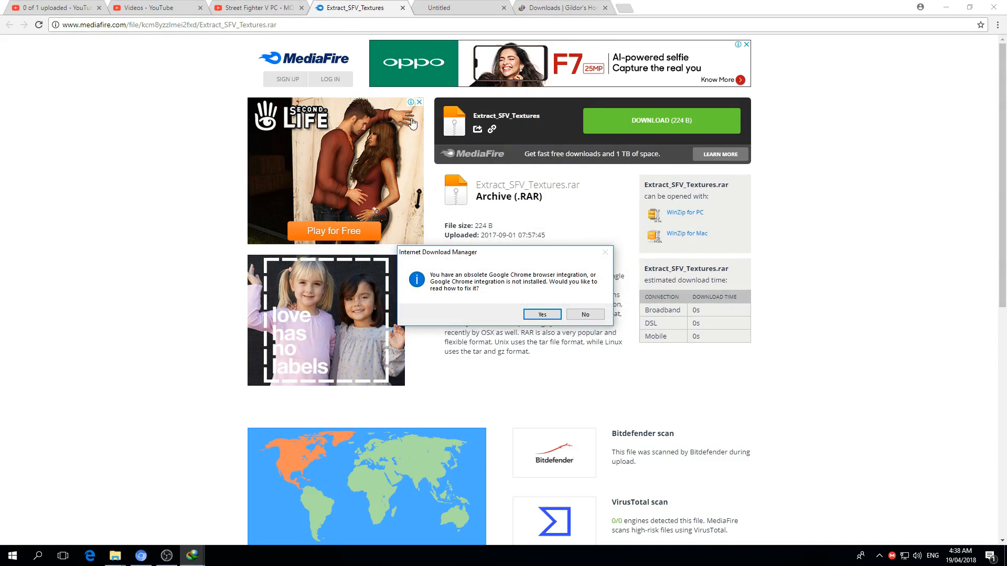
click(360, 8)
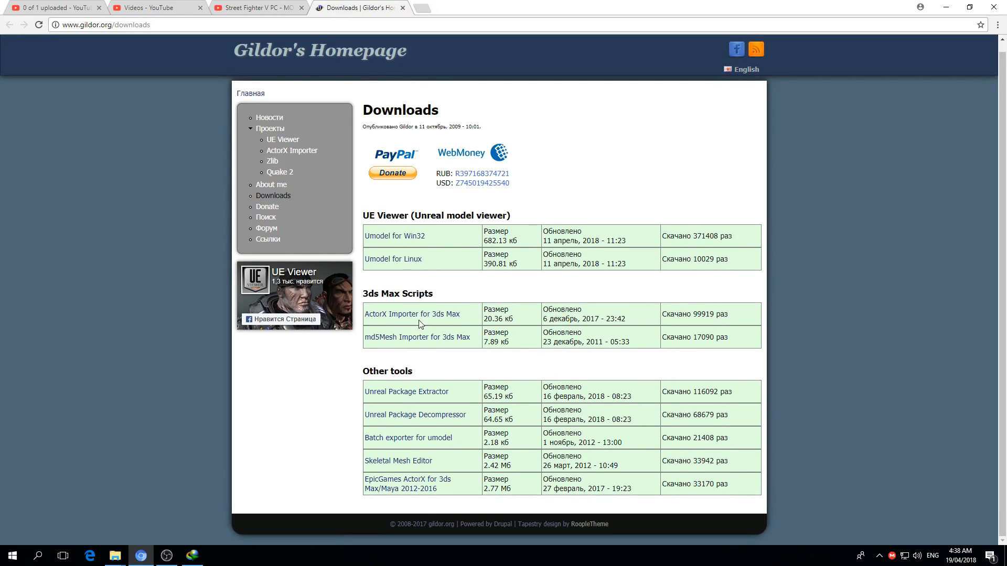
mouse_move(411, 314)
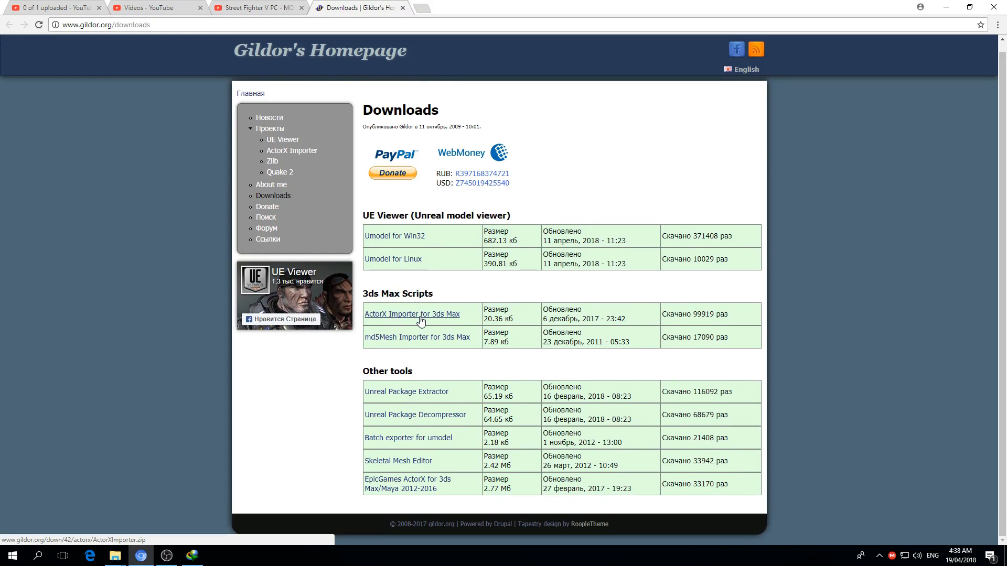
Download ActorX Importer for 3ds Max and Umodel for Win32 through IDM, dismissing its integration prompt
click(412, 314)
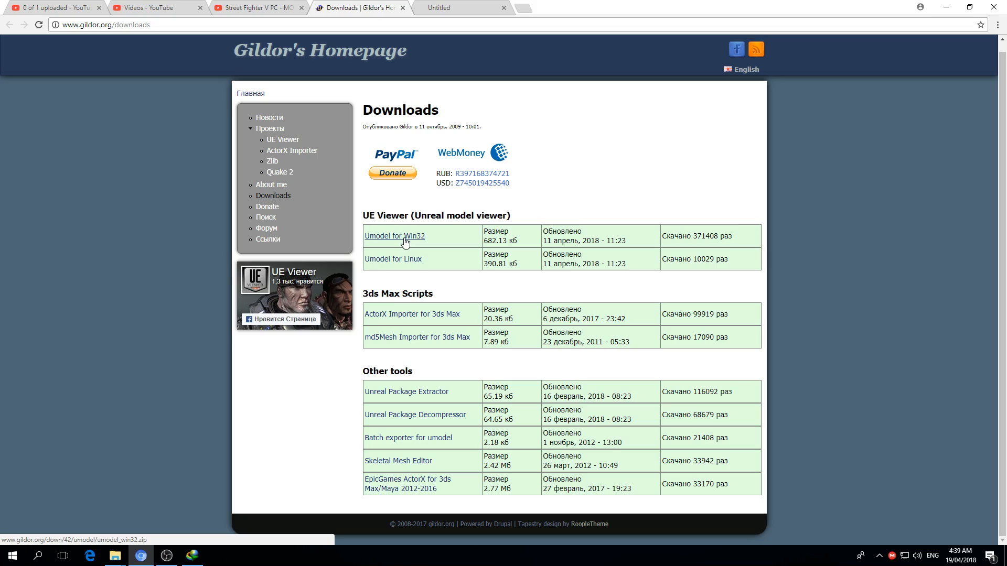
click(394, 235)
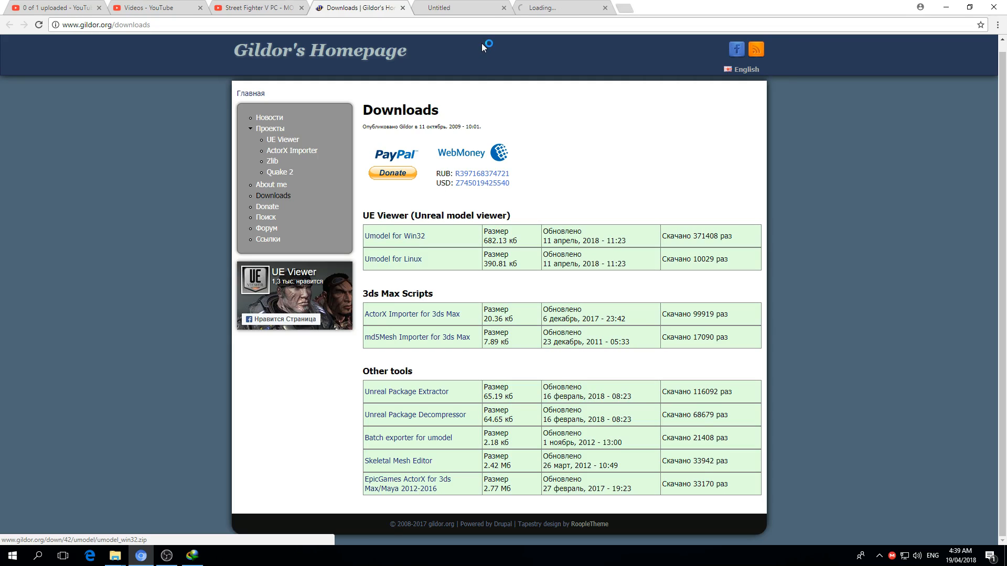
click(395, 235)
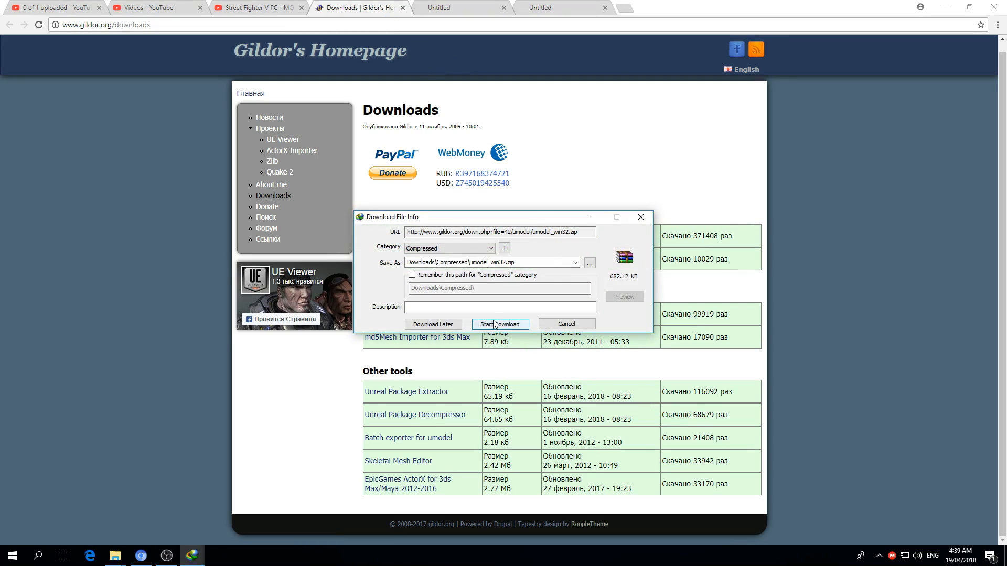
click(500, 324)
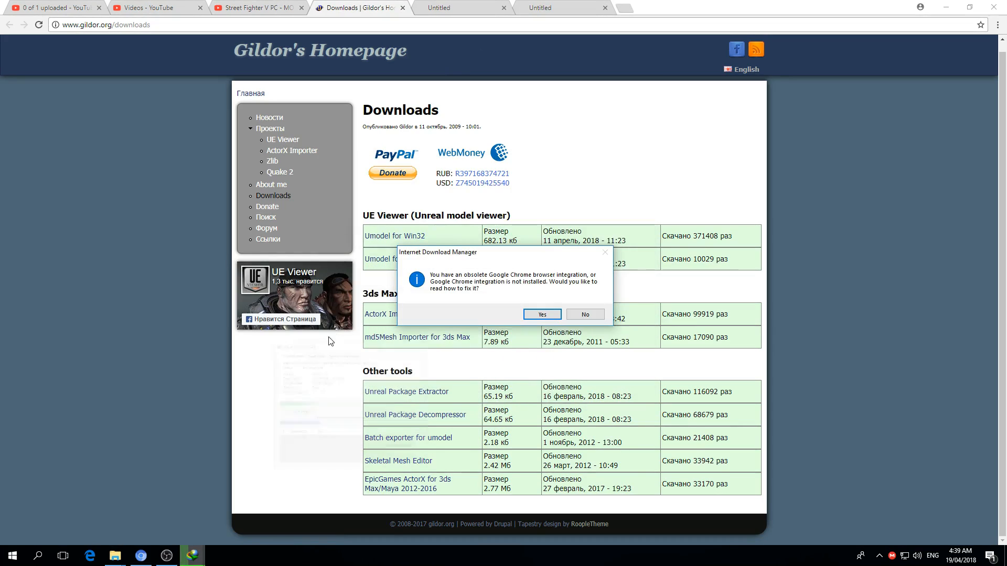
click(584, 314)
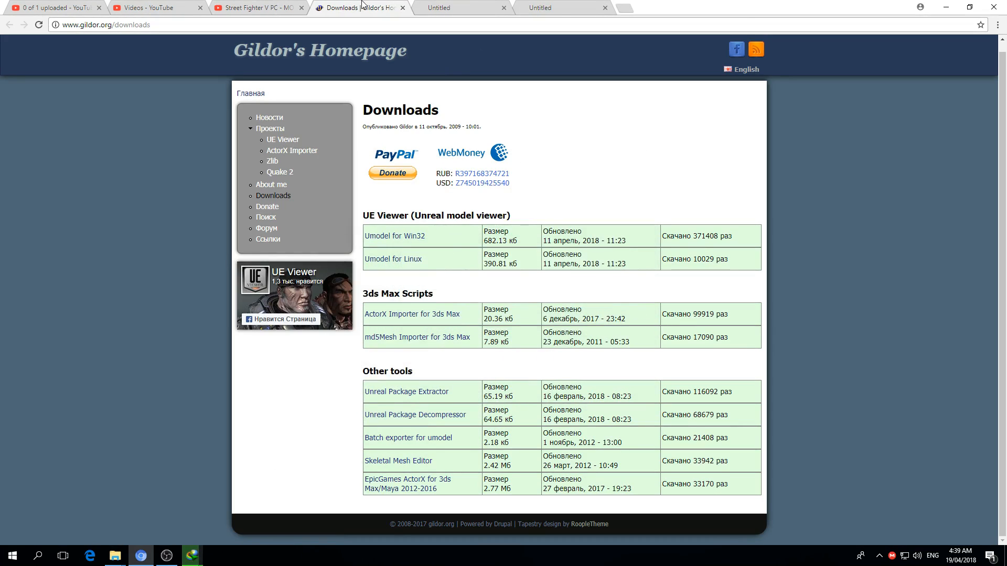
click(260, 7)
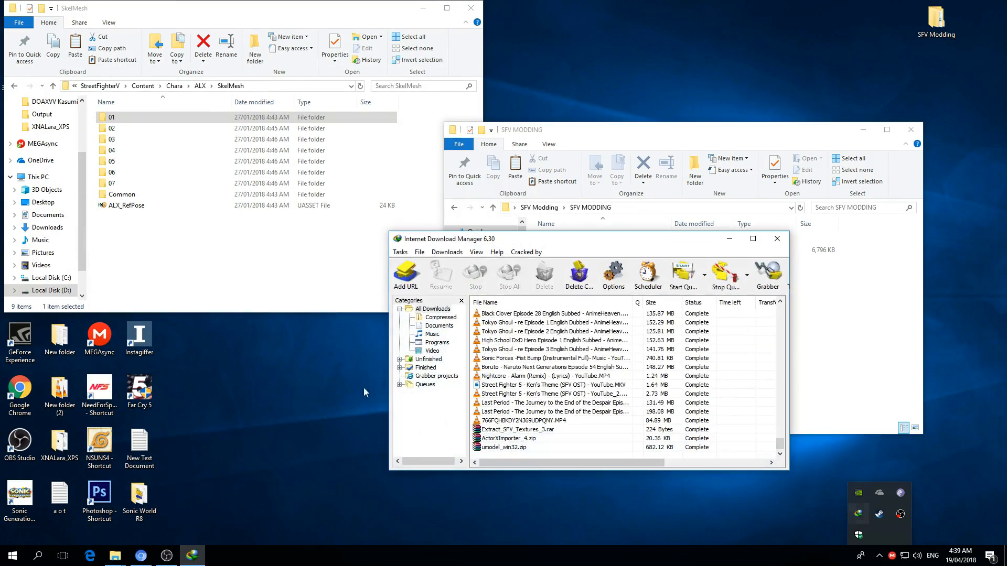
Pick out the ActorXImporter_4.zip download, then open umodel_win32.zip from the IDM list
click(509, 439)
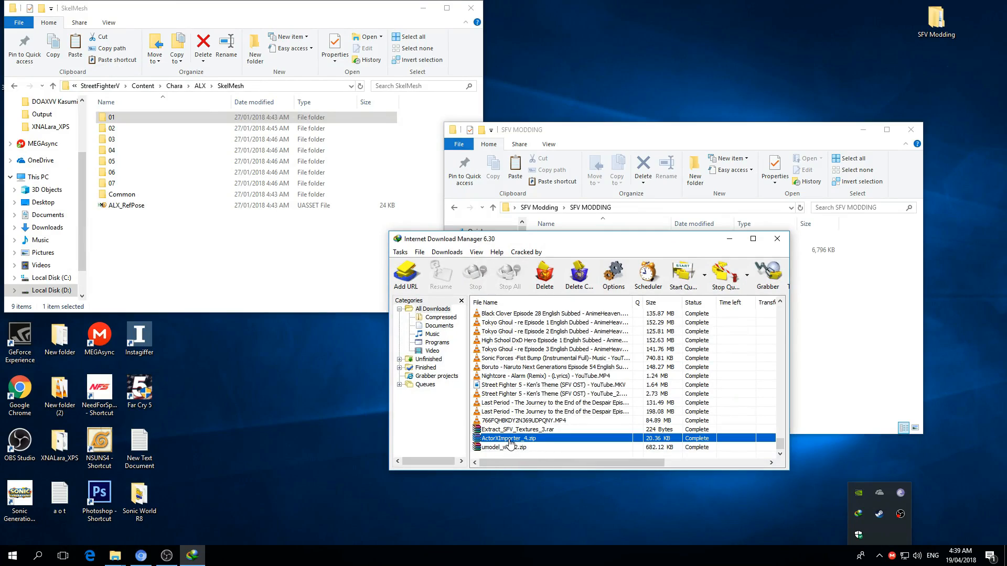
mouse_move(517, 445)
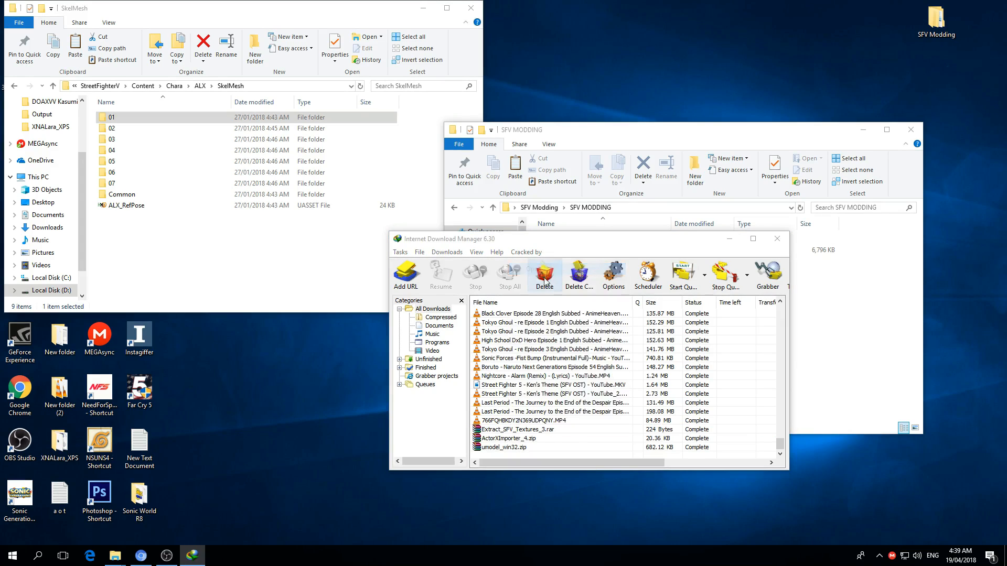
double_click(520, 429)
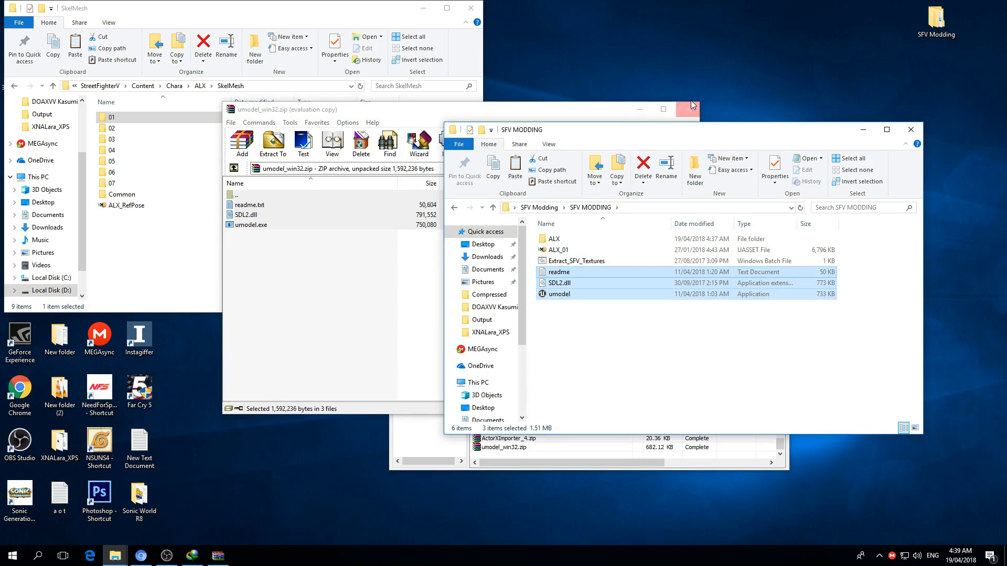
Close the WinRAR archive once readme, SDL2.dll and umodel are in SFV MODDING
click(576, 260)
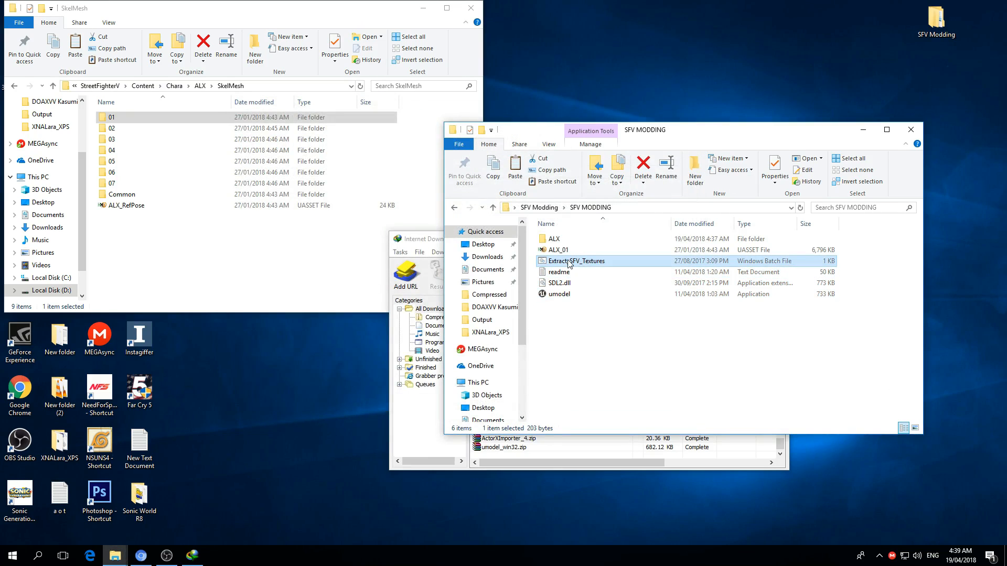
Run Extract_SFV_Textures.bat and open the newly created UmodelExport folder
click(559, 249)
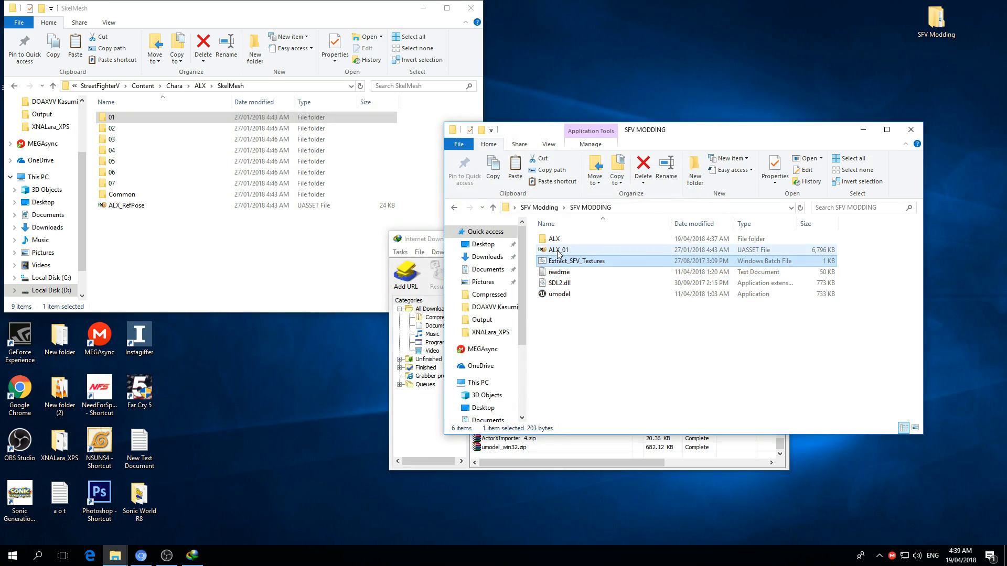
mouse_move(567, 261)
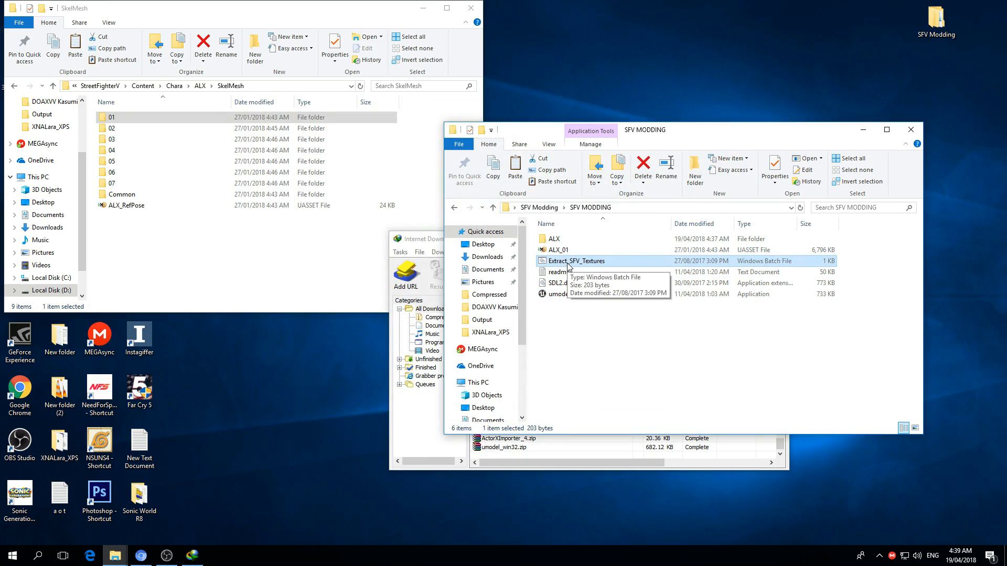
double_click(575, 261)
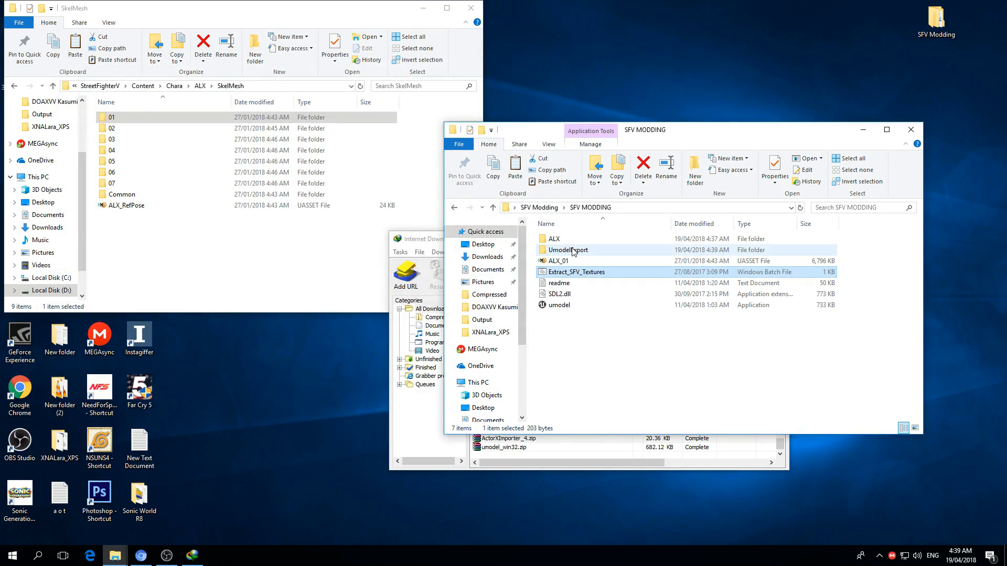
double_click(569, 250)
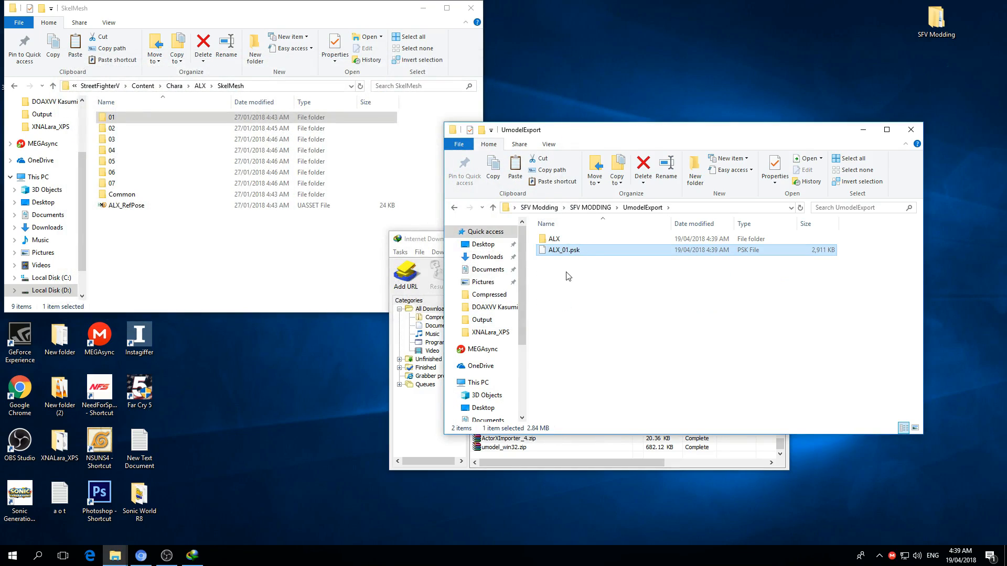
mouse_move(563, 249)
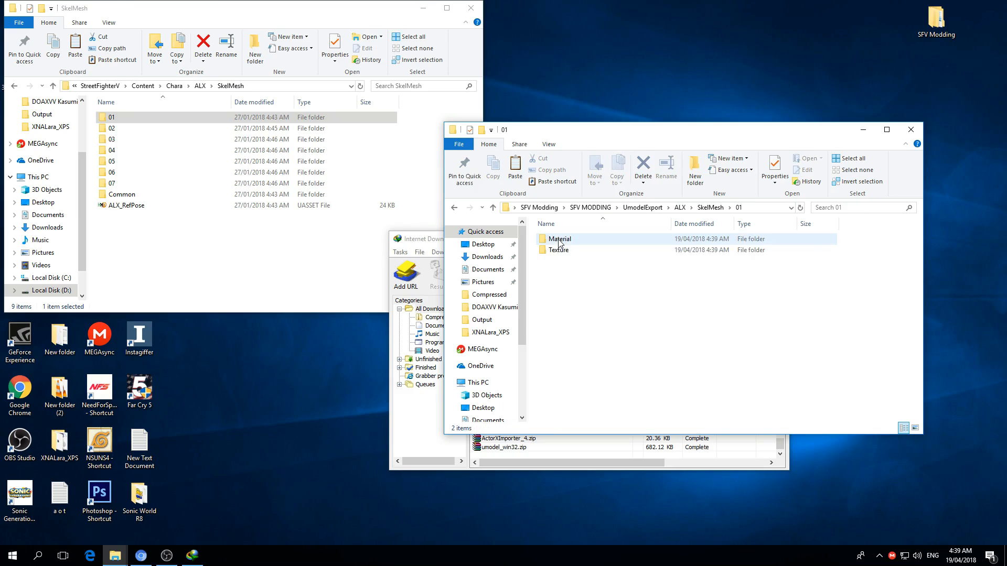
Check the exported Texture folder, including CT_ALX_01_hair_Normal, then return to UmodelExport
click(558, 250)
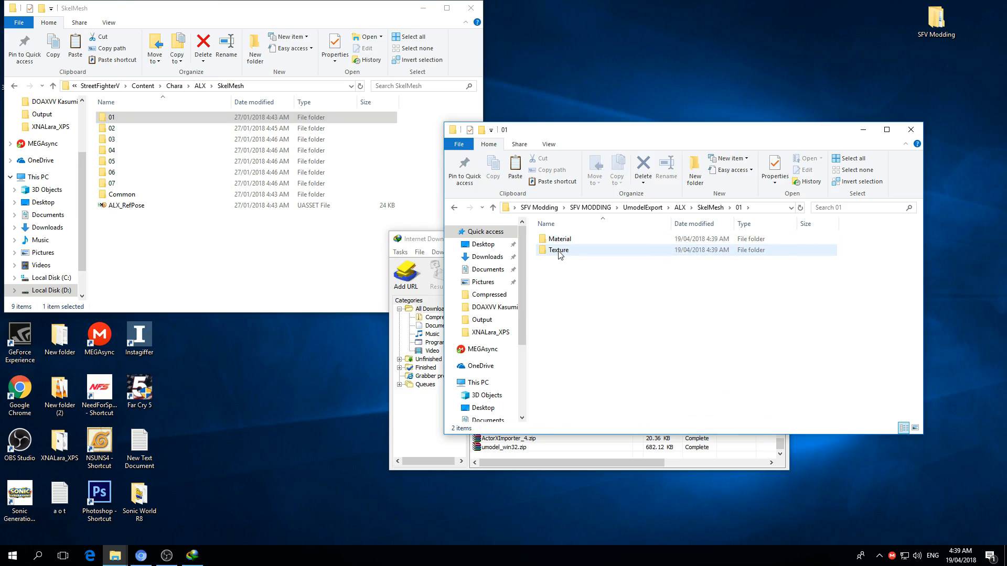
double_click(557, 250)
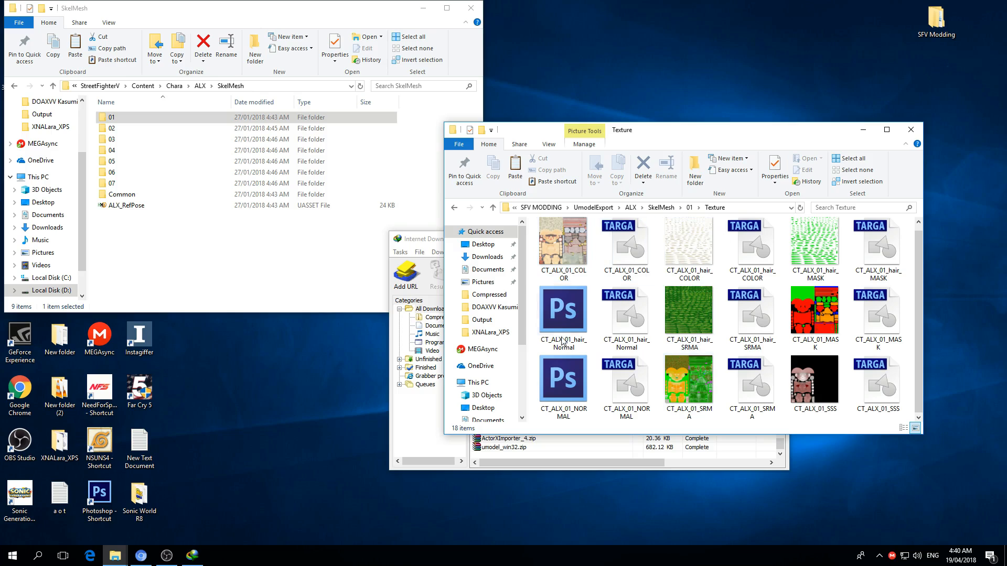
click(563, 311)
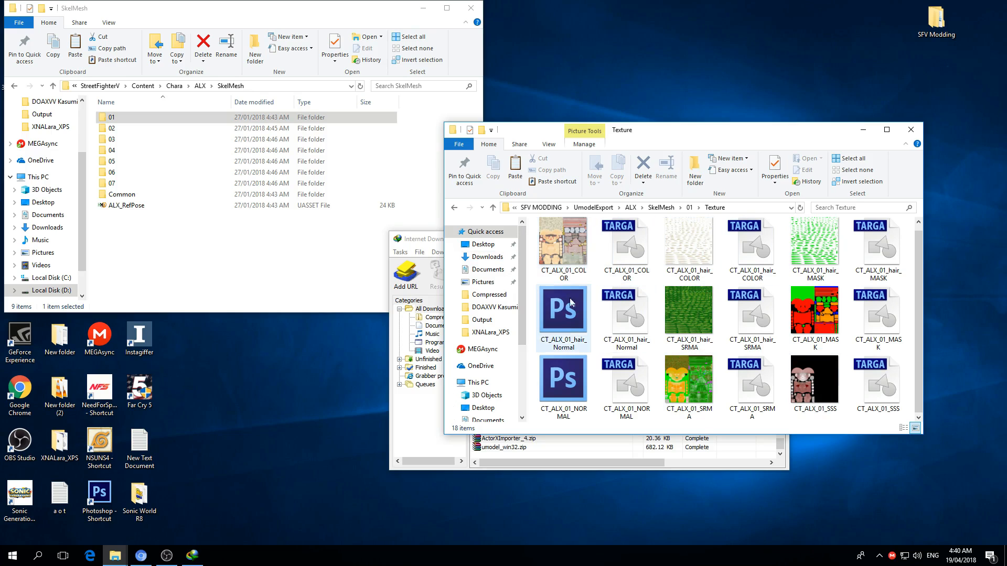
click(492, 208)
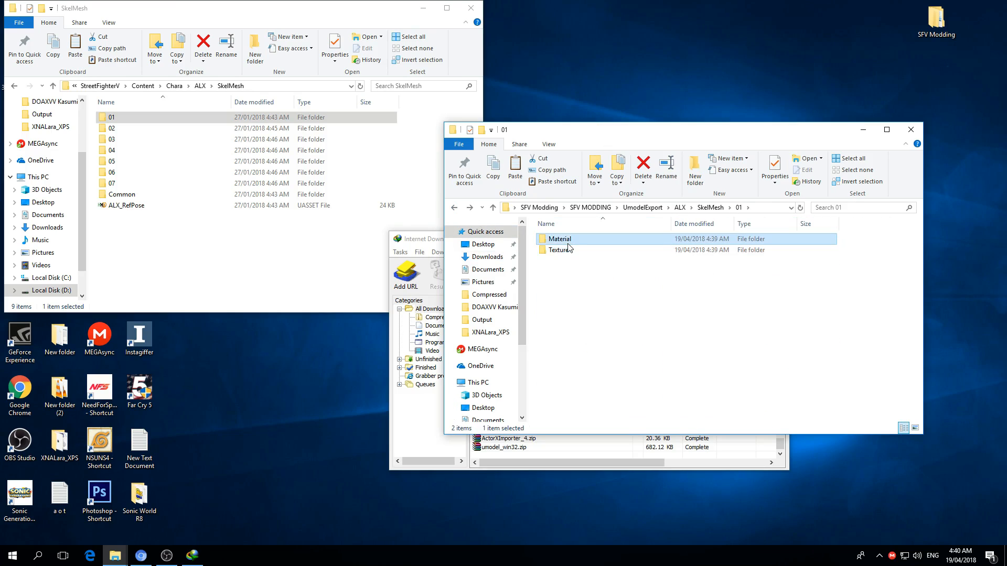
click(456, 207)
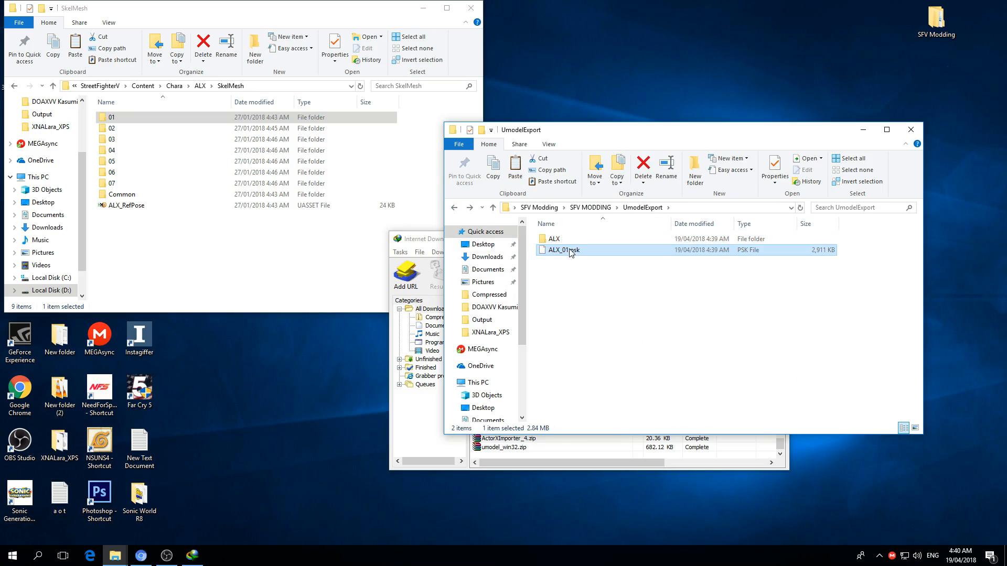
mouse_move(566, 250)
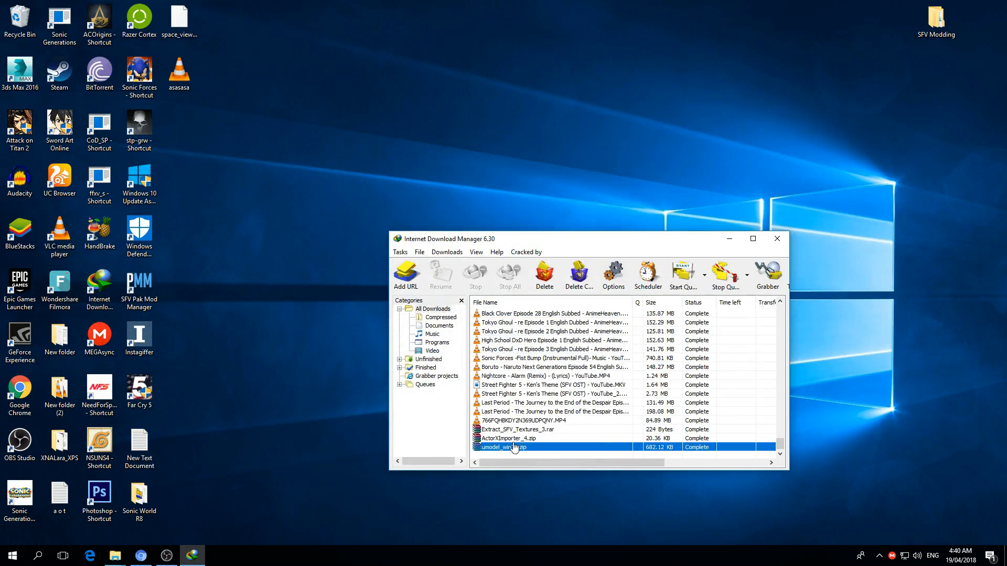
Open ActorXImporter_4.zip and browse to C:\Program Files\Autodesk
right_click(514, 438)
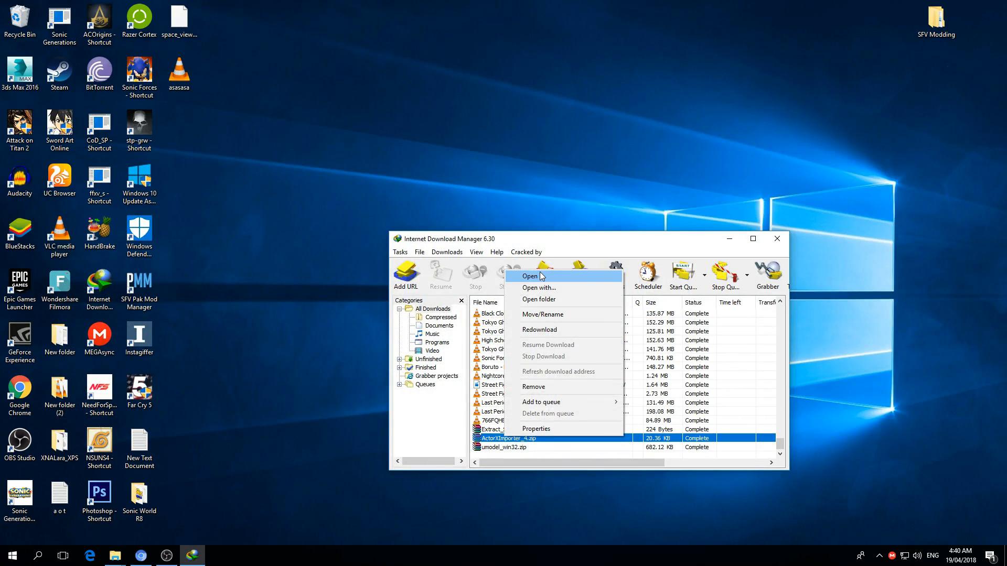
click(529, 277)
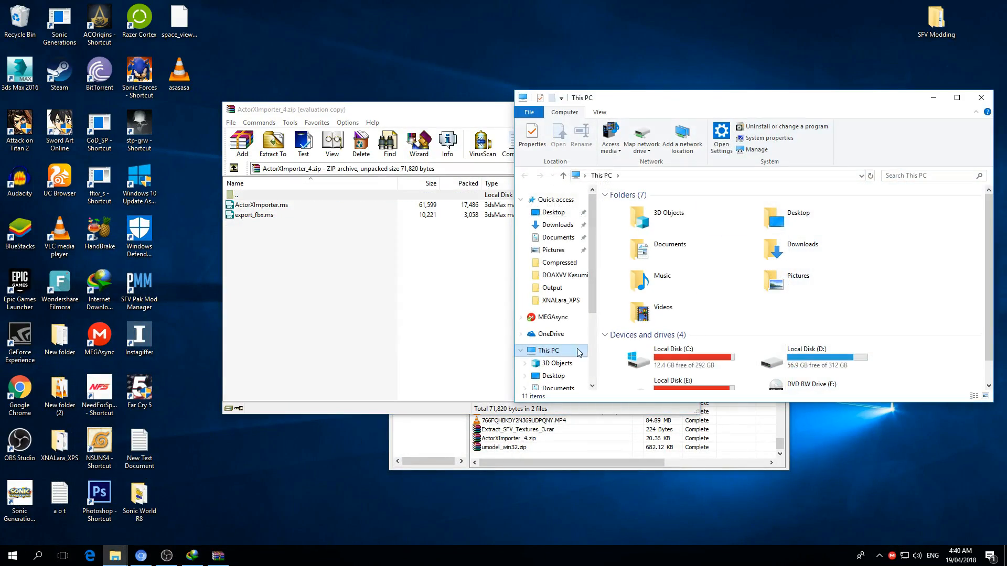
double_click(686, 358)
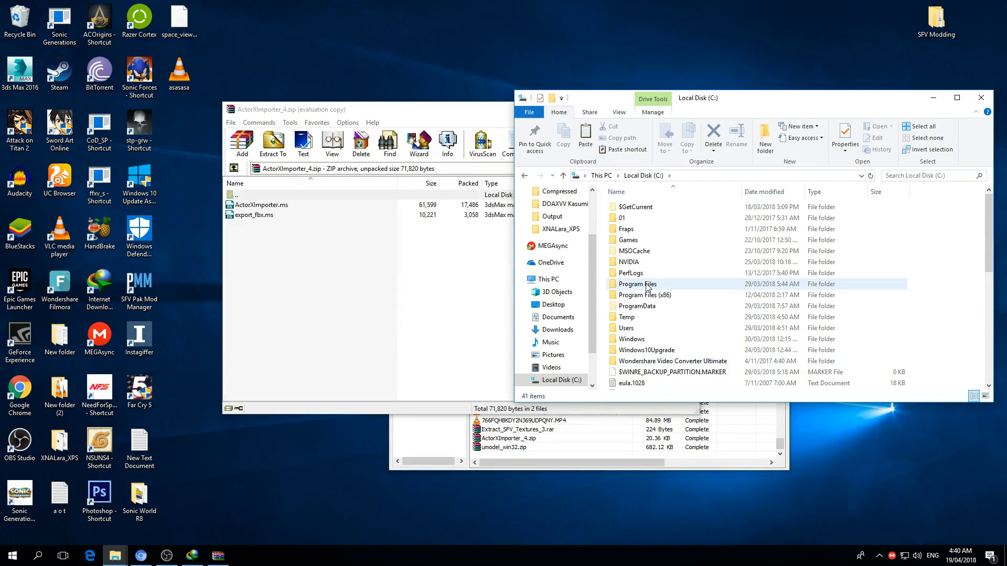
double_click(636, 284)
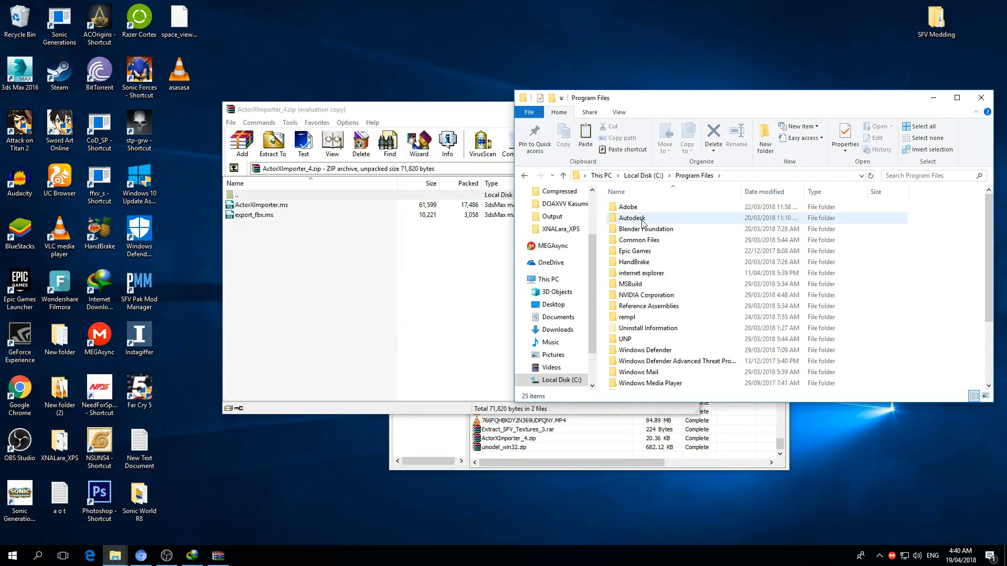
double_click(631, 217)
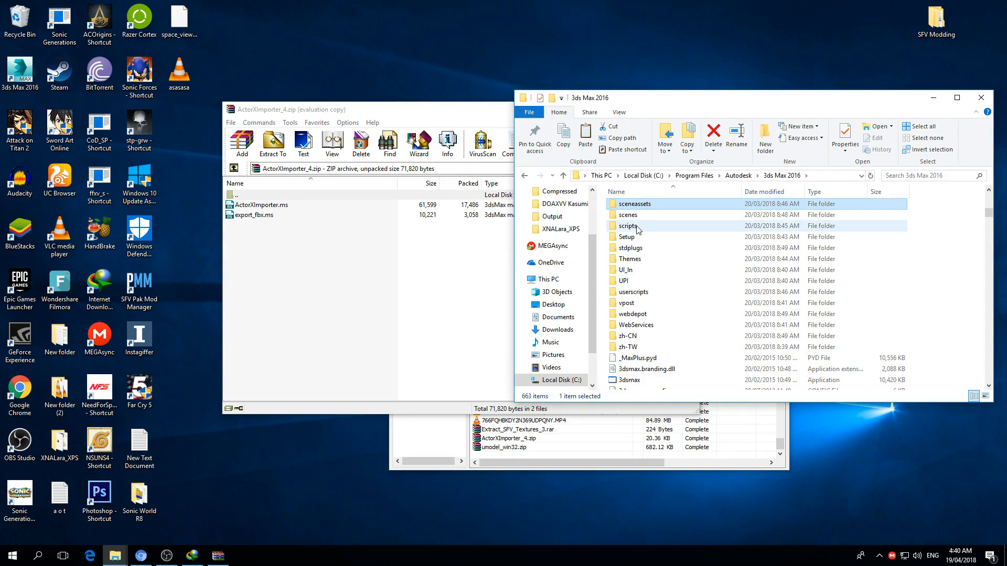
Copy both .ms scripts into 3ds Max 2016's scripts\Startup, replacing existing copies with admin permission
click(632, 225)
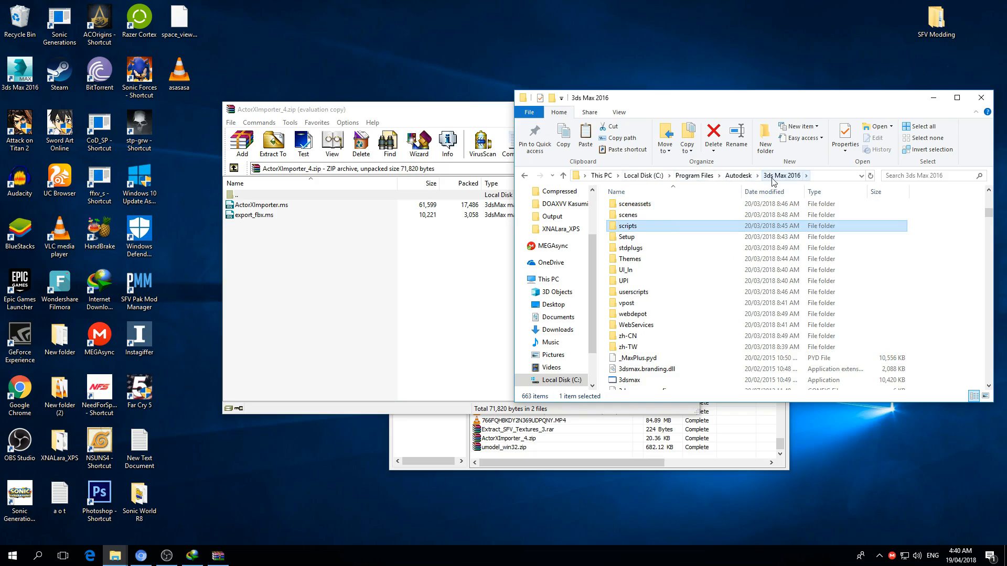
mouse_move(626, 226)
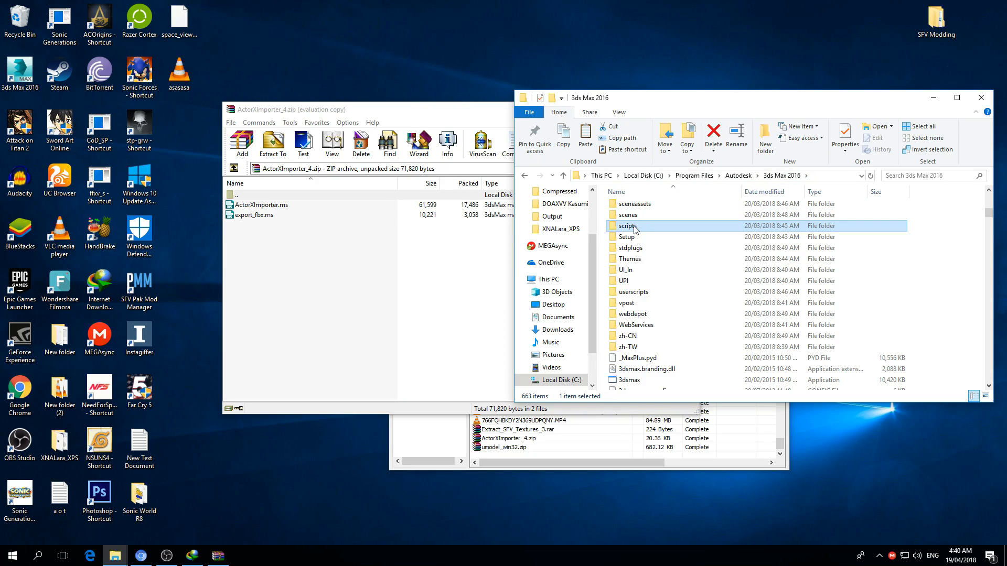
double_click(627, 226)
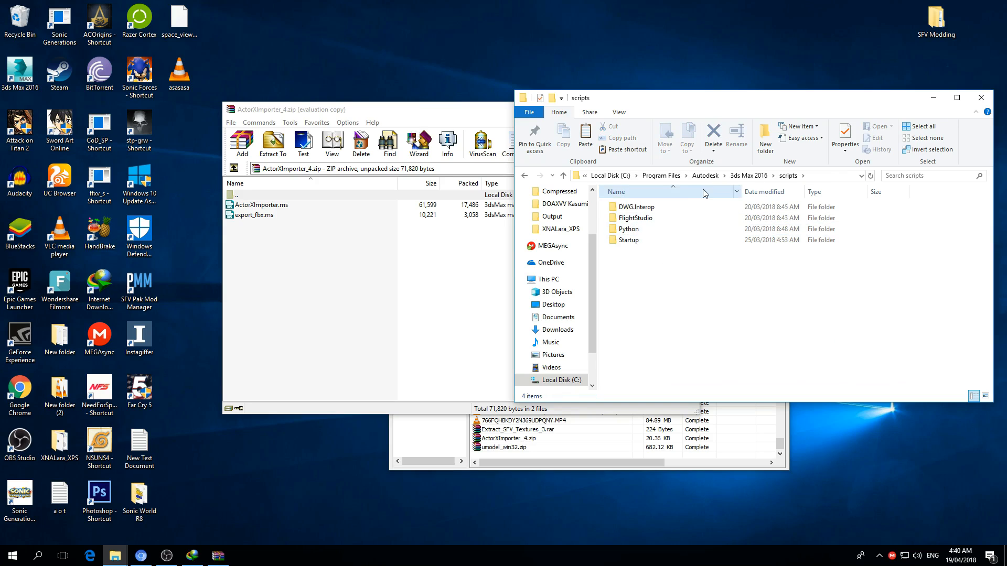
right_click(259, 205)
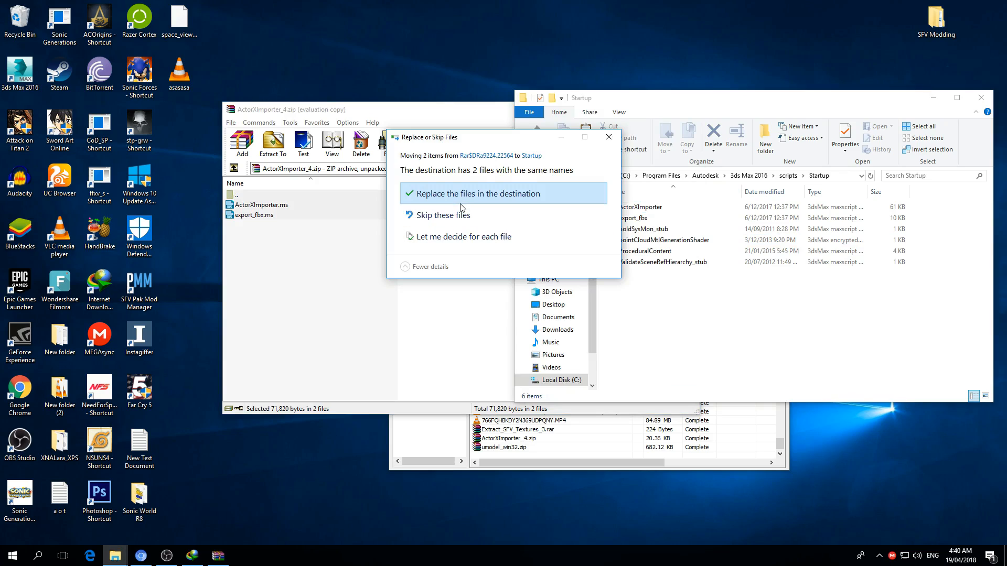
click(478, 193)
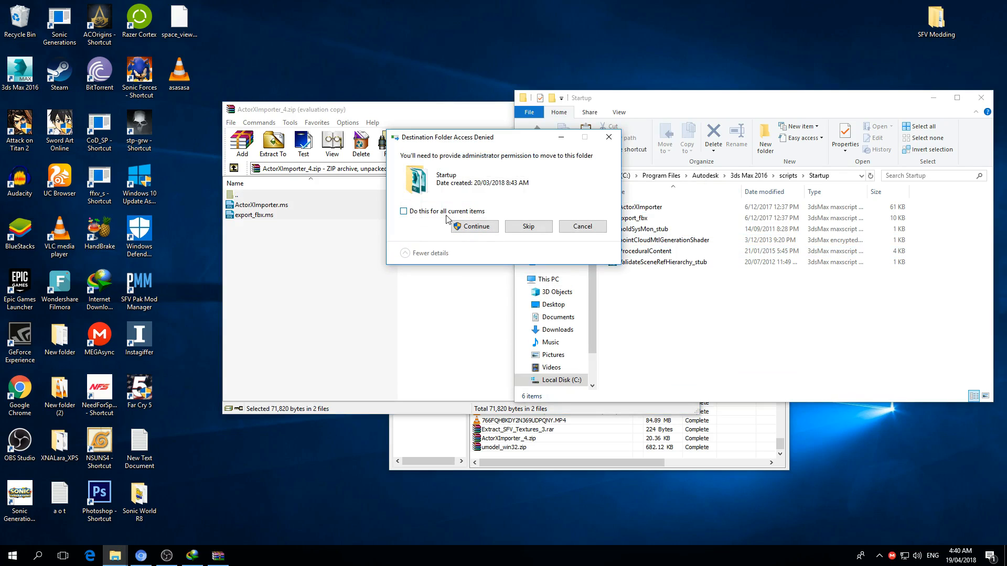
click(473, 227)
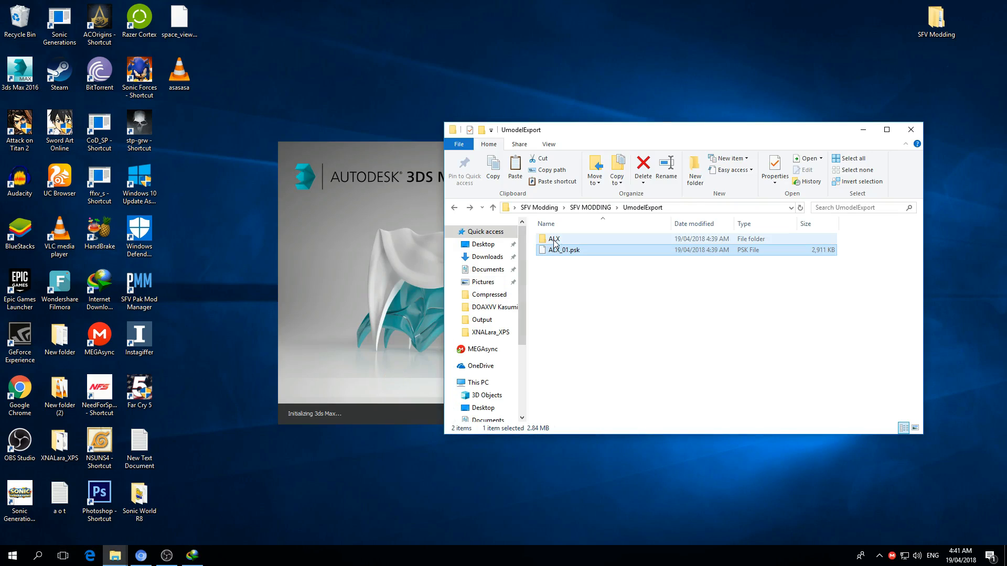
Browse to the ALX Material folder and open CM_ALX_01_E00_Skin.uasset in HxD
click(492, 207)
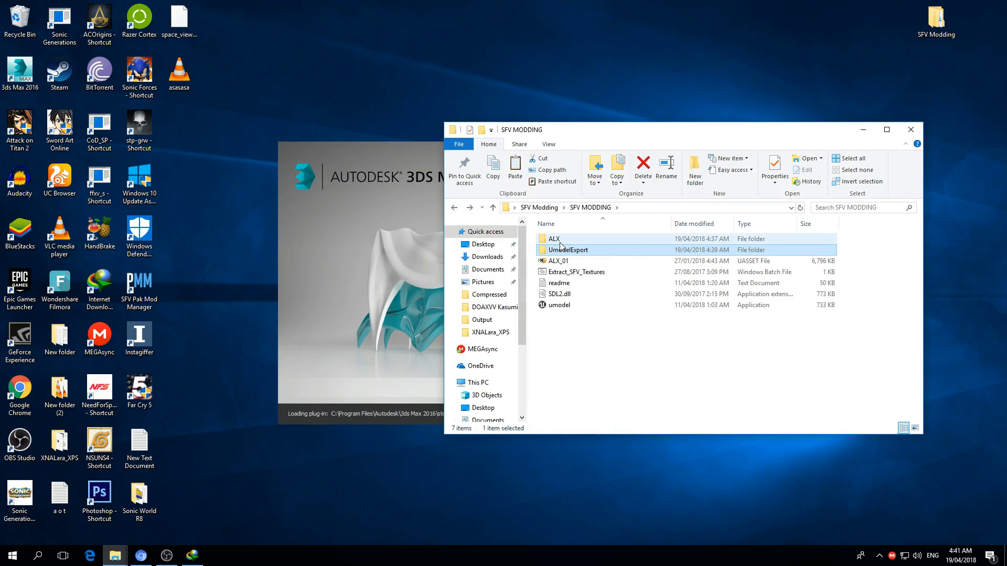
double_click(555, 239)
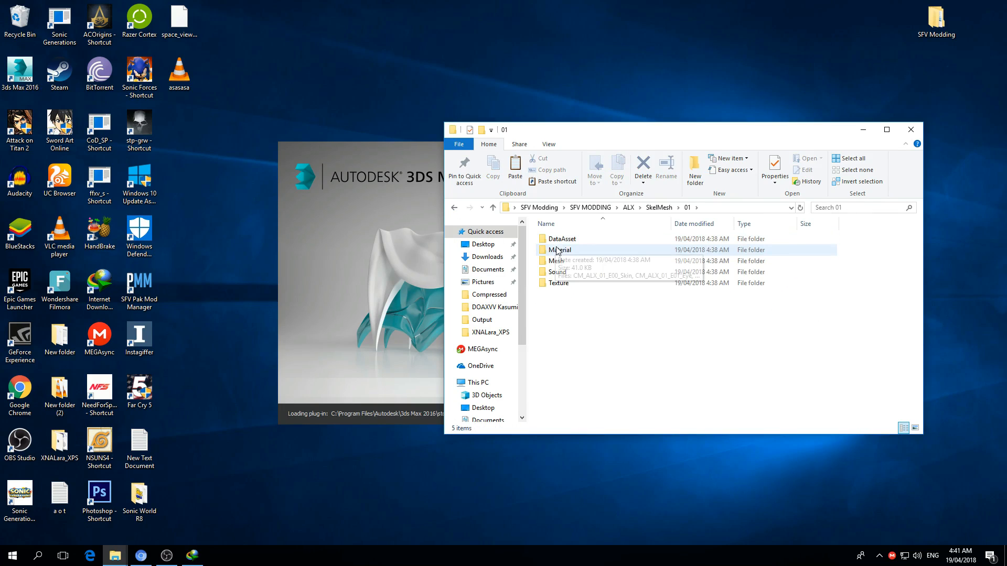
double_click(560, 250)
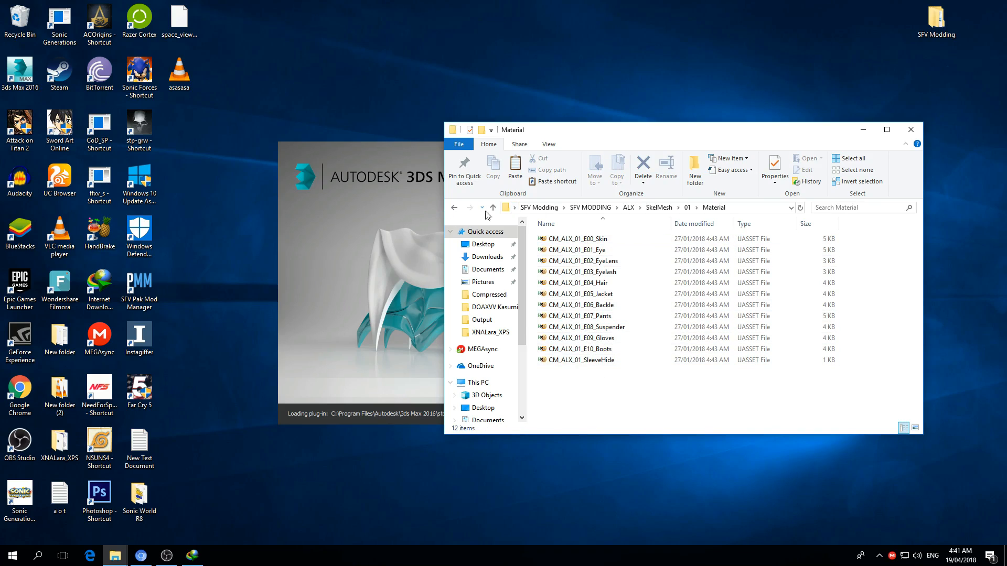
click(577, 238)
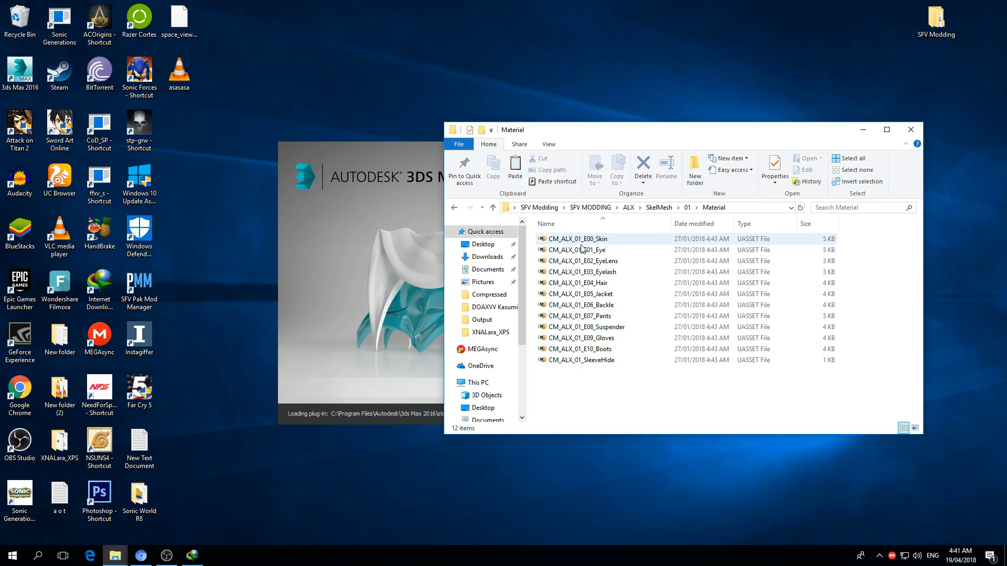
click(578, 238)
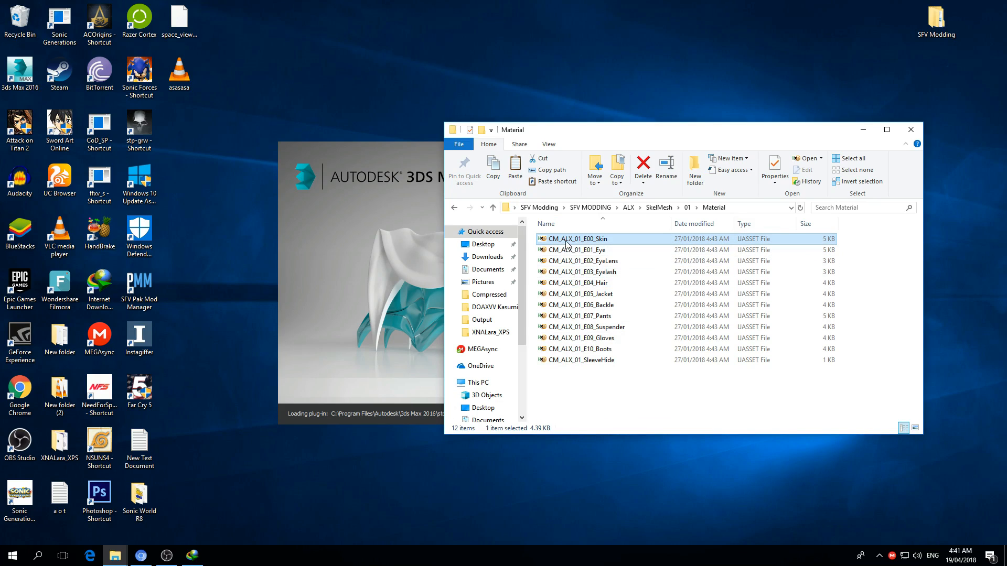
double_click(578, 238)
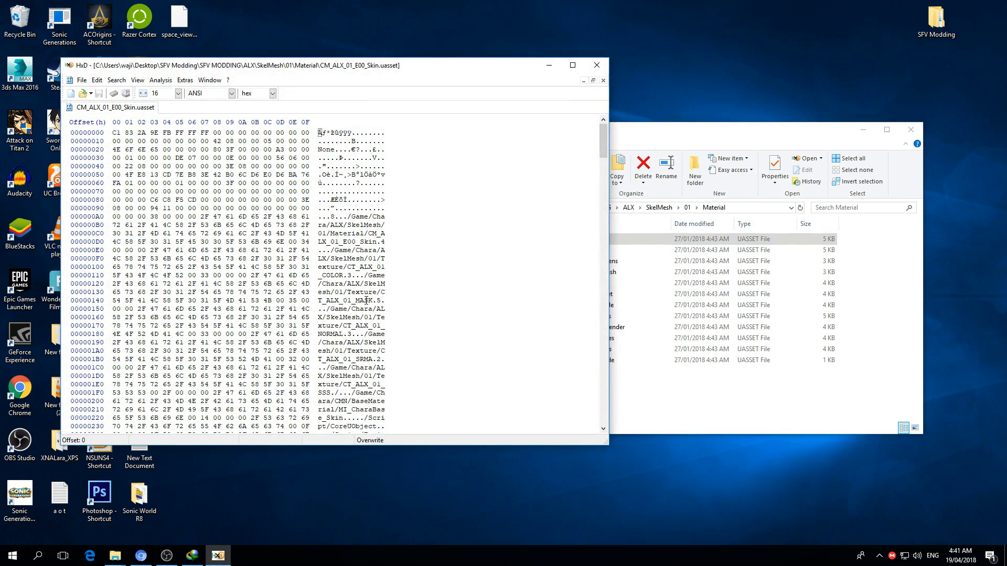
mouse_move(366, 300)
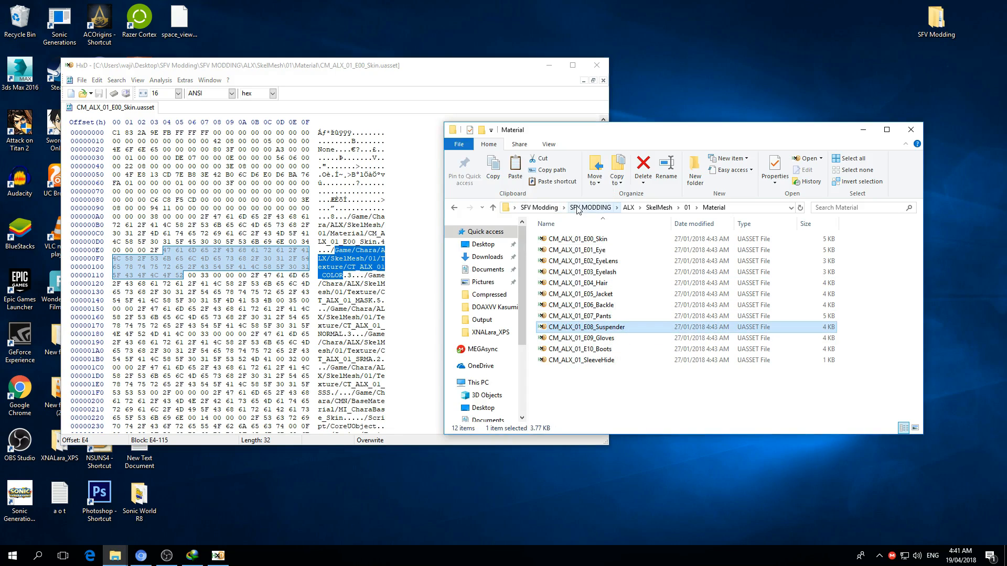
Return to SFV MODDING and browse into the exported ALX Material folder
click(588, 207)
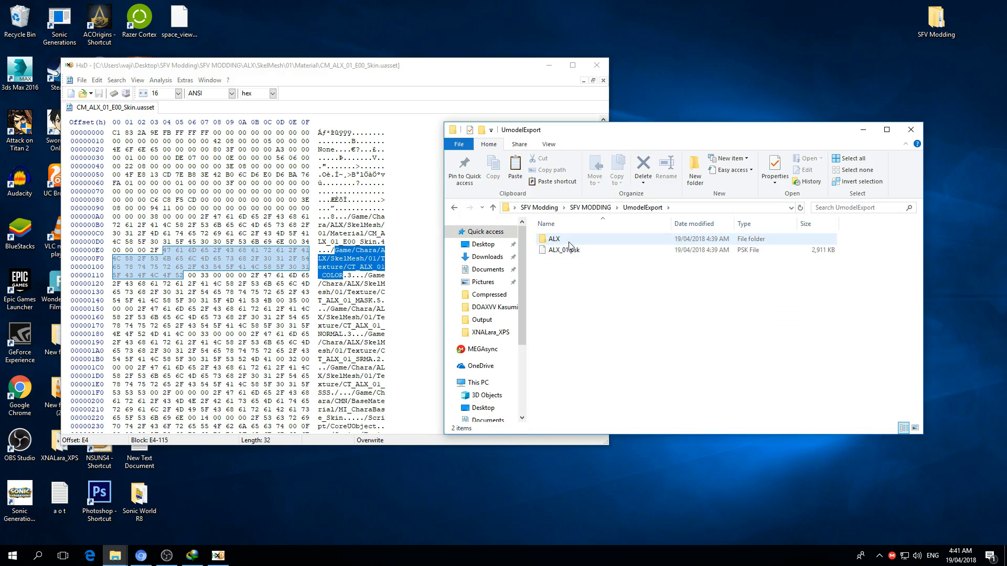
double_click(552, 238)
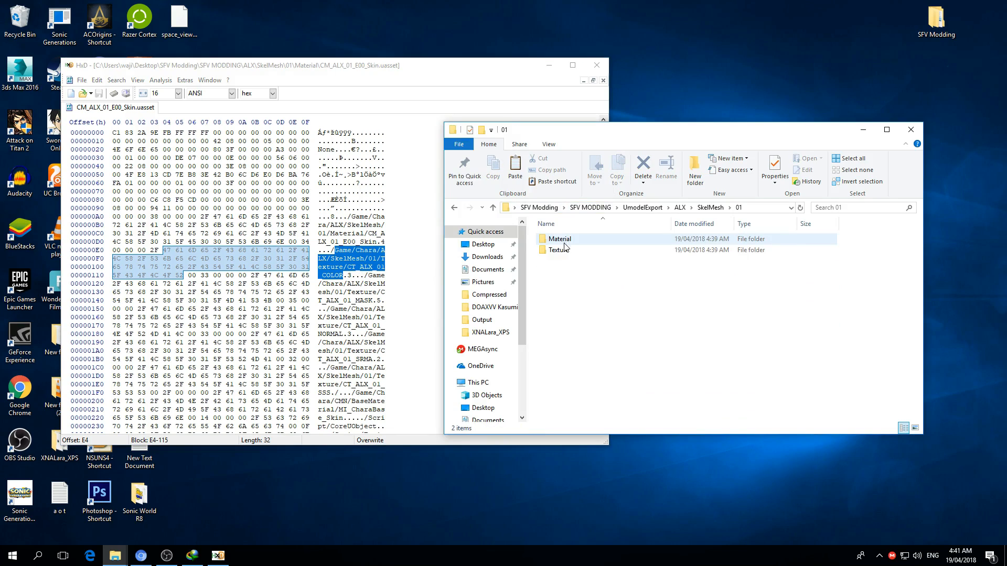
double_click(556, 249)
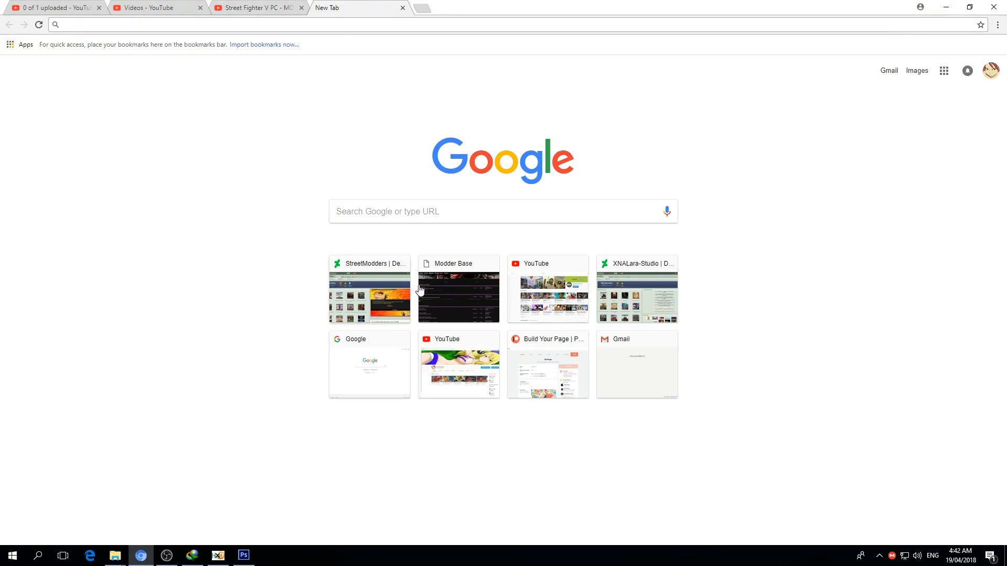
Open Modder Base's SFV Tools, Tutorials & Resources thread Useful Modding Resources, listing Resource Packs 1.2, 2.5, 3.0
click(459, 295)
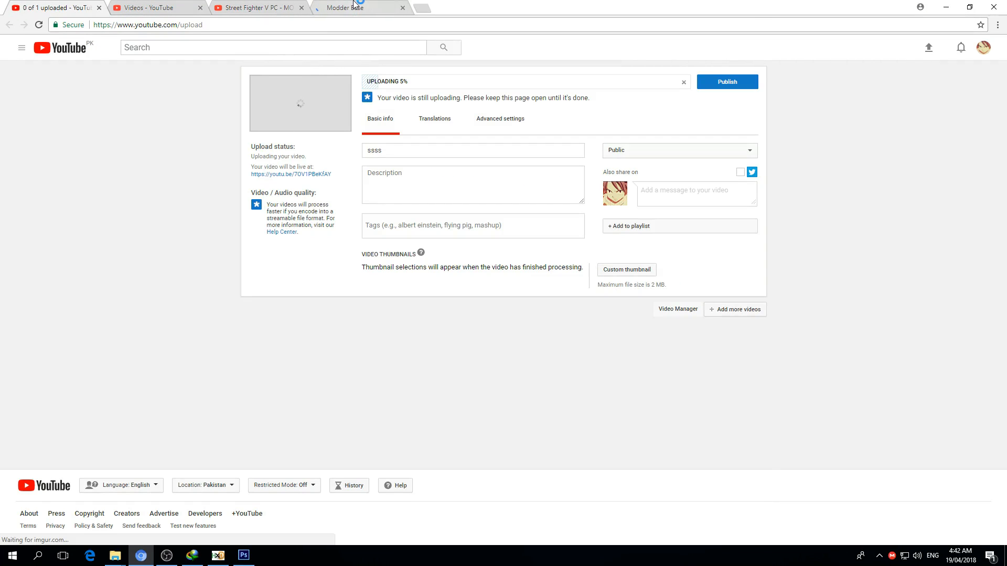
click(349, 8)
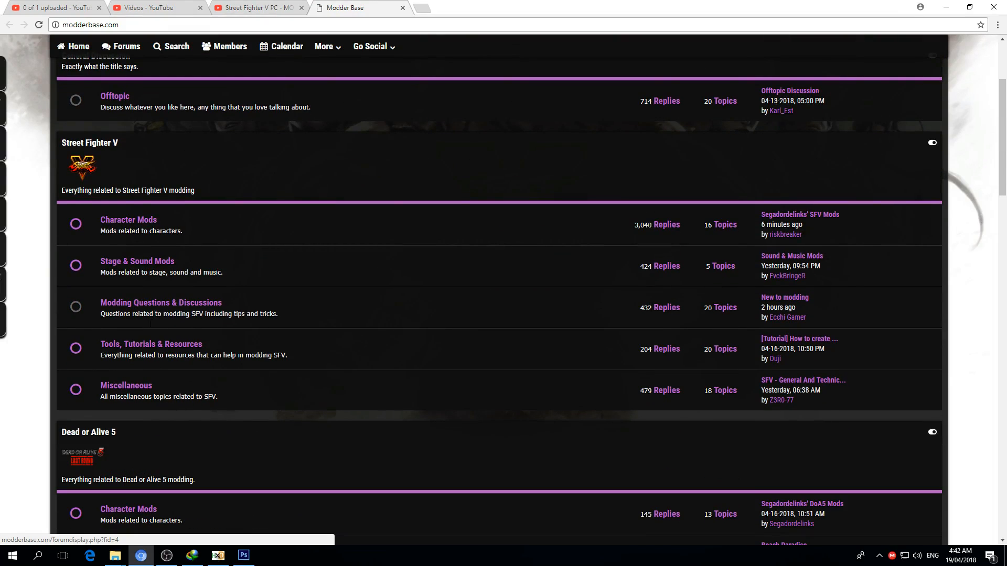
click(151, 344)
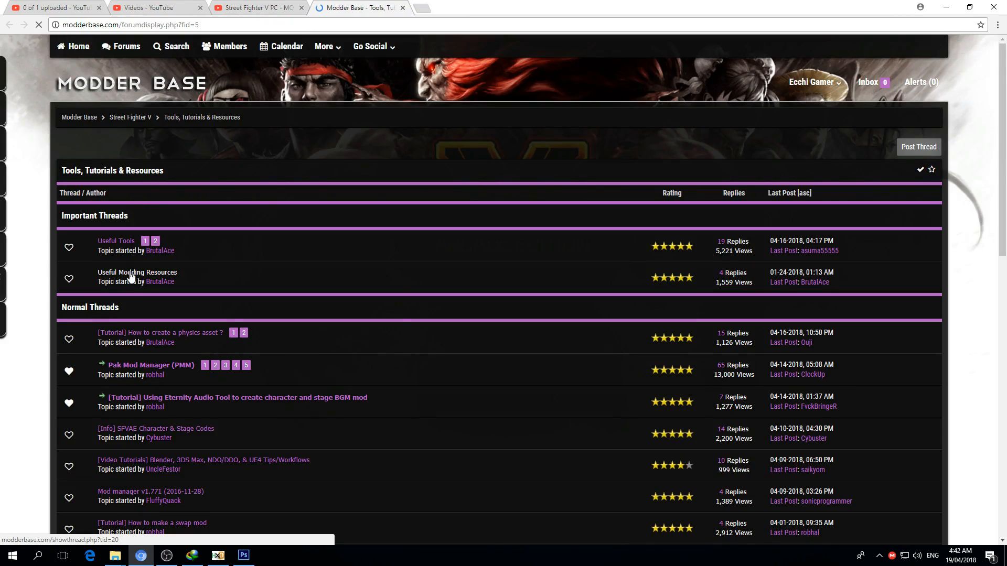
click(137, 272)
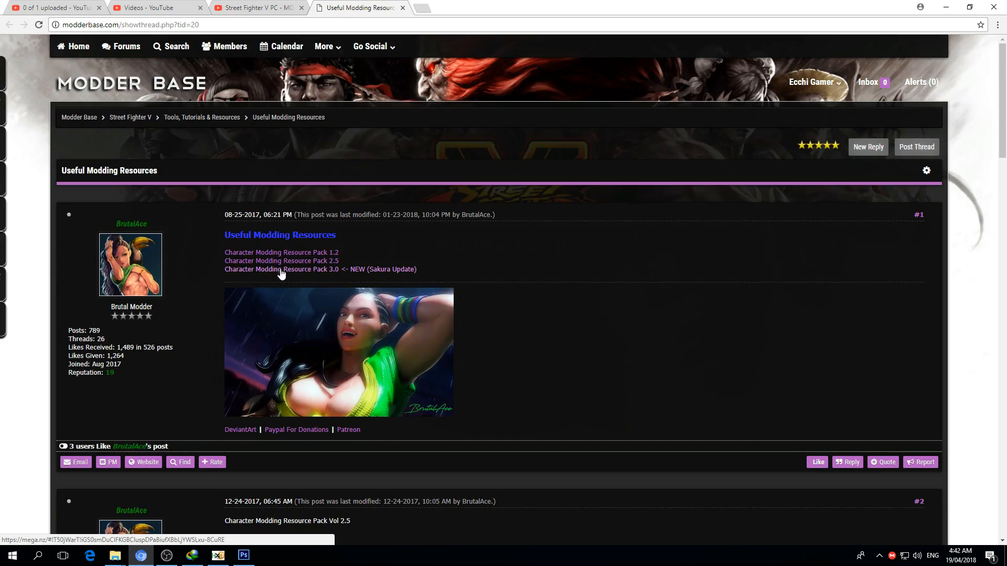
drag(224, 269, 312, 269)
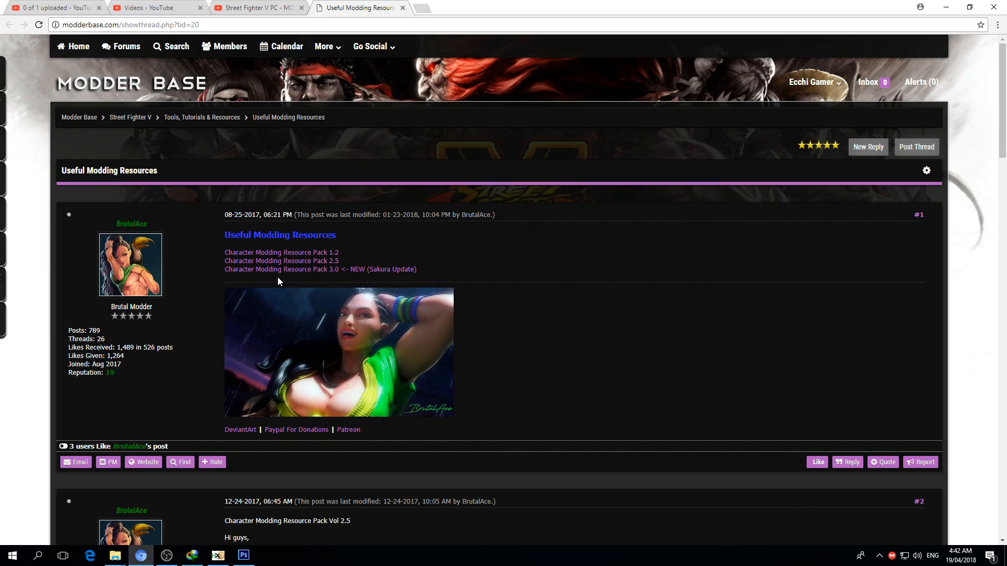
mouse_move(340, 269)
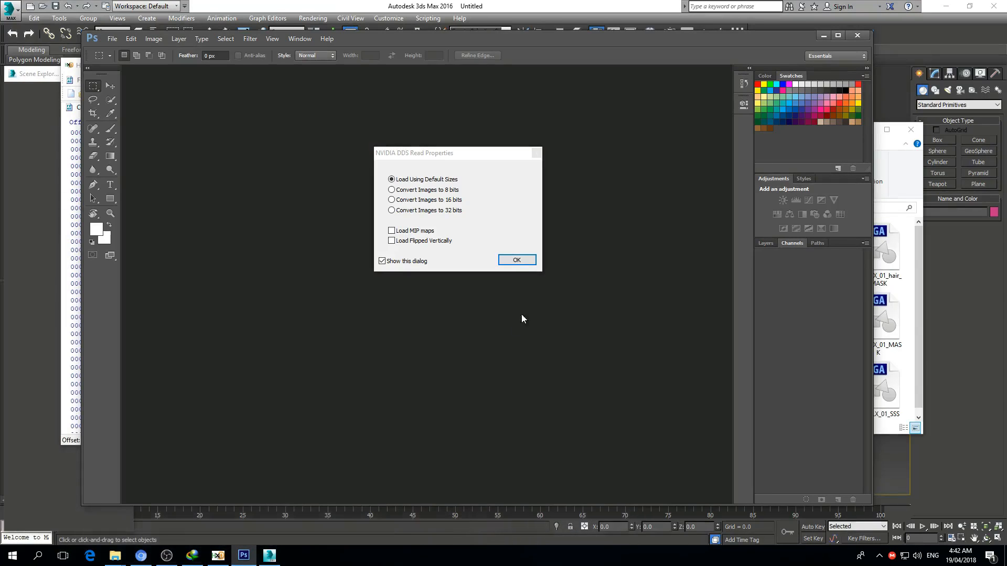
Close the 3ds Max Welcome Screen and the FBX Batch Export floater
click(517, 260)
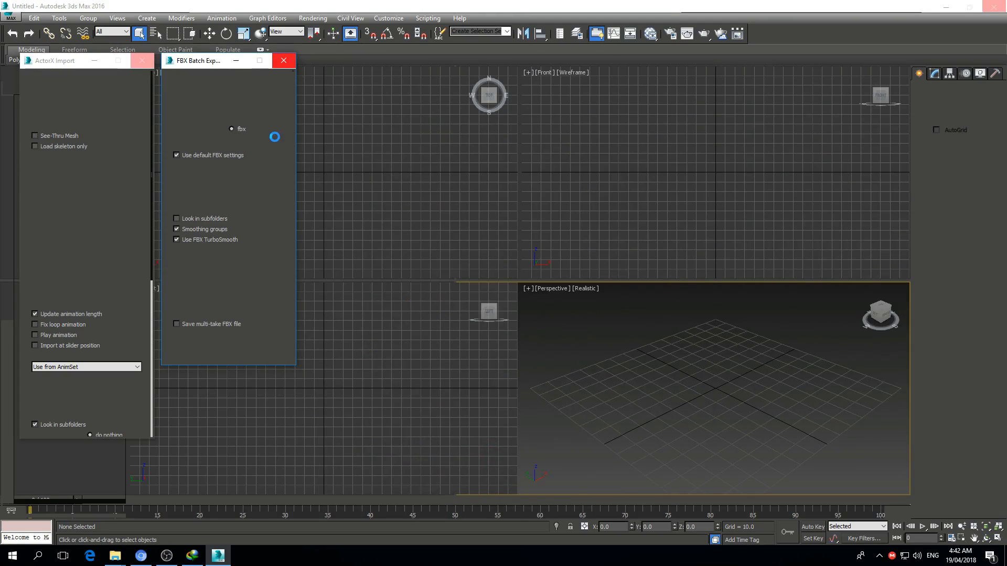
mouse_move(271, 400)
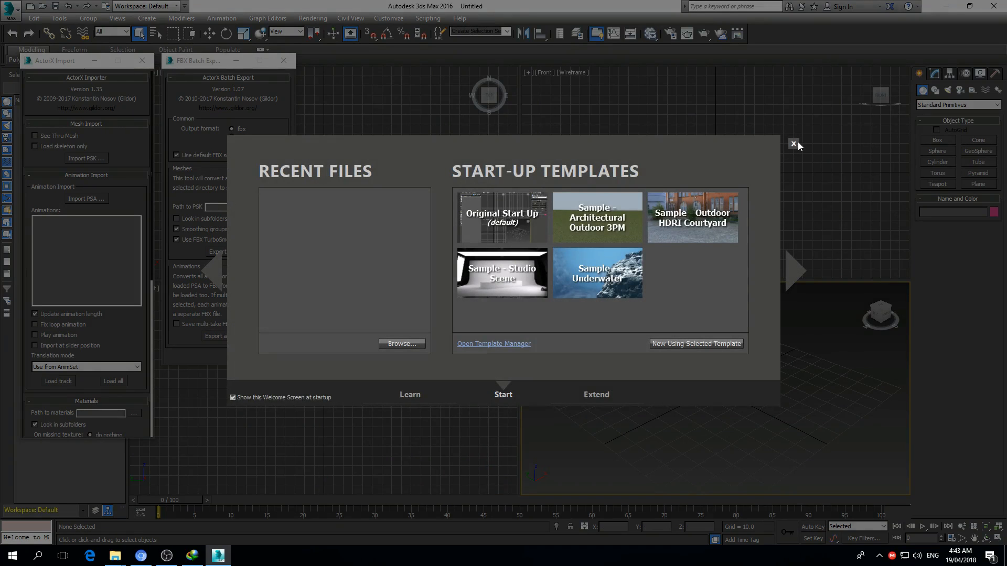
click(794, 143)
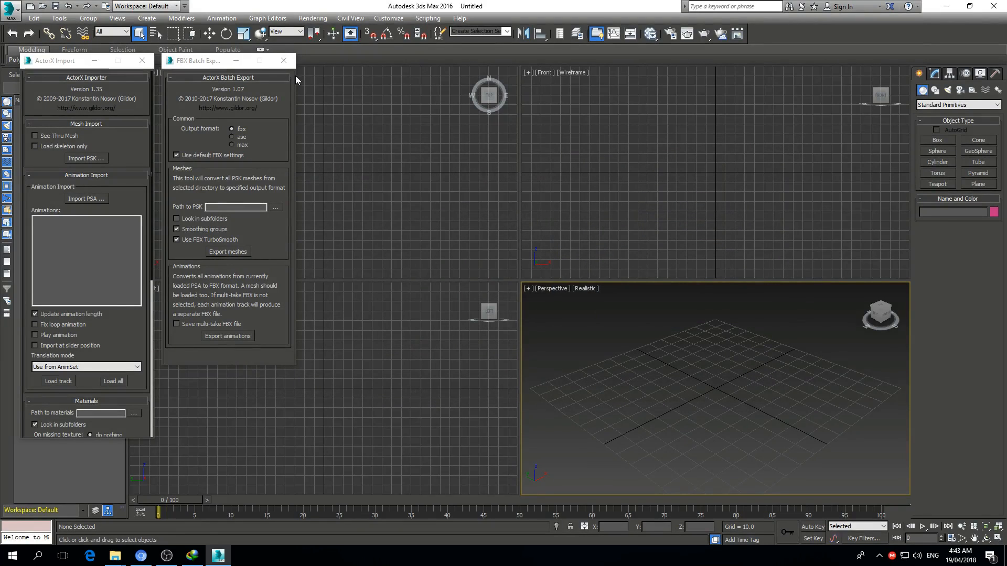
click(200, 60)
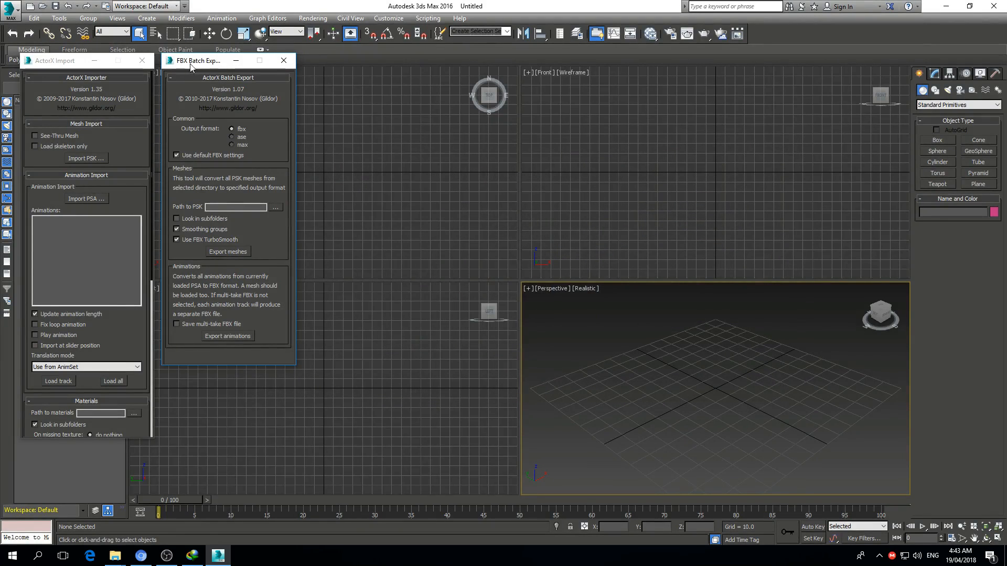
click(283, 61)
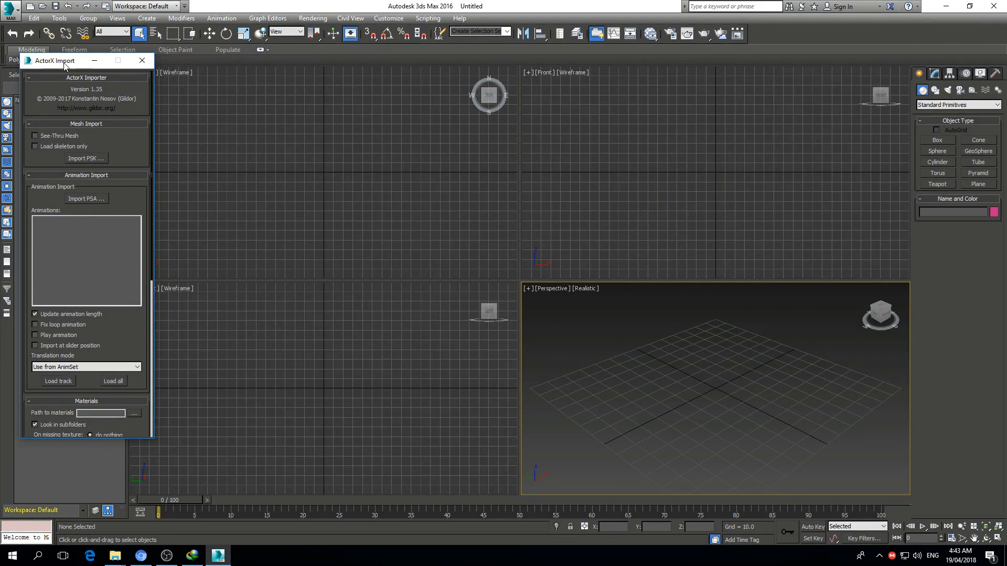
Set ActorX's Path to materials to UmodelExport\ALX\SkelMesh\01\Material, then start Import PSK
scroll(down, 3)
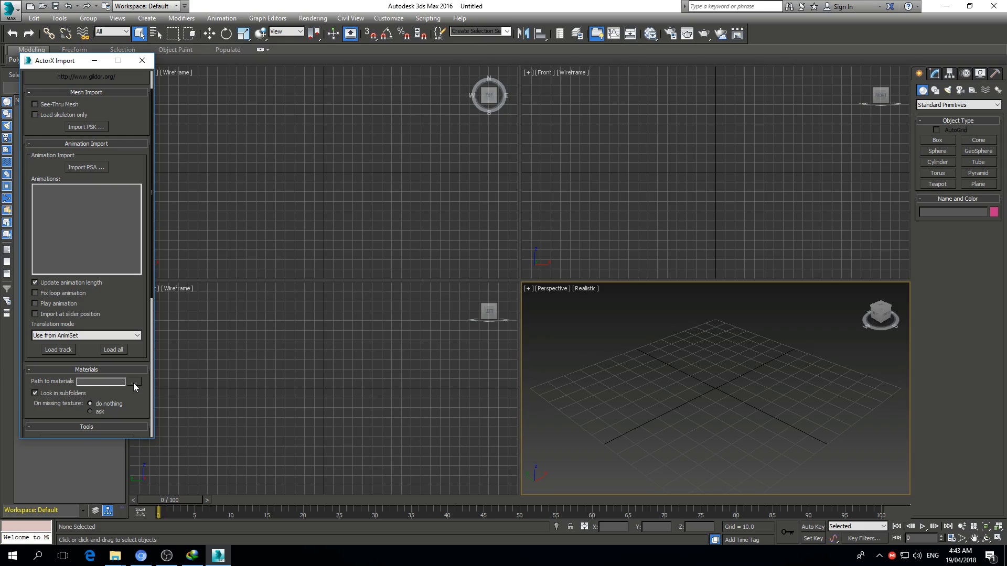
click(134, 382)
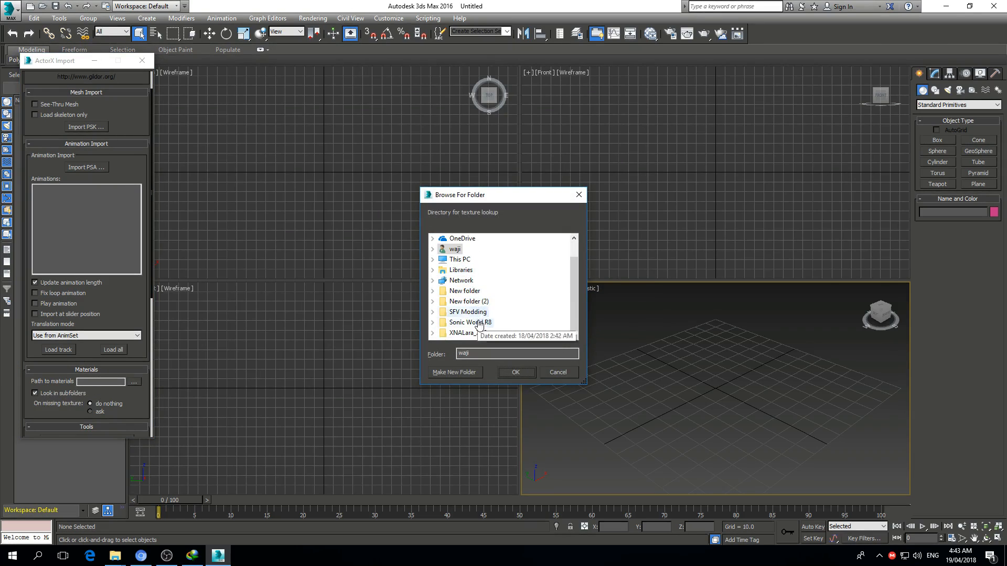
click(433, 312)
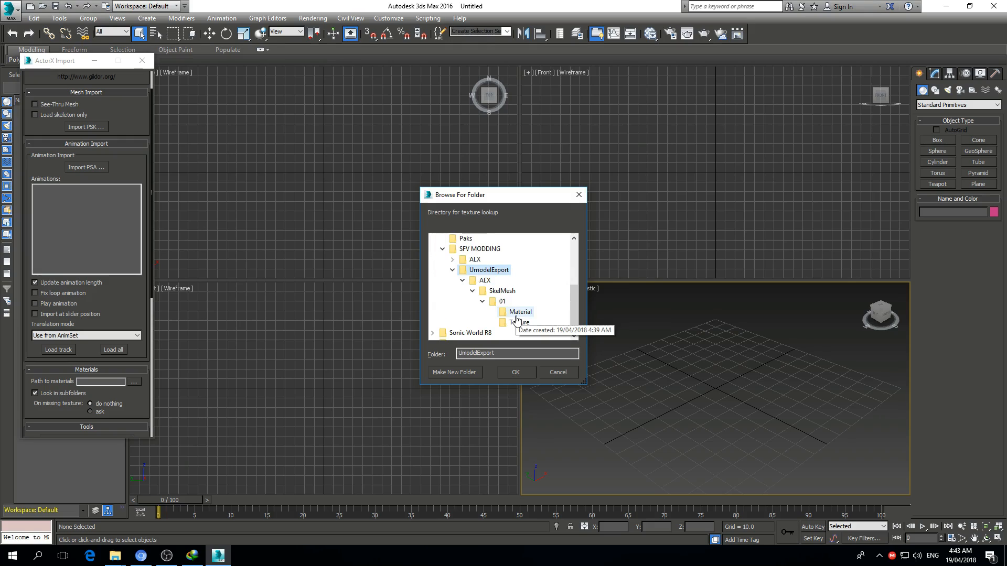
click(519, 312)
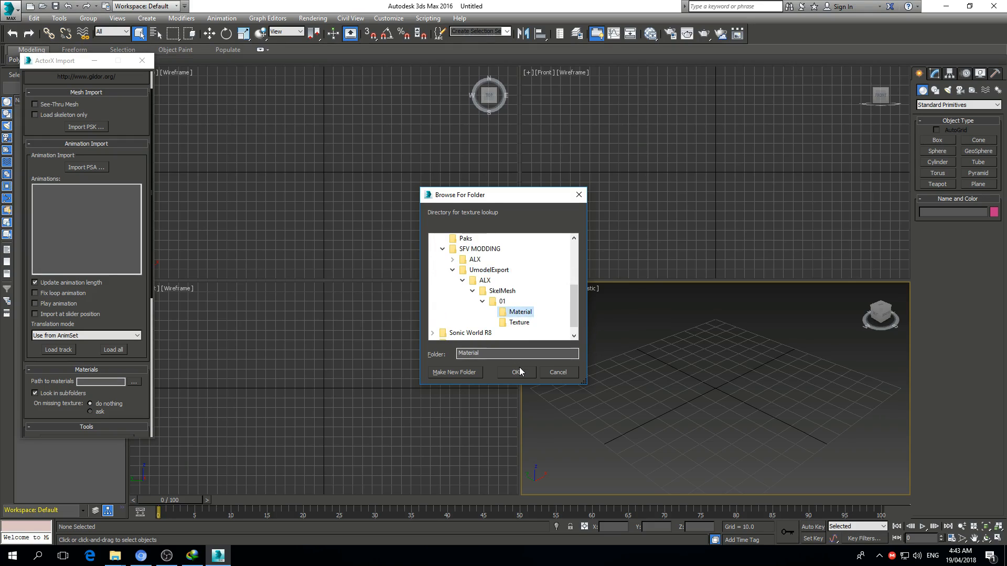
click(518, 372)
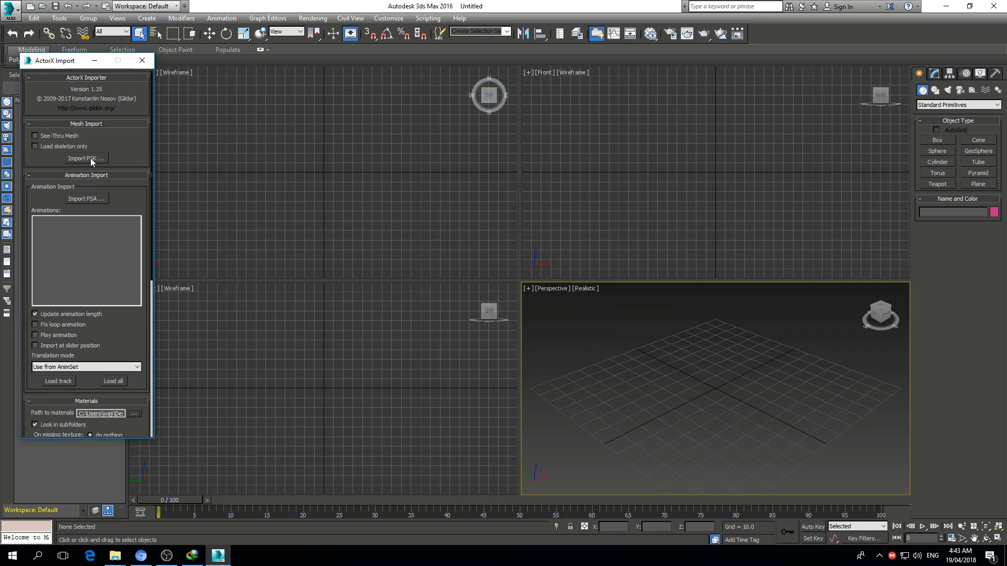
click(85, 158)
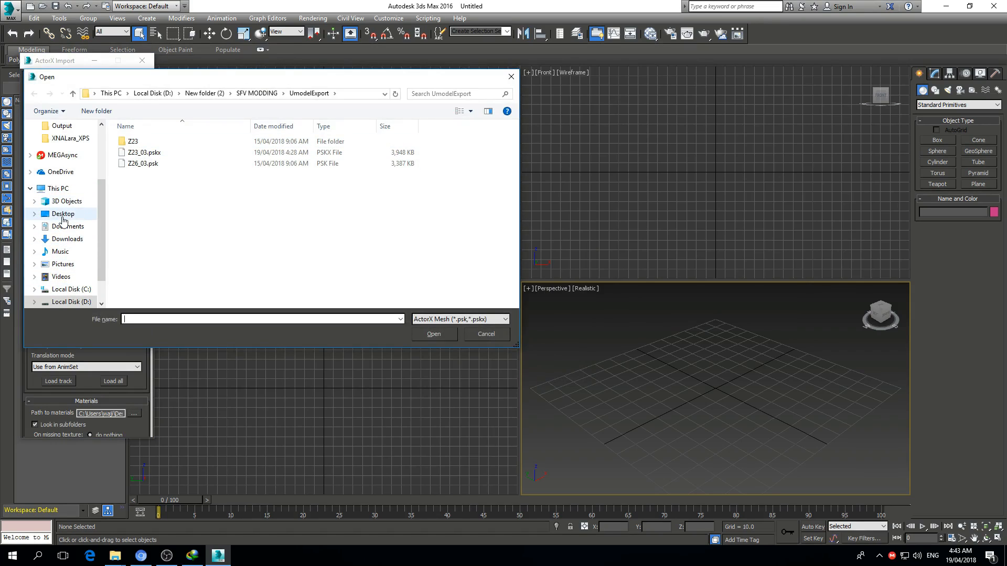
click(63, 214)
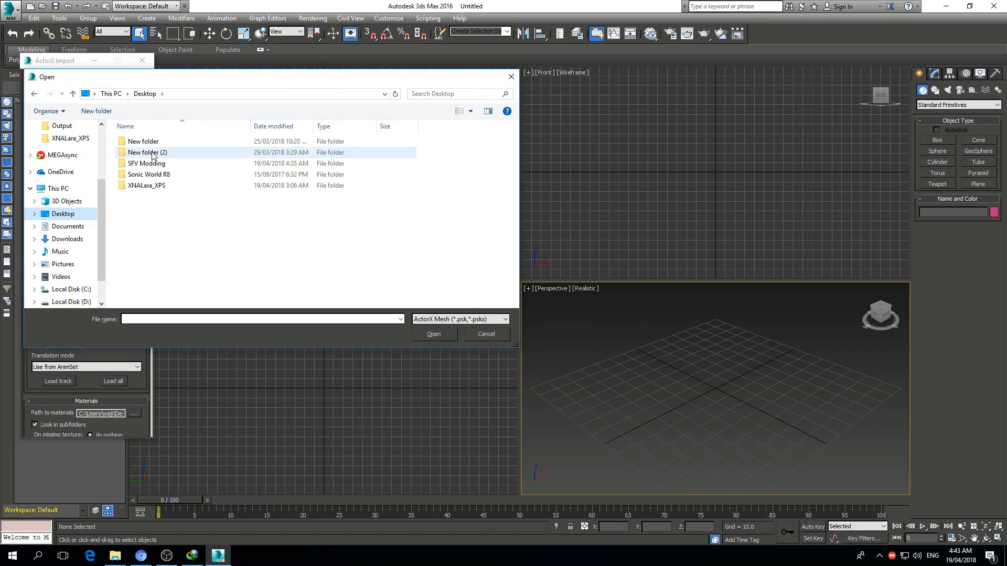
double_click(145, 163)
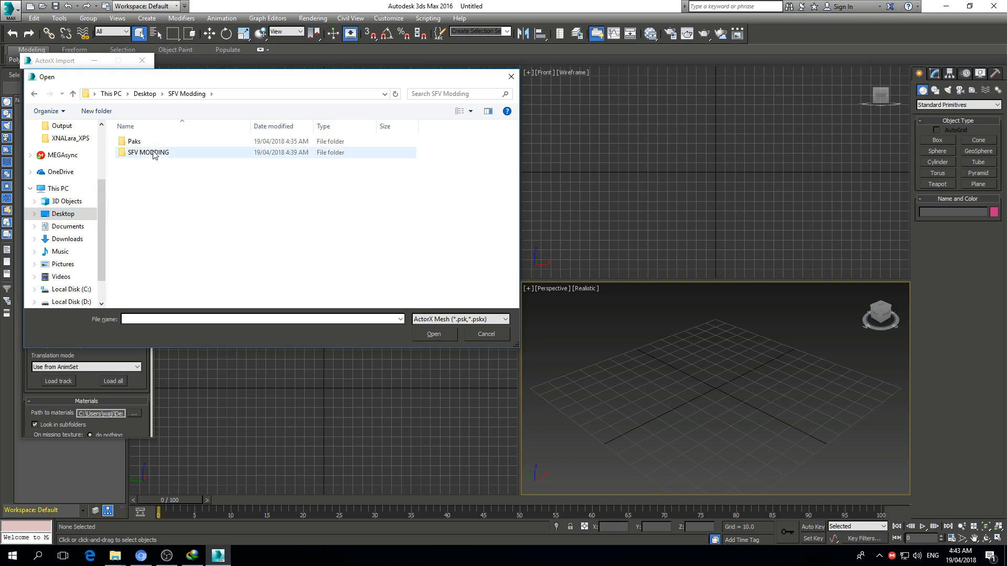
double_click(148, 152)
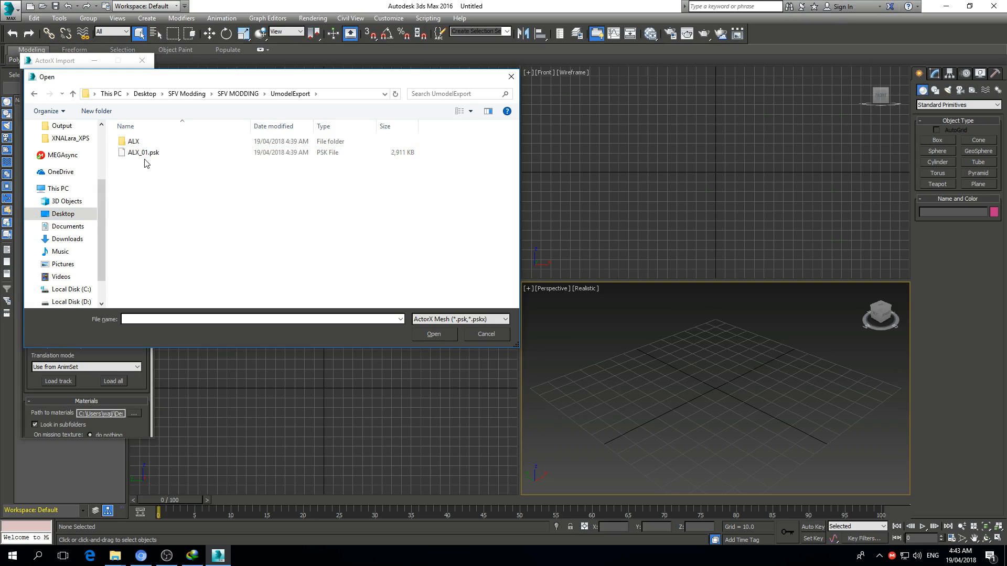
click(485, 334)
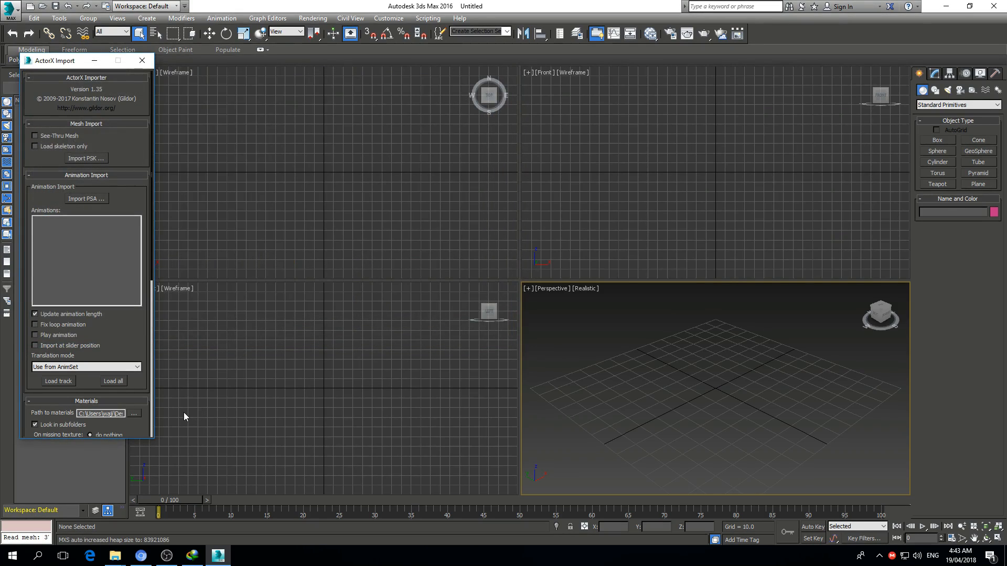
mouse_move(575, 364)
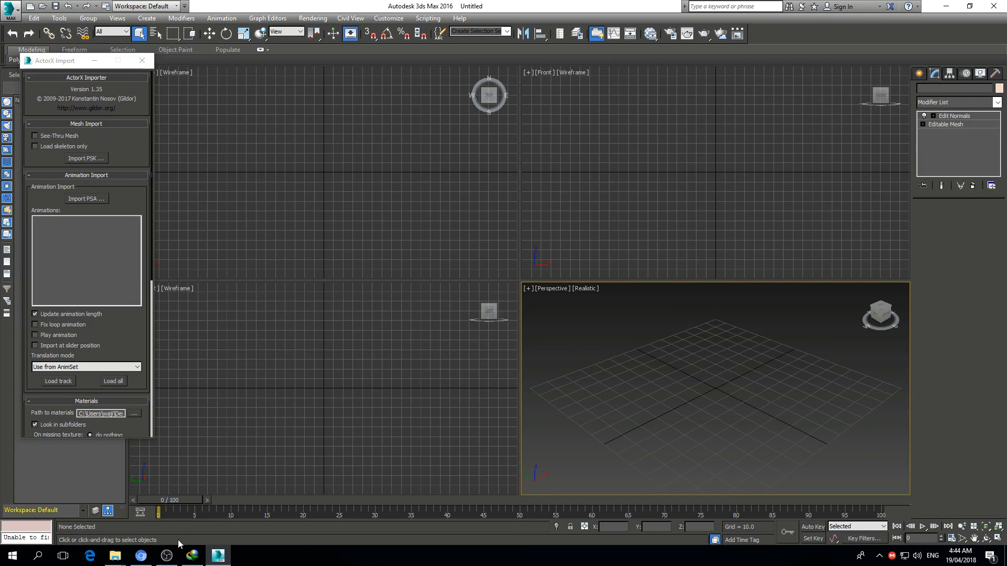
mouse_move(338, 348)
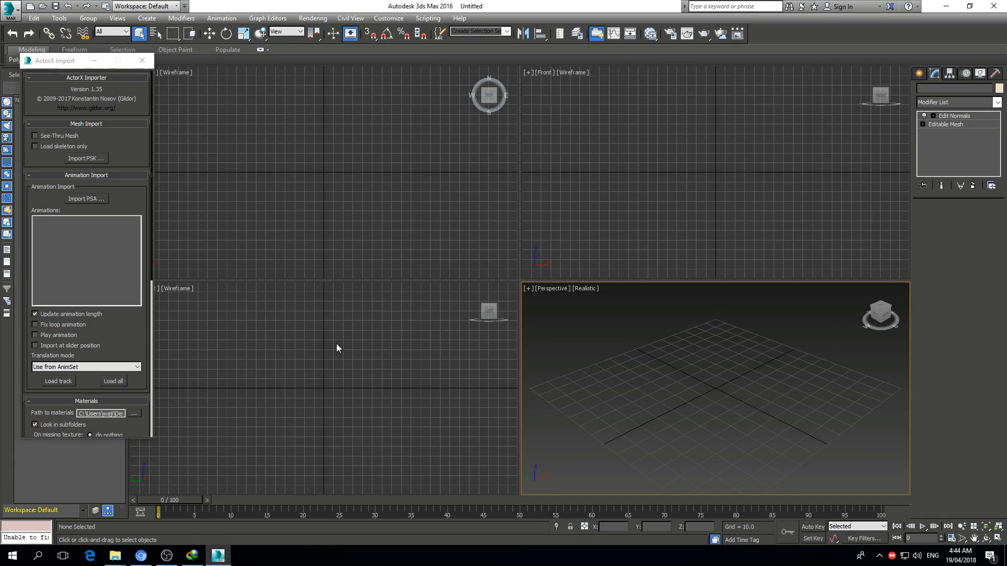
Check Internet Download Manager, then load the ALX character mesh with ActorX Import PSK
click(192, 556)
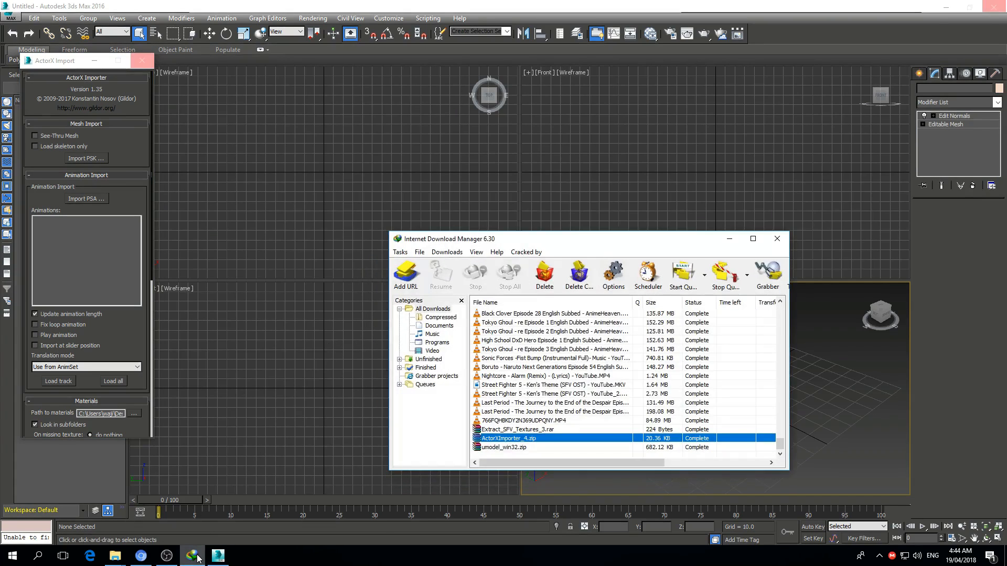
click(776, 238)
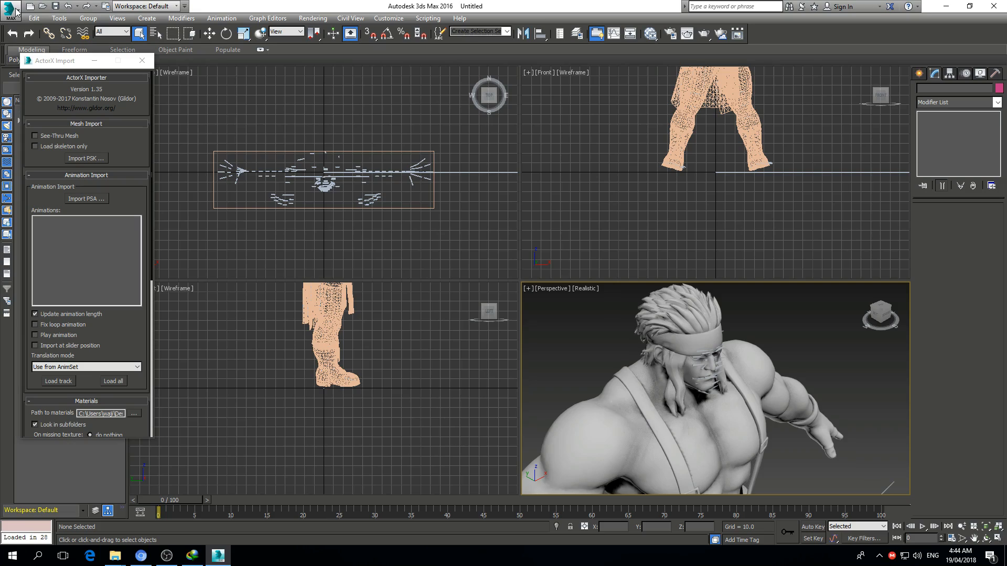
mouse_move(33, 18)
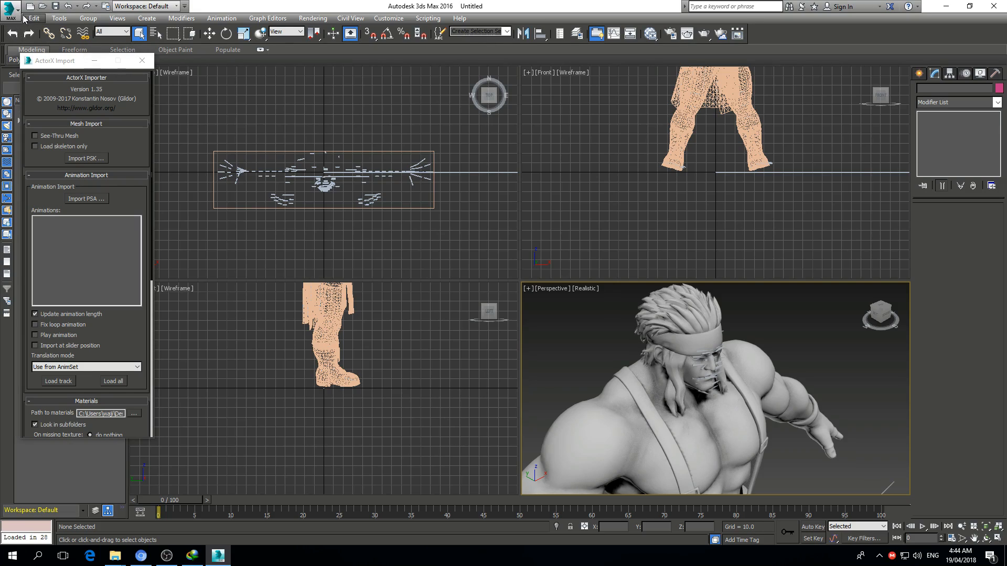
Export the scene to an FBX file named alx and review the Geometry and Lights options
click(11, 8)
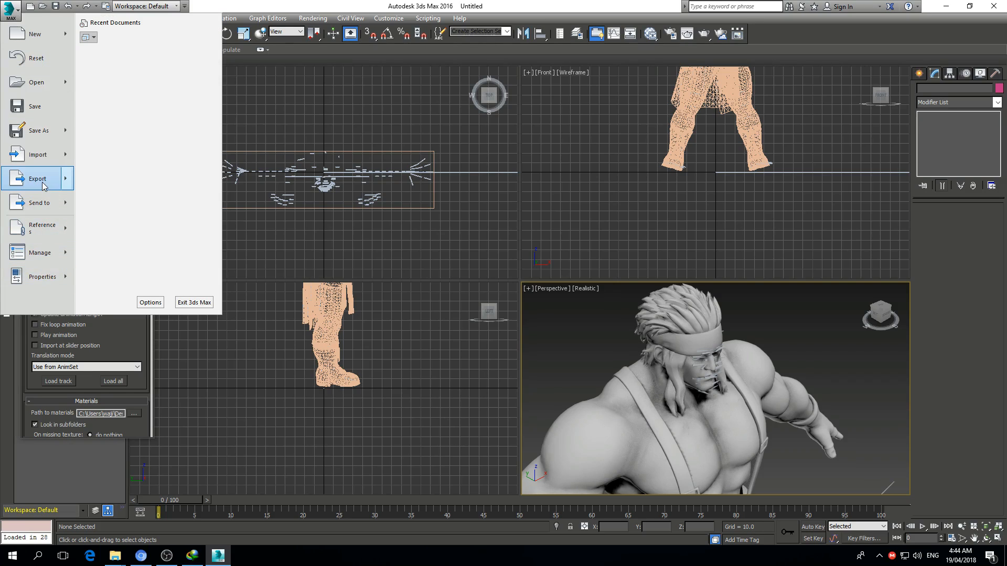
click(37, 178)
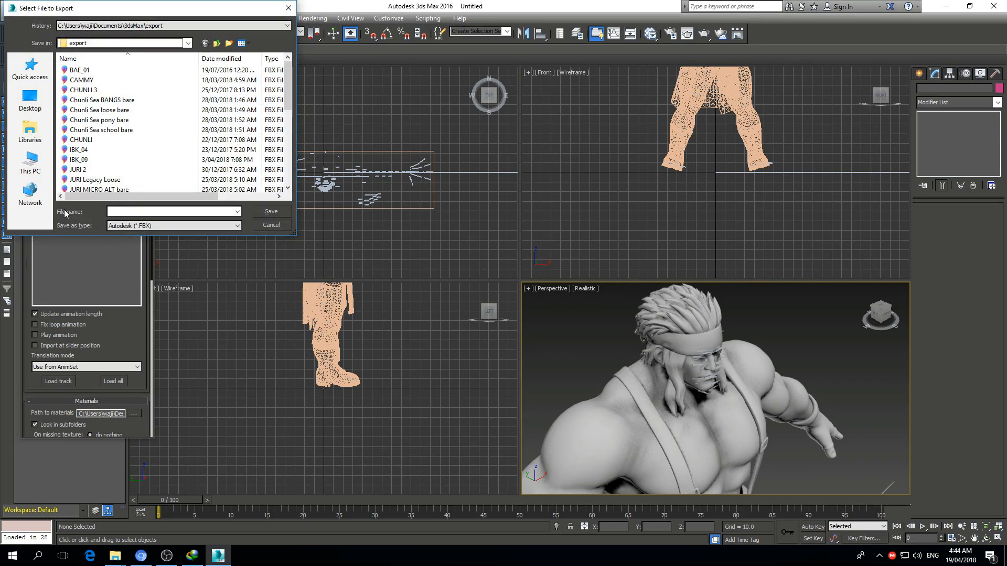
click(170, 211)
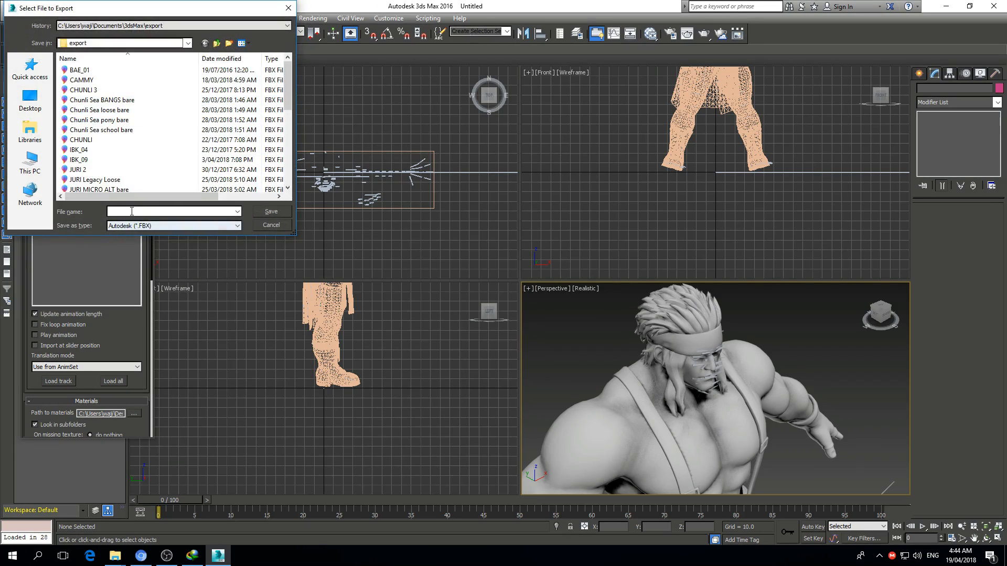
text(alx)
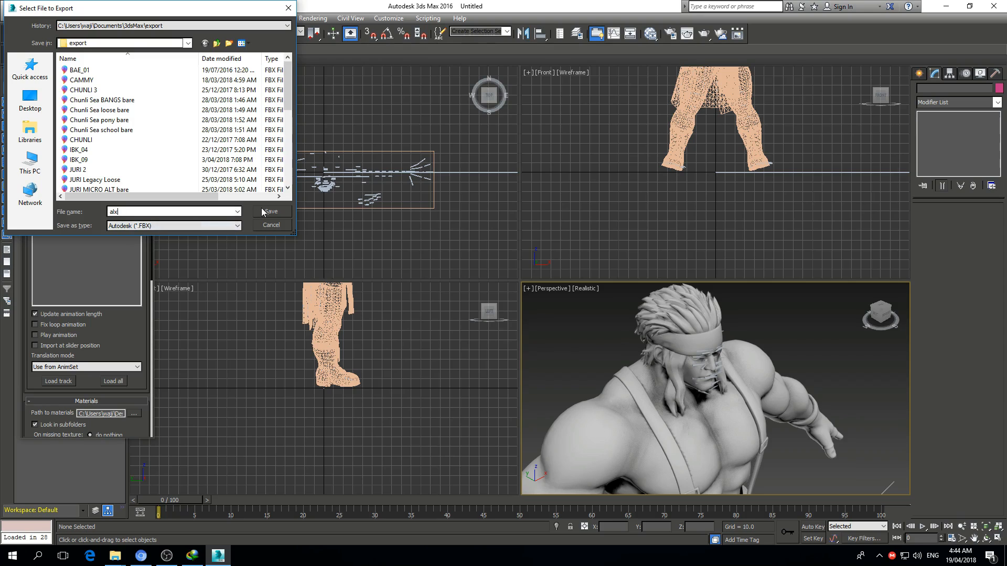
click(271, 212)
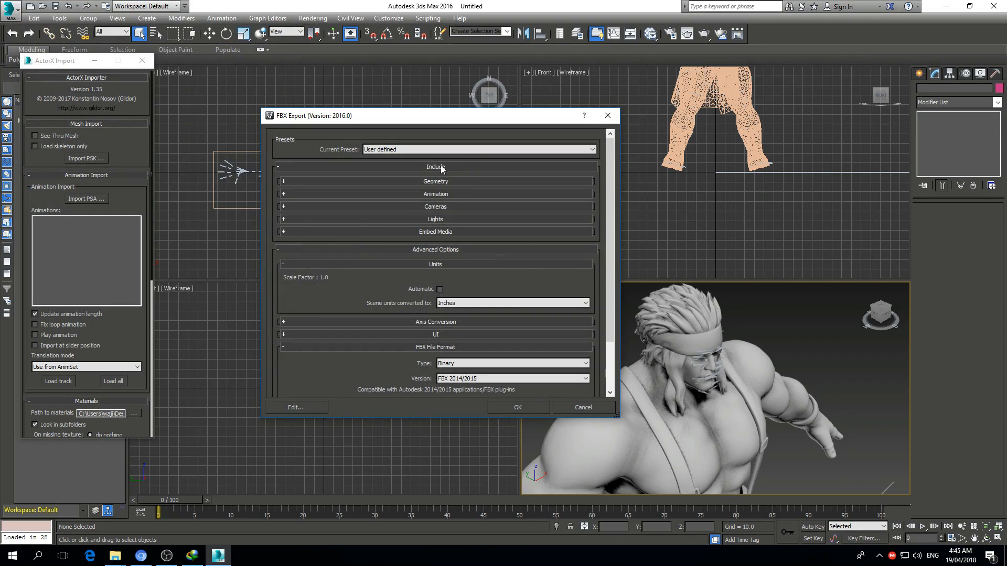
mouse_move(429, 178)
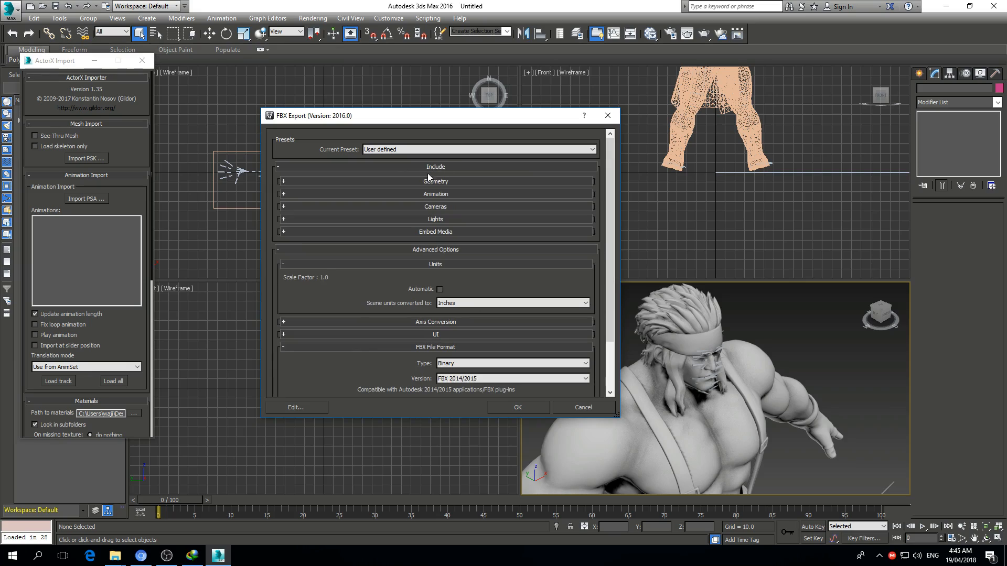
click(282, 181)
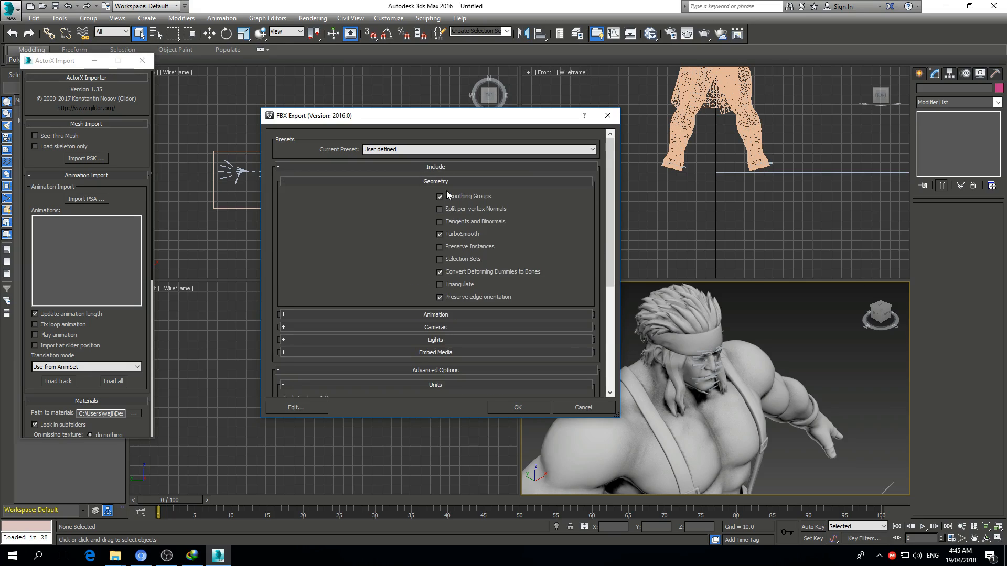
mouse_move(460, 258)
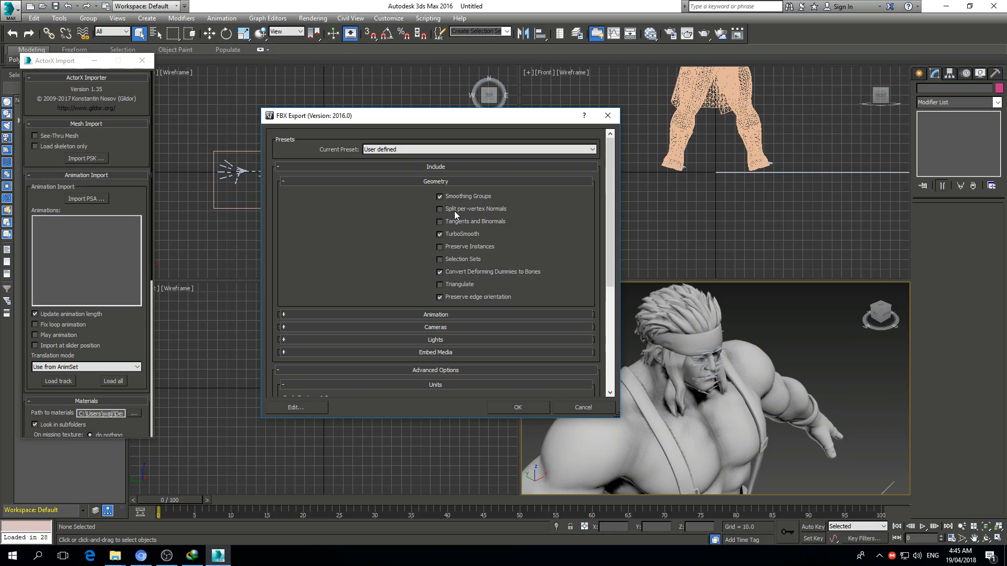
mouse_move(451, 211)
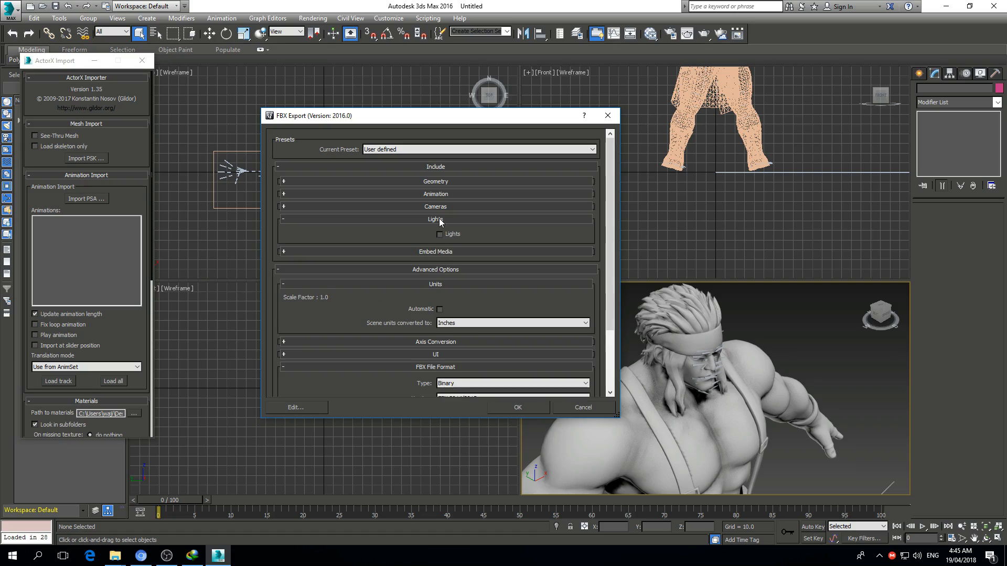
click(283, 219)
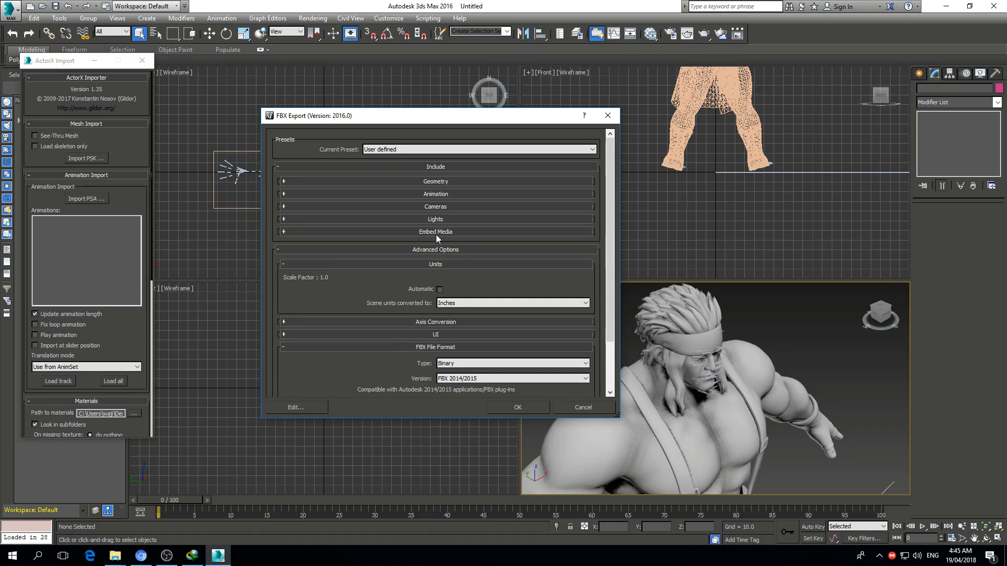
mouse_move(441, 250)
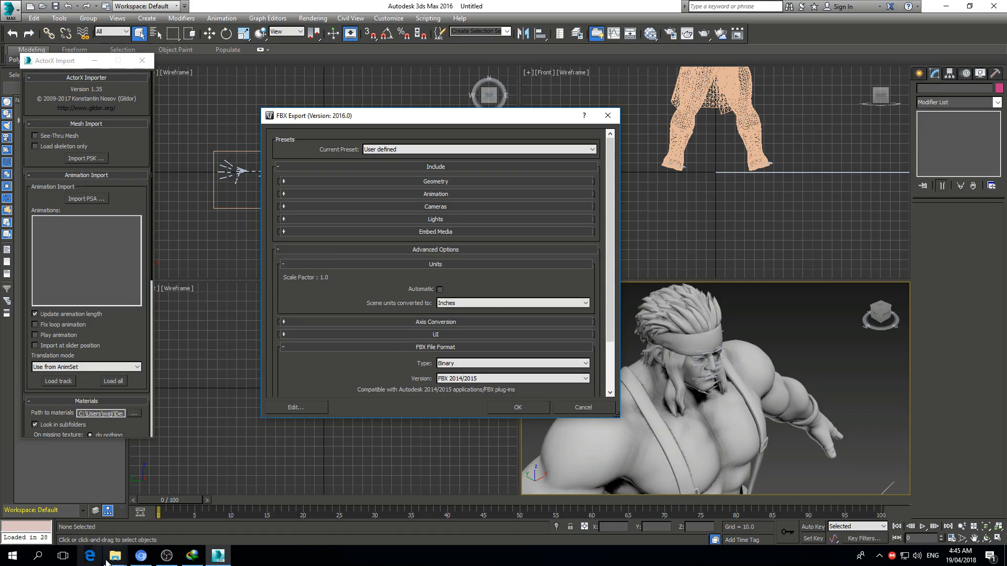
Following the YouTube tutorial, export the FBX in Inches as FBX 2014/2015 and confirm
click(140, 556)
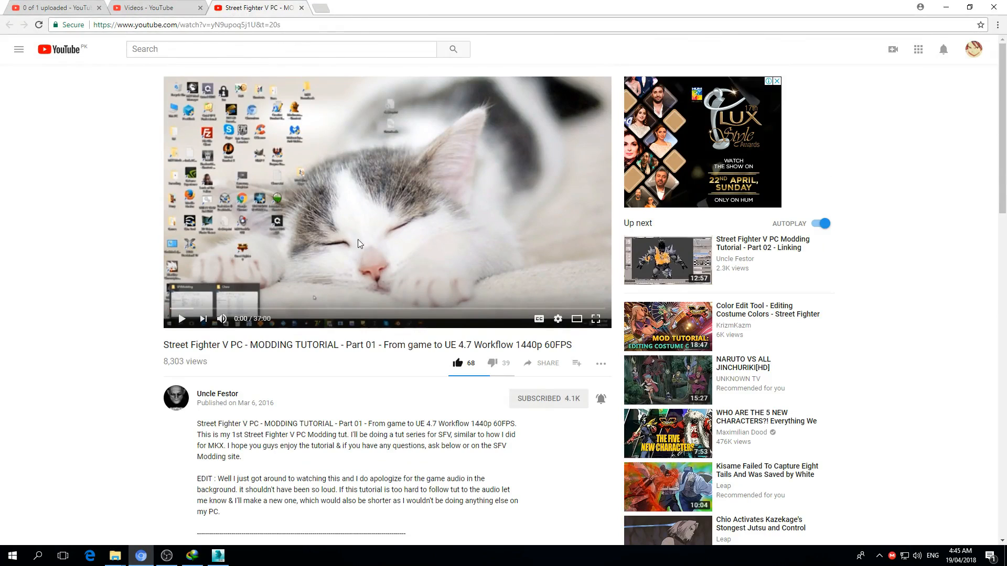
scroll(down, 3)
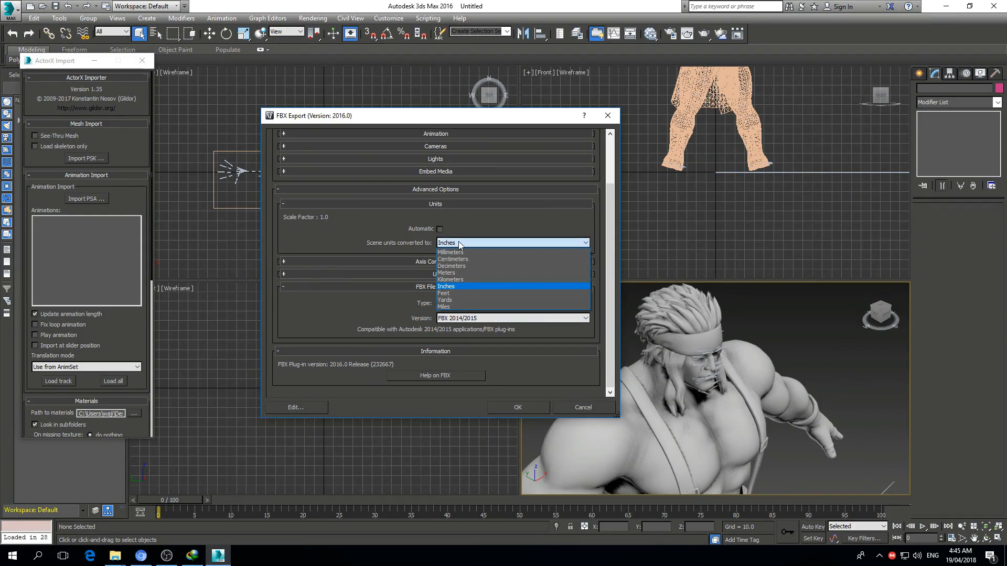
click(445, 286)
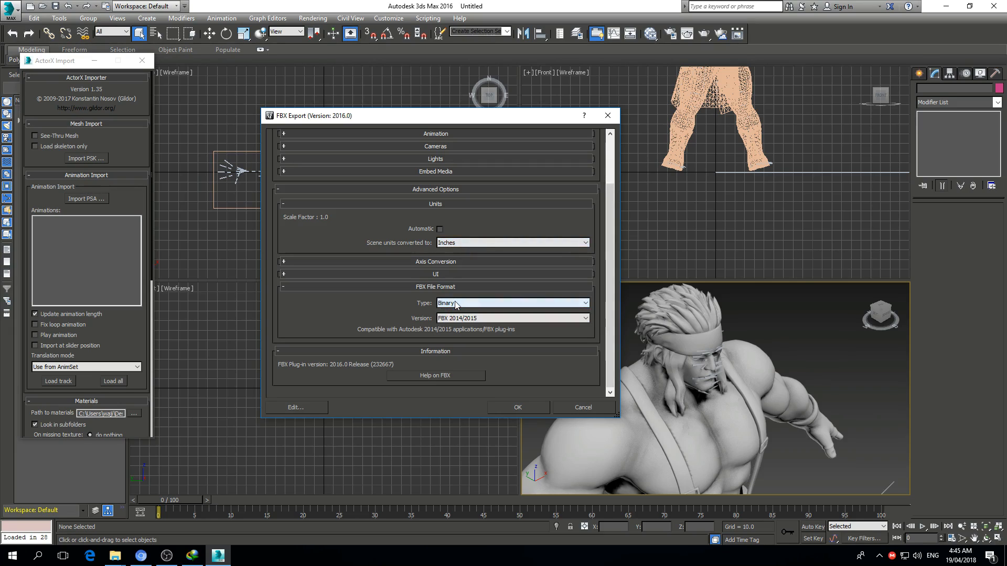
click(512, 318)
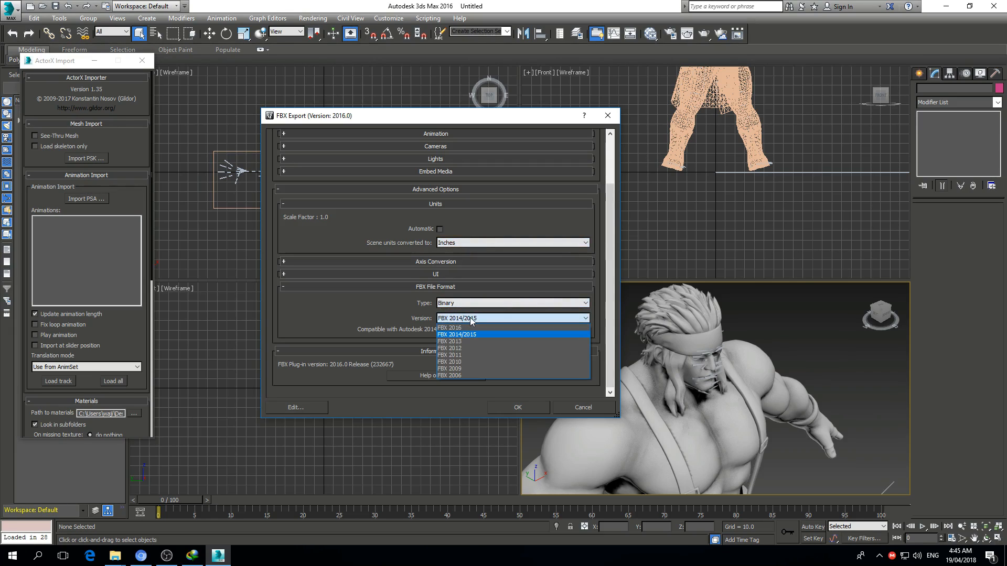
mouse_move(463, 341)
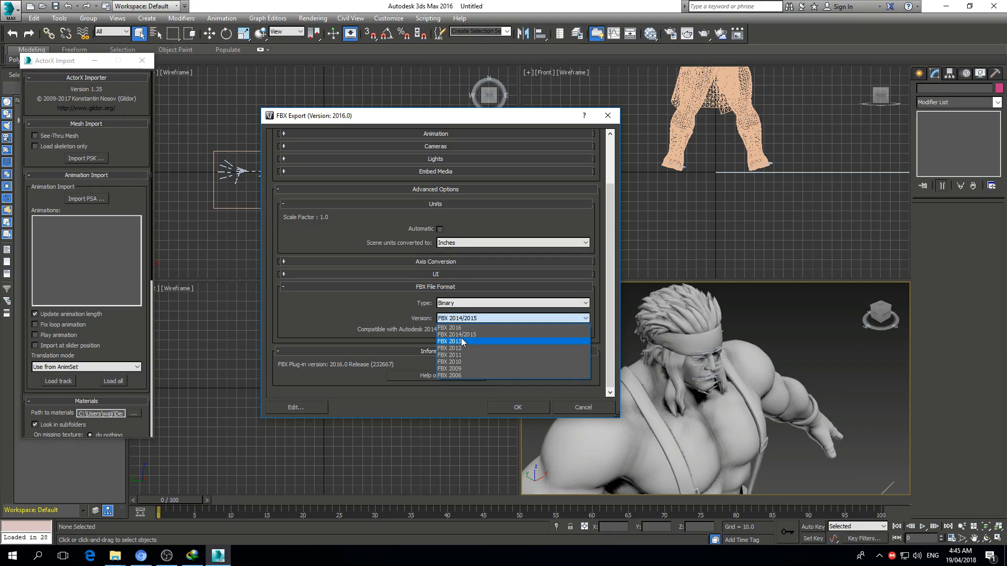
mouse_move(457, 335)
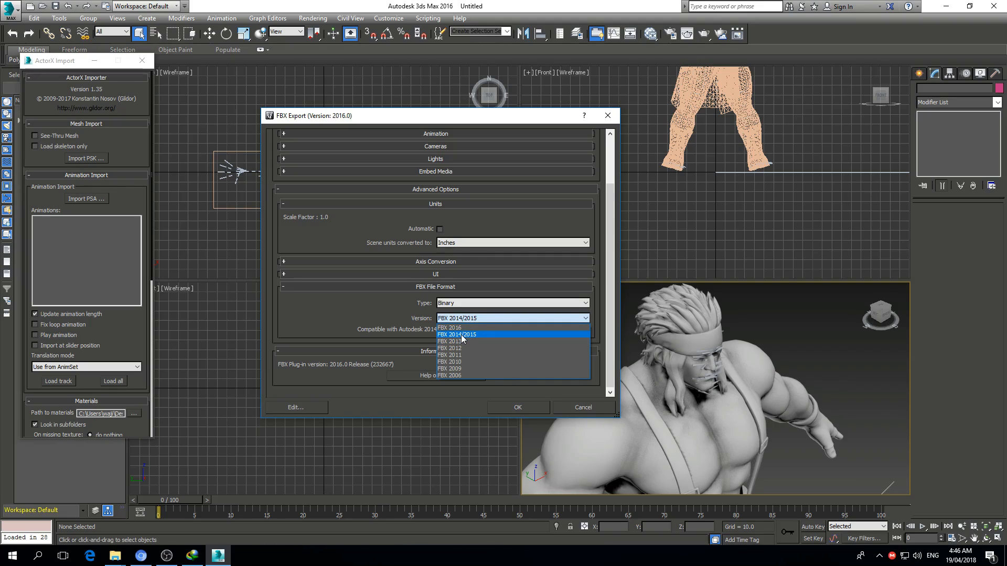
click(458, 334)
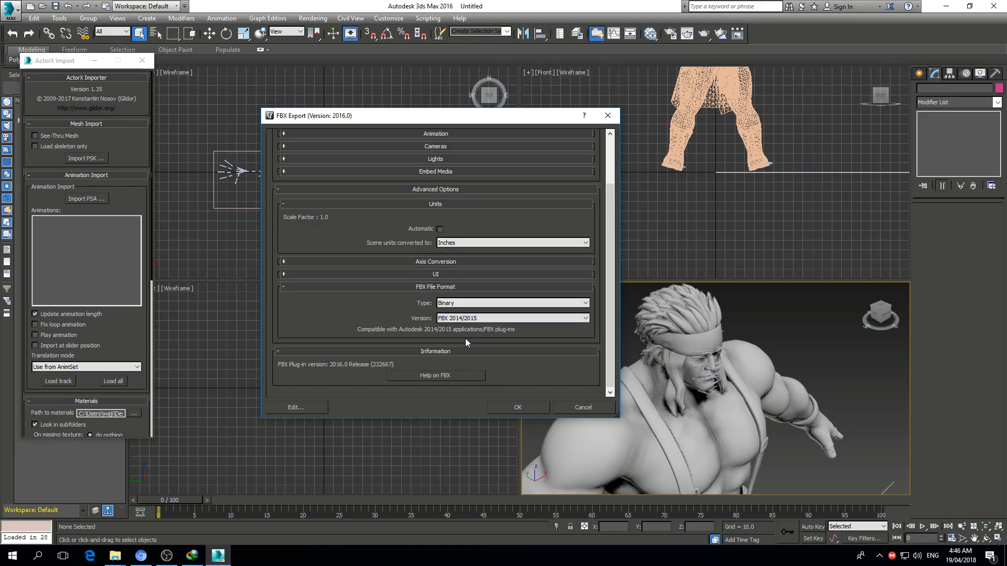
mouse_move(492, 368)
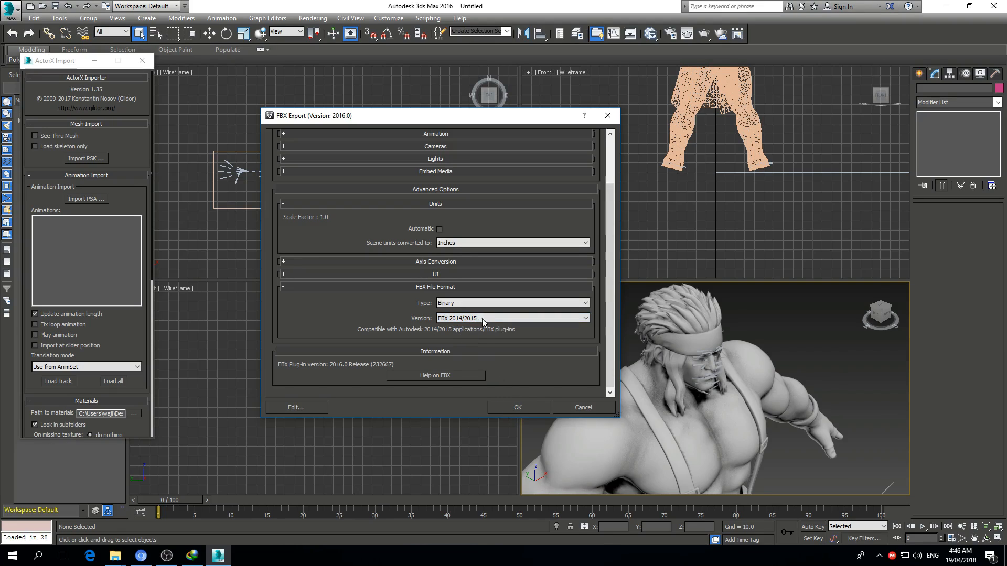
click(517, 407)
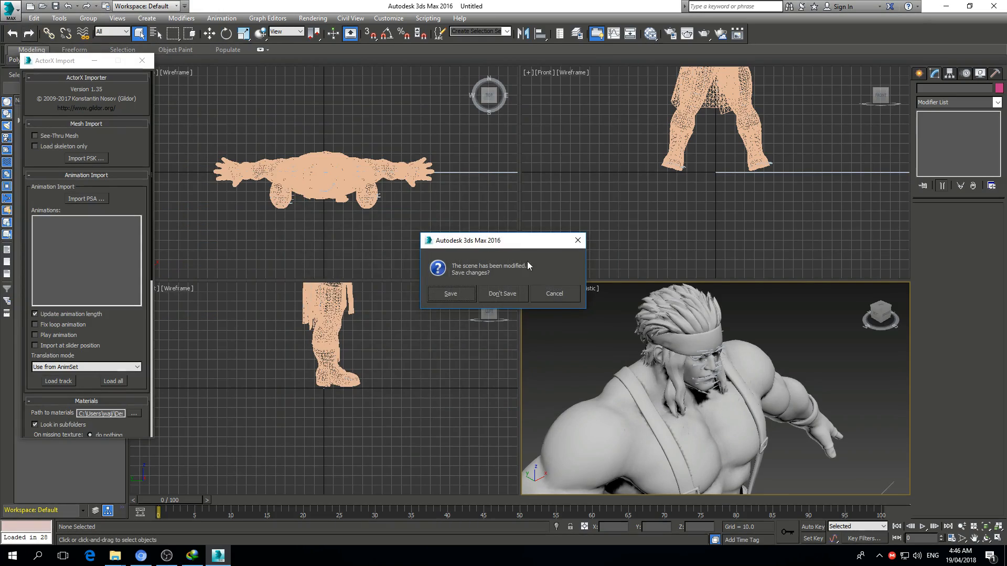
Discard scene changes at the save prompt and close 3ds Max
click(502, 293)
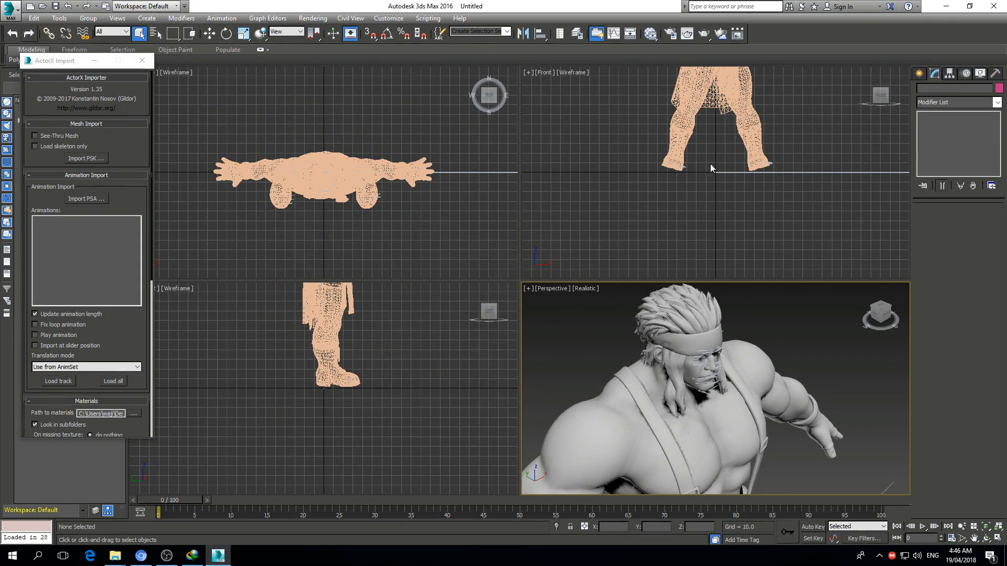
mouse_move(124, 61)
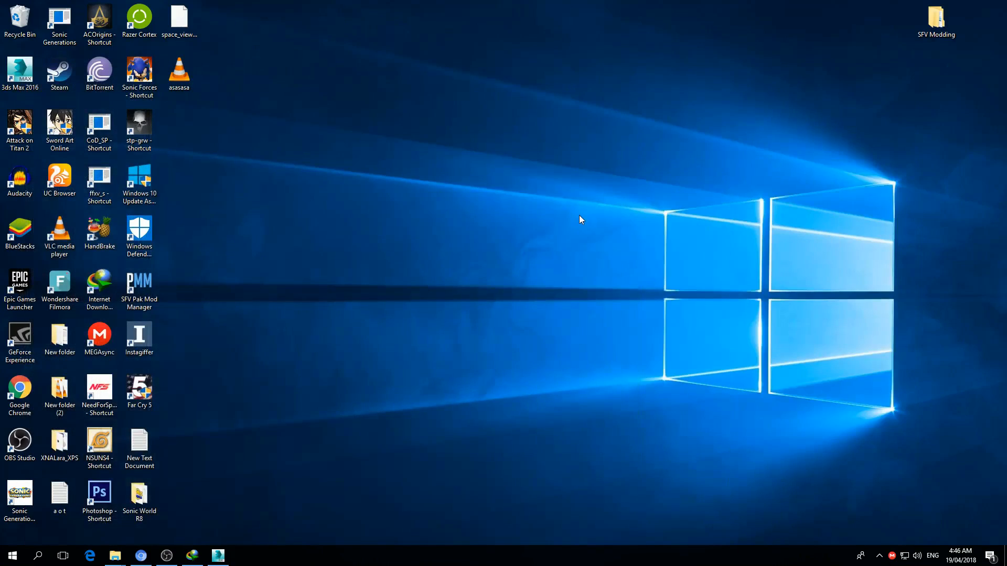
mouse_move(207, 526)
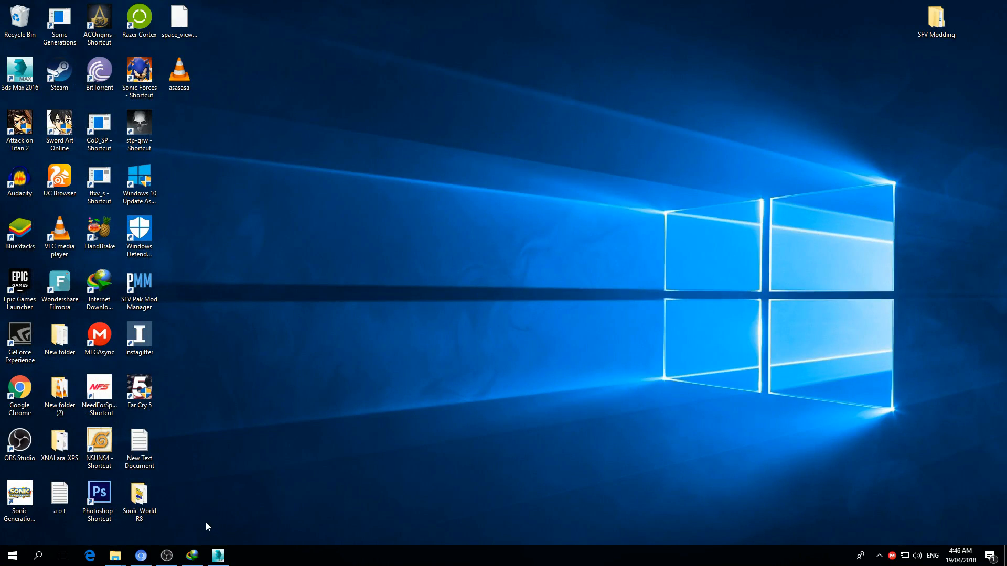
mouse_move(213, 507)
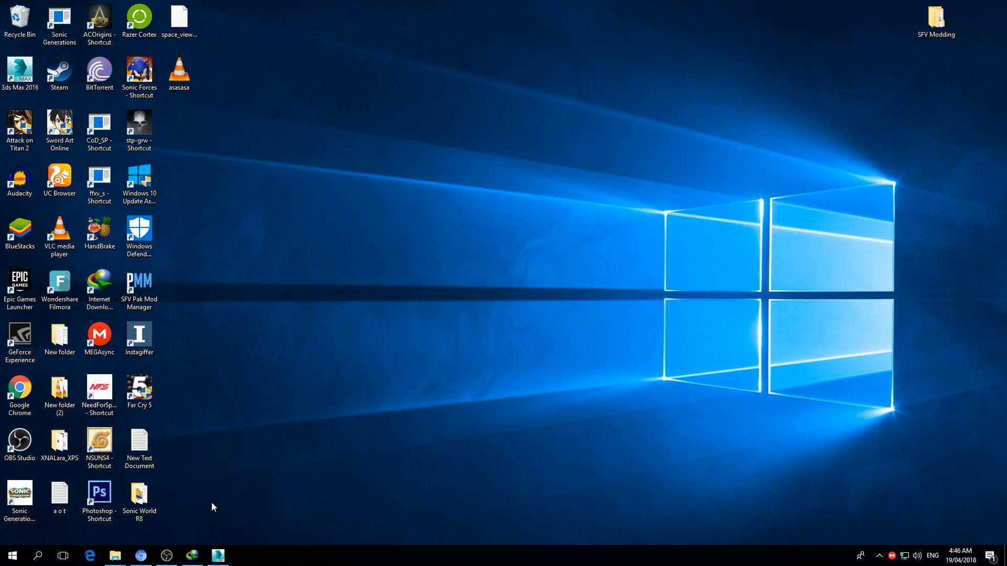
mouse_move(205, 515)
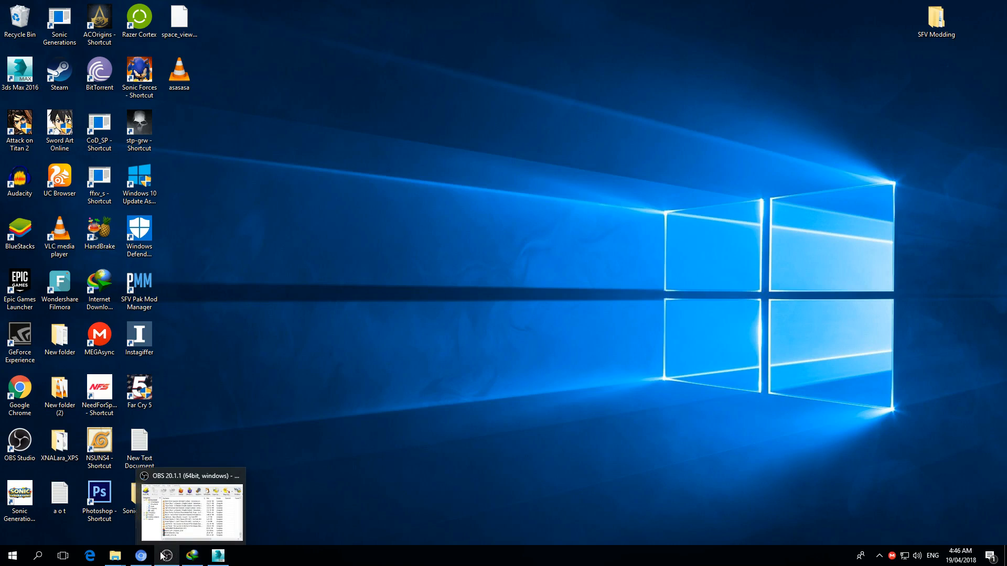
Browse the StreetModders Street Fighter V Mods gallery in Chrome
click(141, 556)
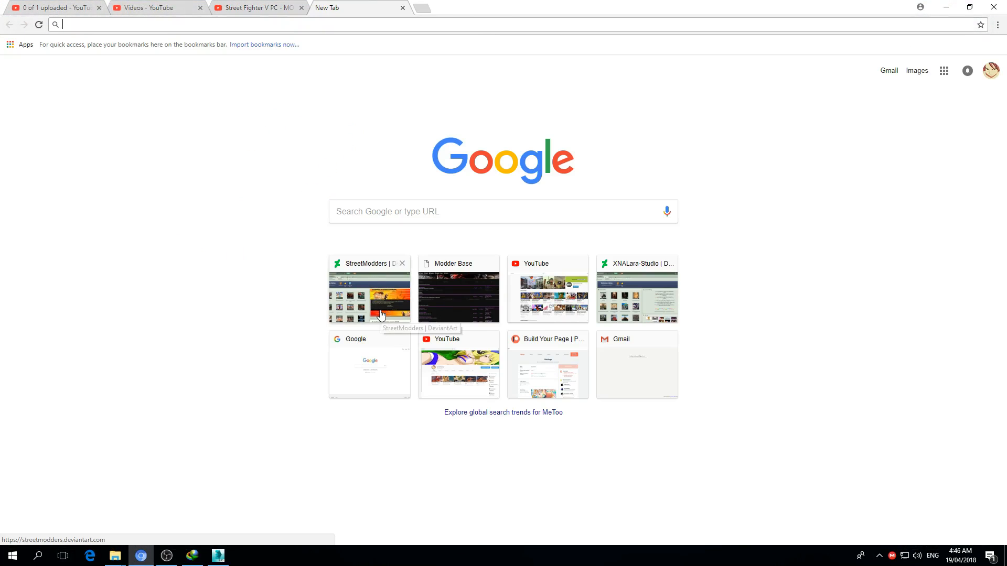
click(370, 295)
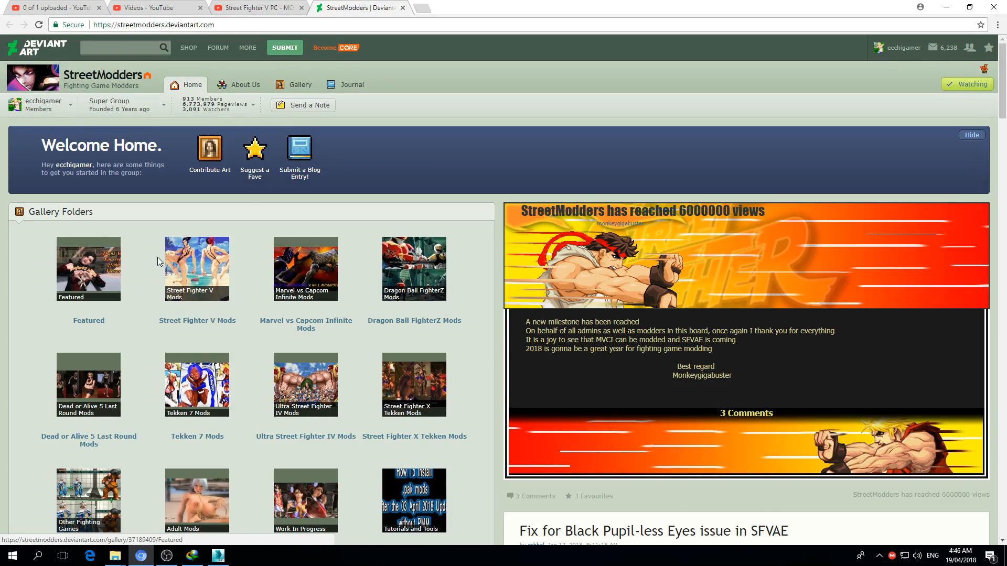
click(197, 270)
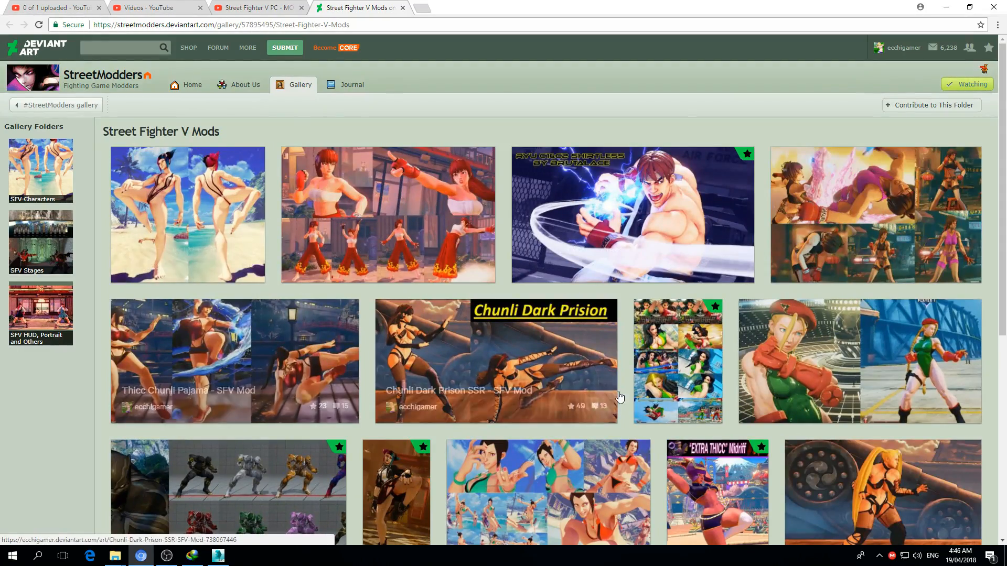
scroll(down, 3)
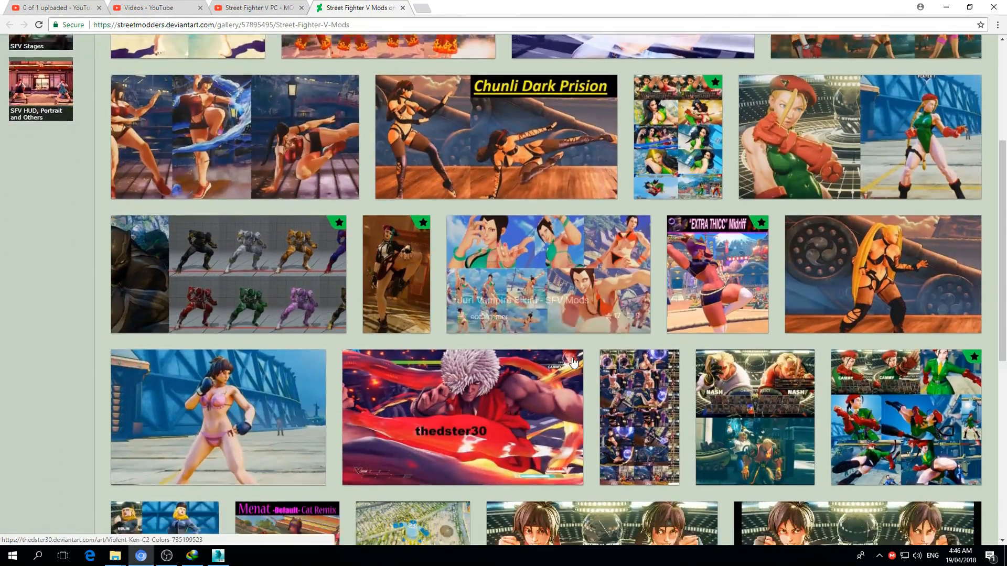
scroll(down, 3)
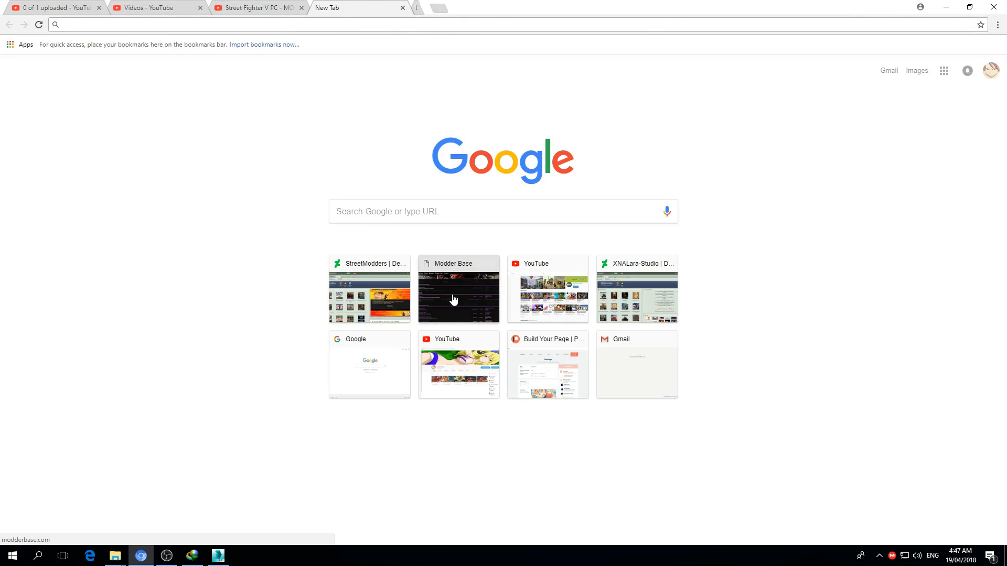
Open Modder Base's pak extraction script thread, follow SF5-extract (NEW), then close the download tab
click(458, 289)
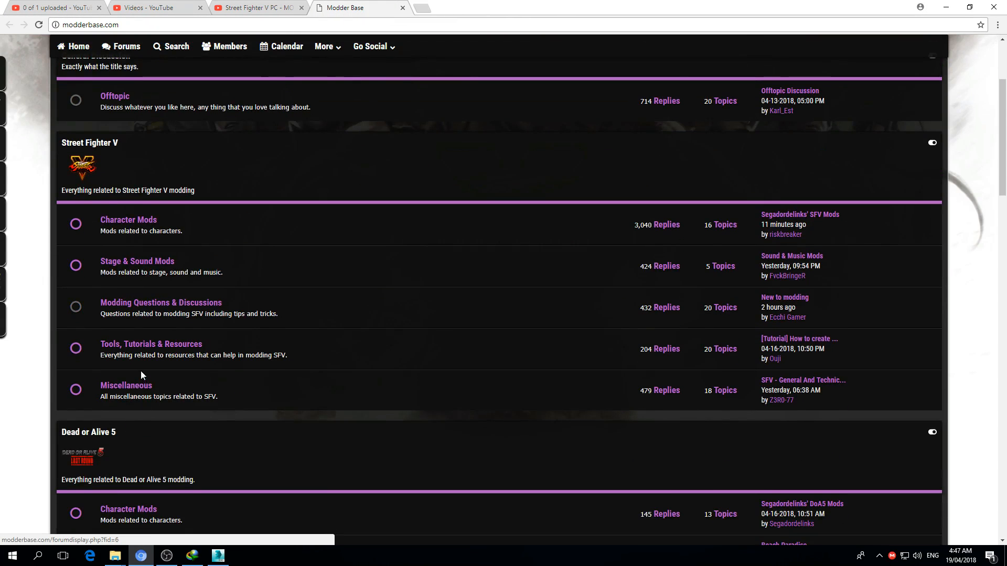
click(151, 343)
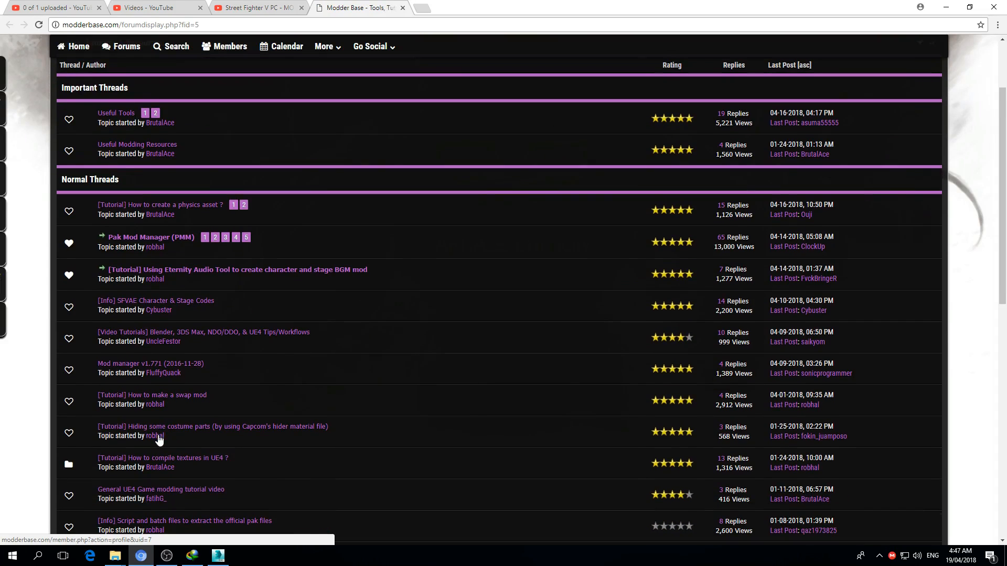
mouse_move(177, 321)
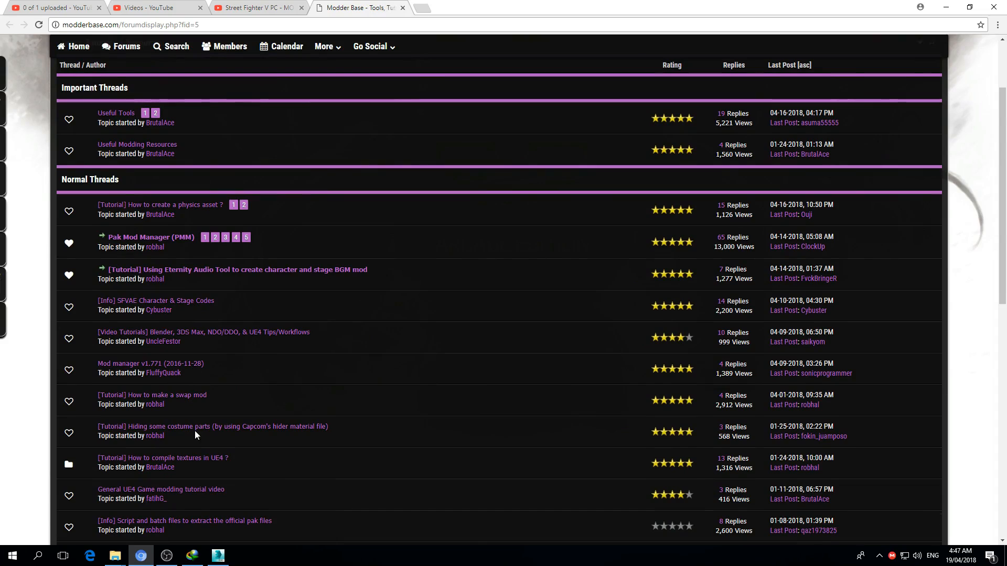
mouse_move(201, 483)
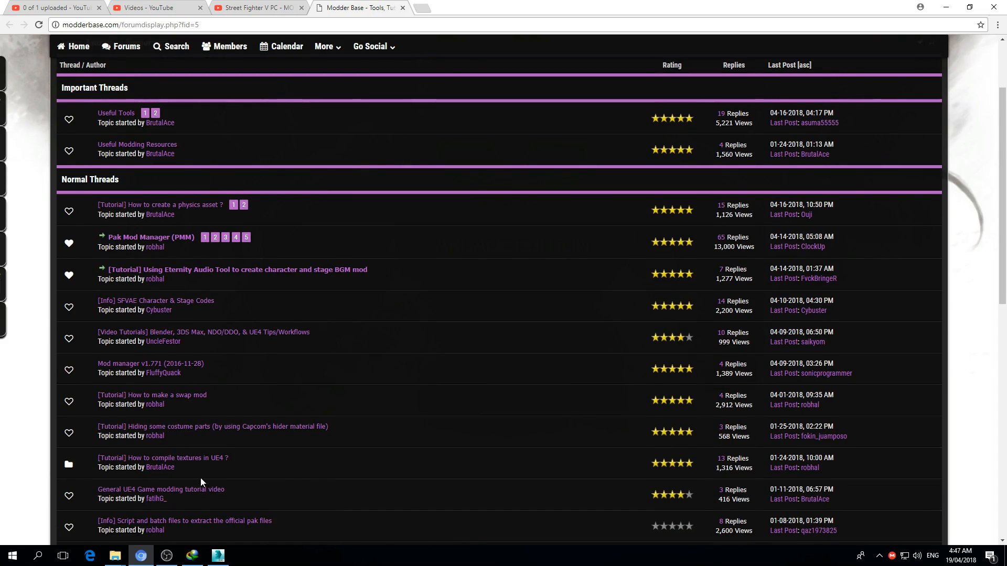
scroll(down, 3)
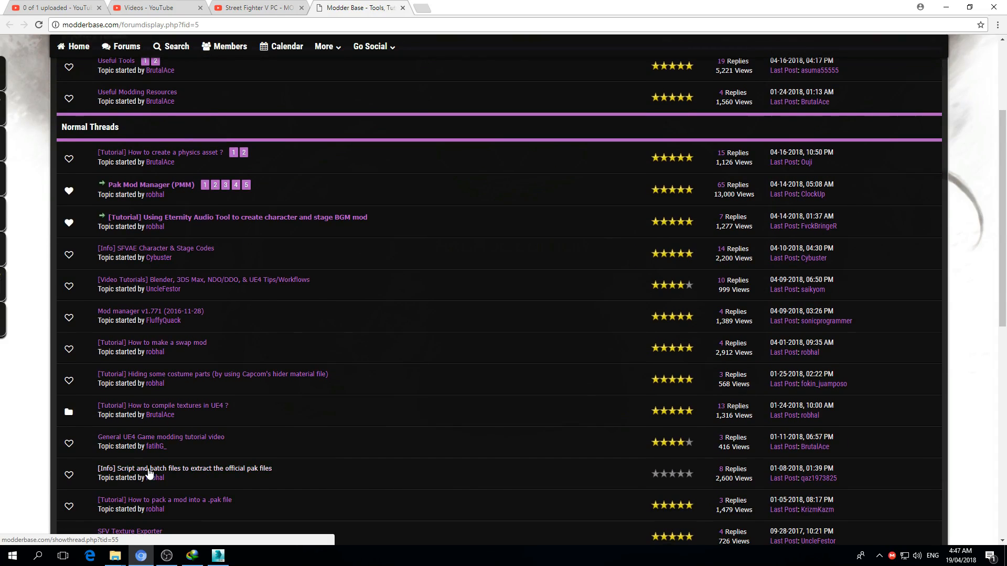
mouse_move(198, 475)
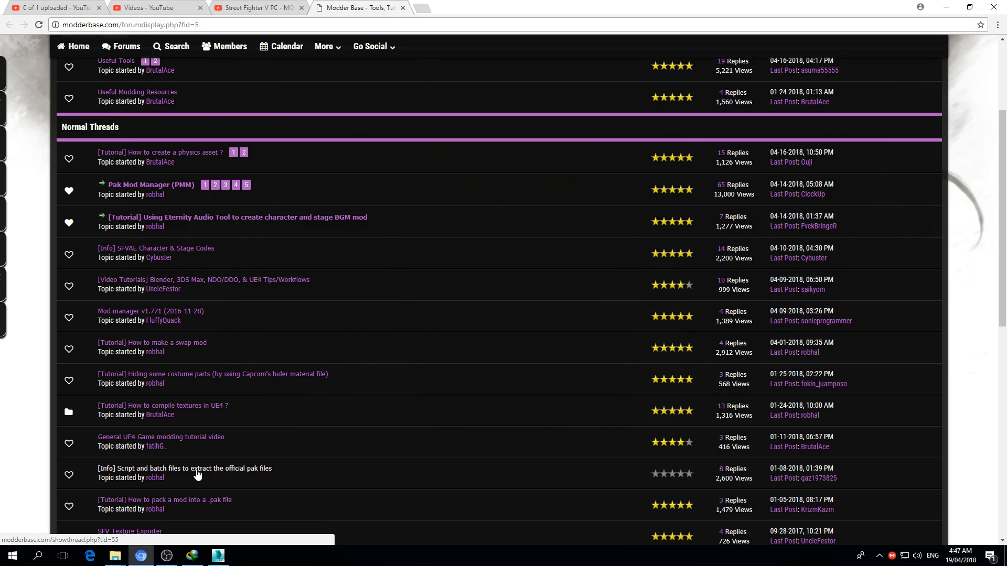
click(184, 469)
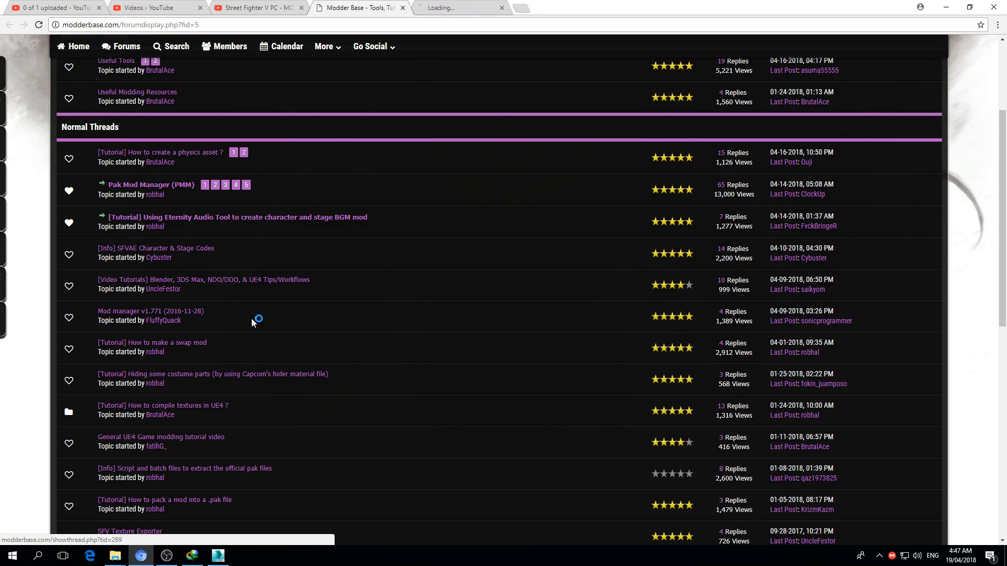
click(184, 468)
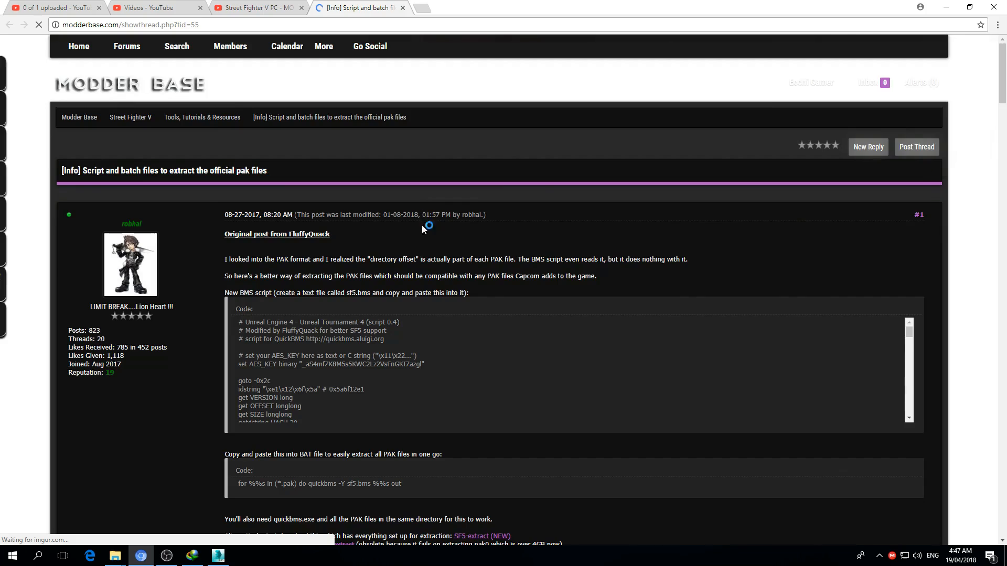
scroll(down, 3)
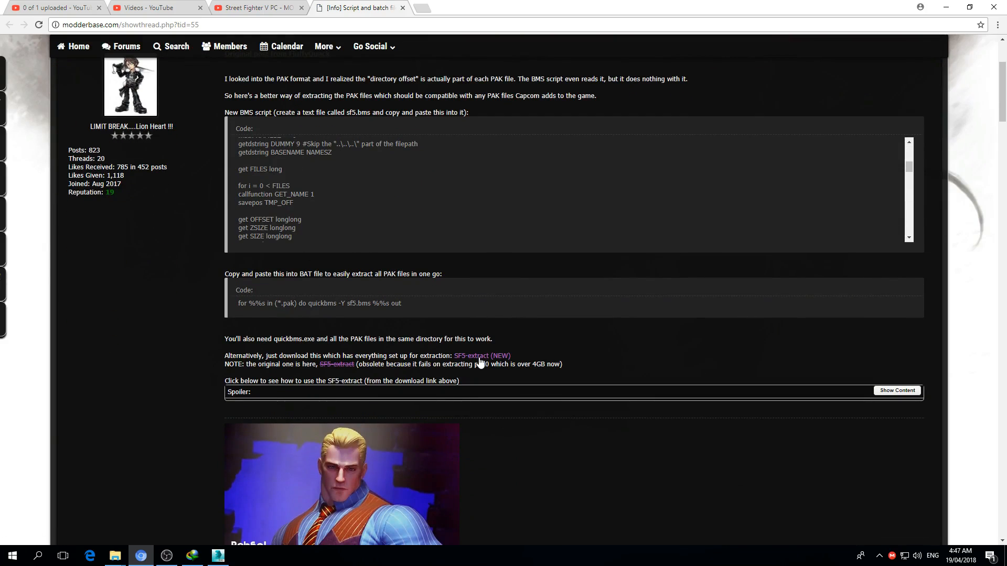
mouse_move(481, 356)
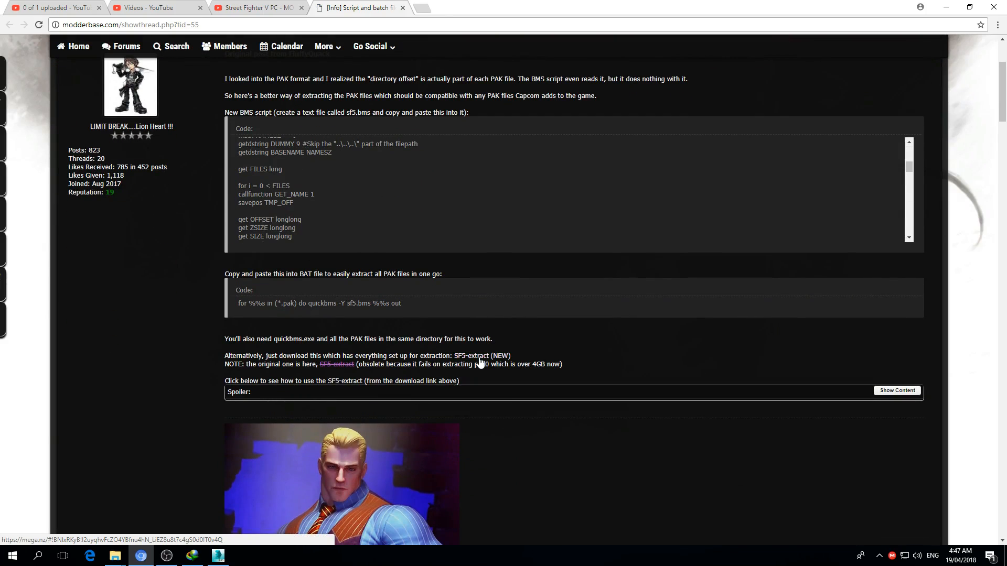
click(481, 355)
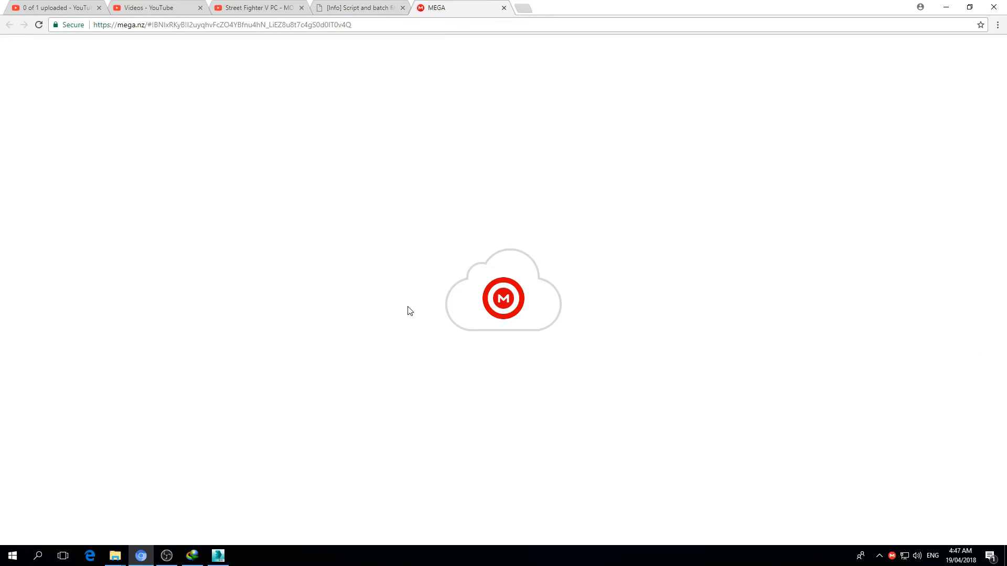
click(504, 8)
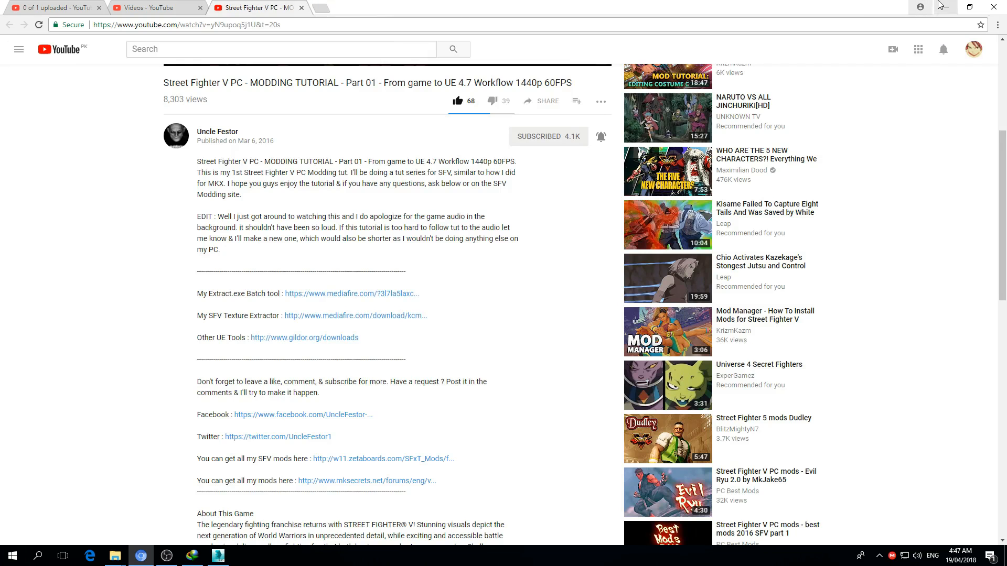
Open a second Explorer window at Downloads > Compressed and launch the nude_cammy archive
click(114, 556)
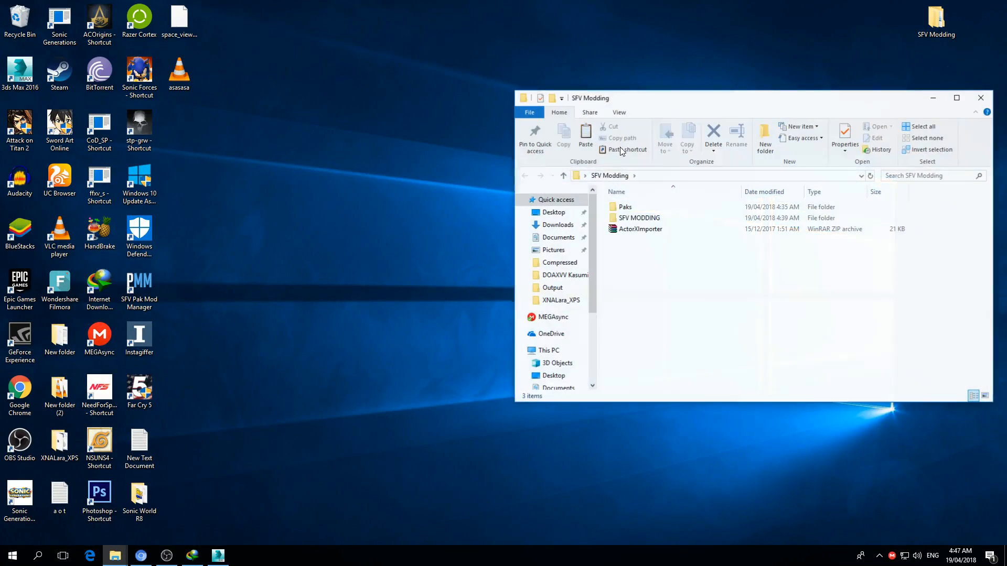
right_click(642, 206)
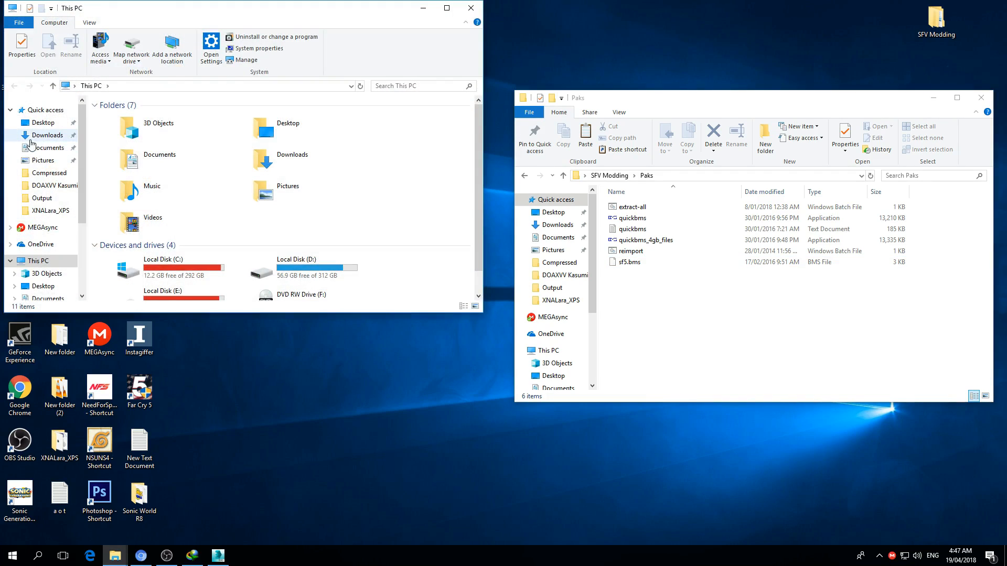
click(49, 135)
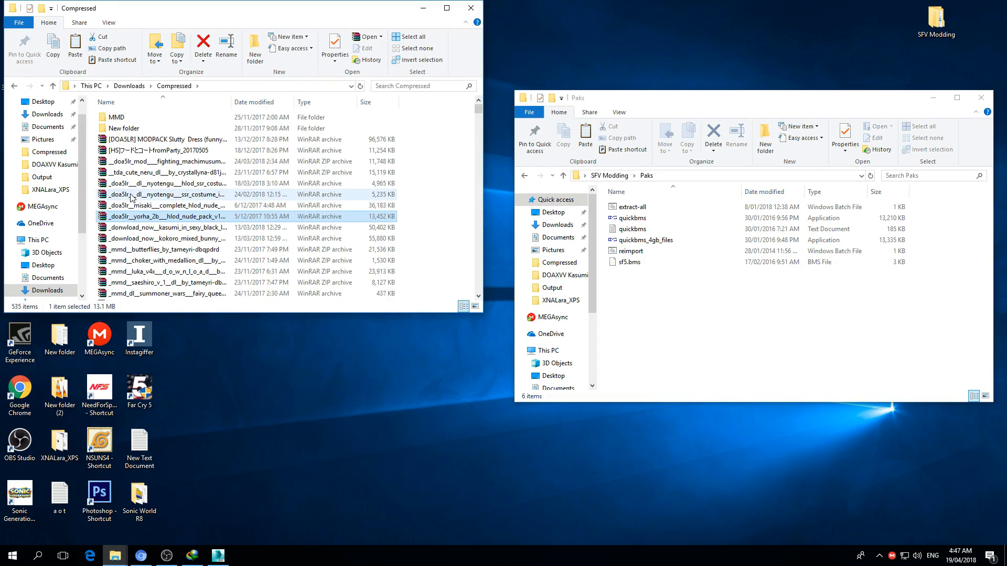
click(167, 183)
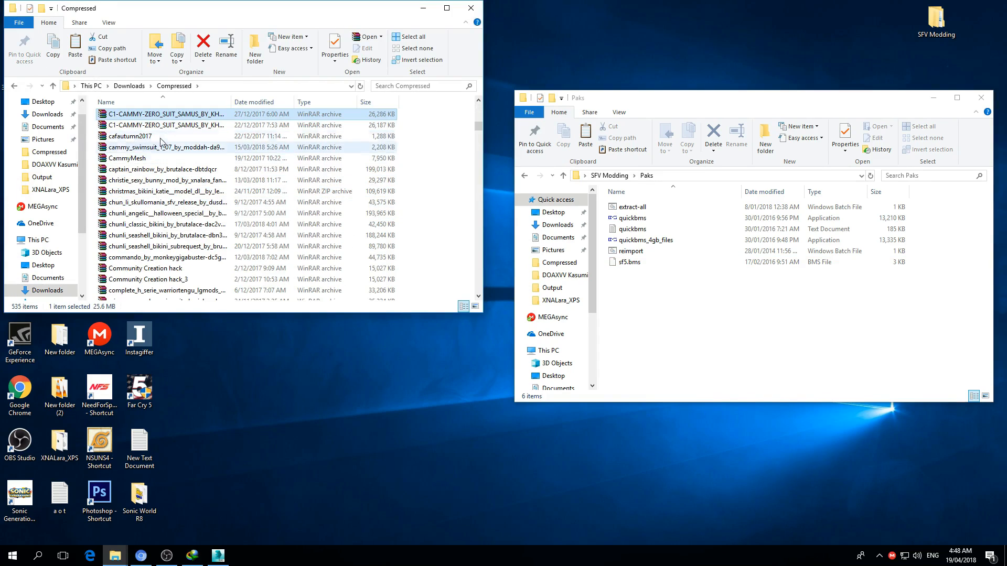
mouse_move(159, 151)
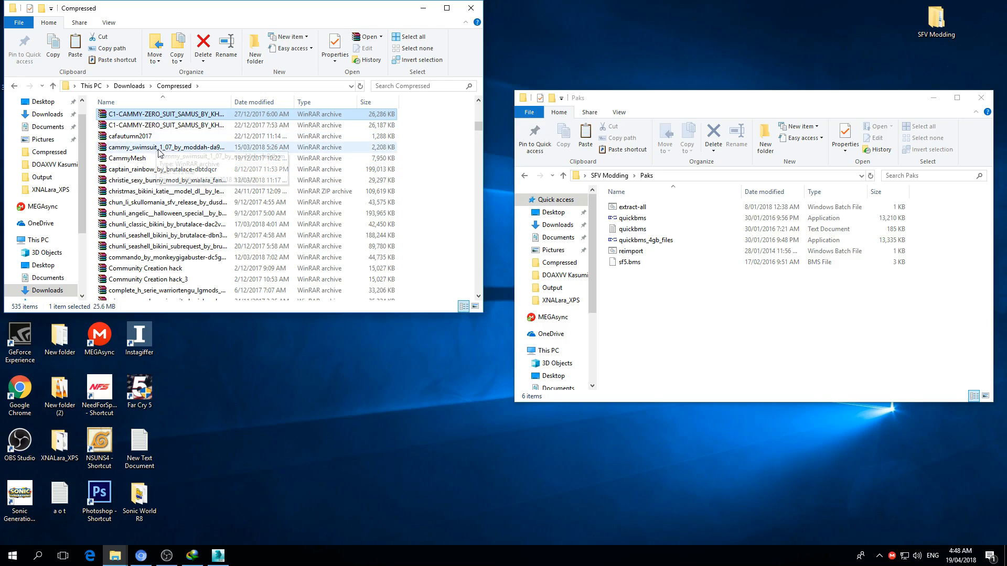
scroll(down, 3)
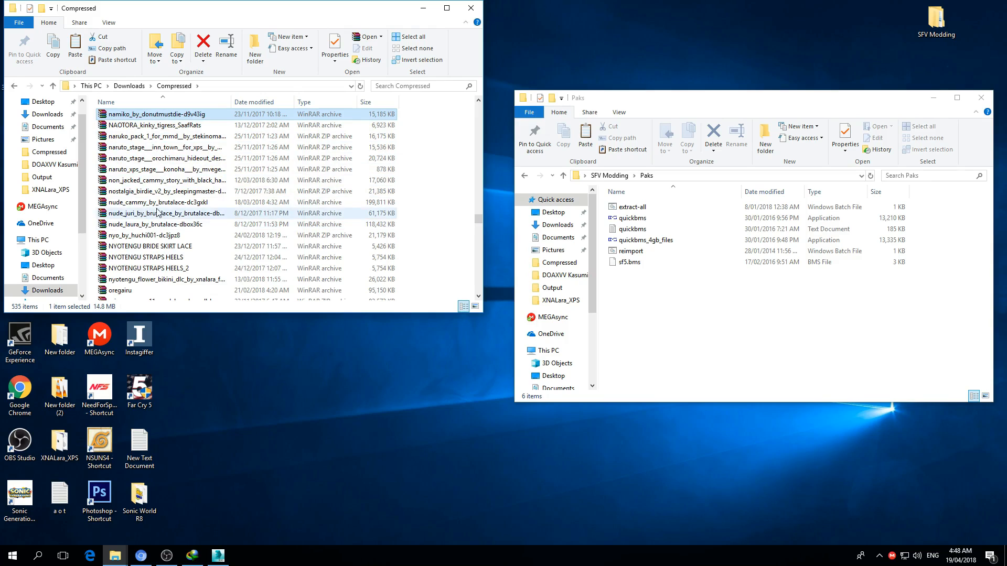
double_click(155, 201)
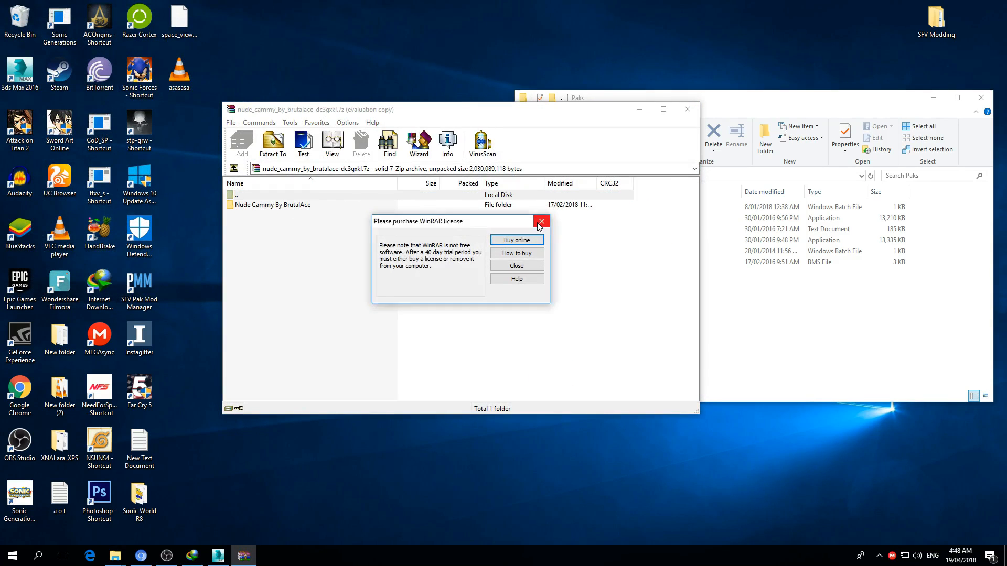
Dismiss WinRAR's license reminder and open the archive's 01_Default Hairstyle folder
click(541, 221)
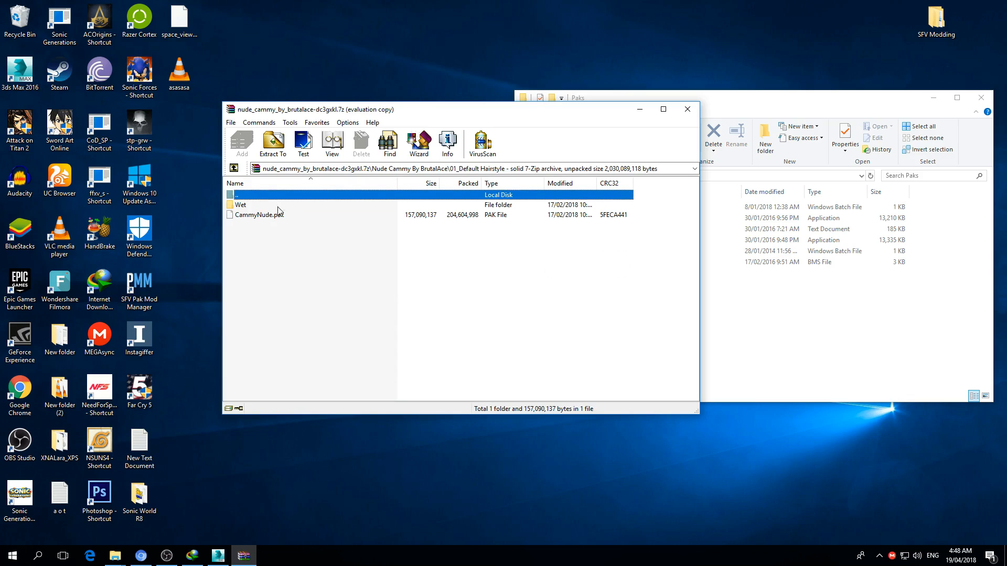
click(610, 97)
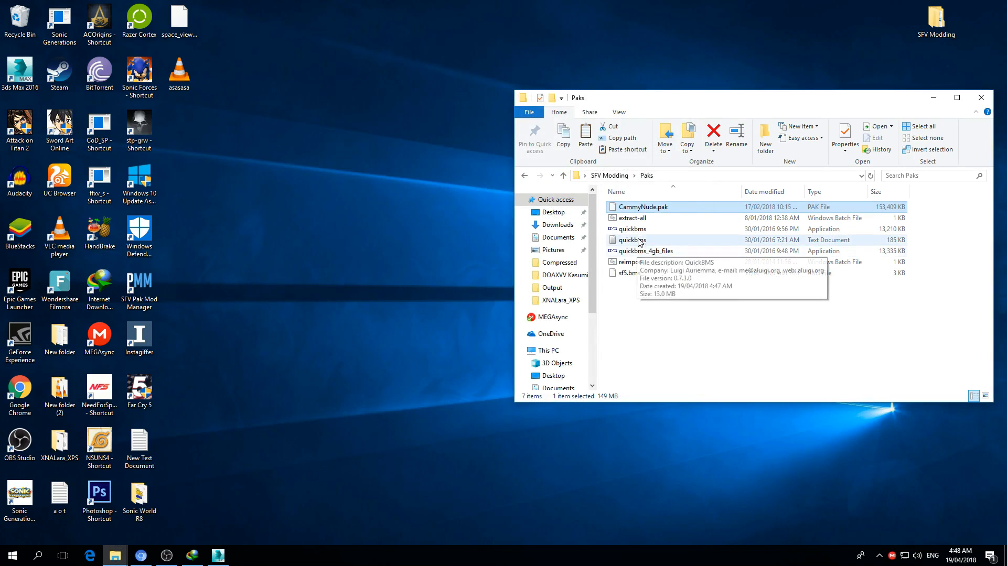
Run QuickBMS with the SFV Modding\Paks script on CammyNude.pak, extracting into Paks
click(632, 229)
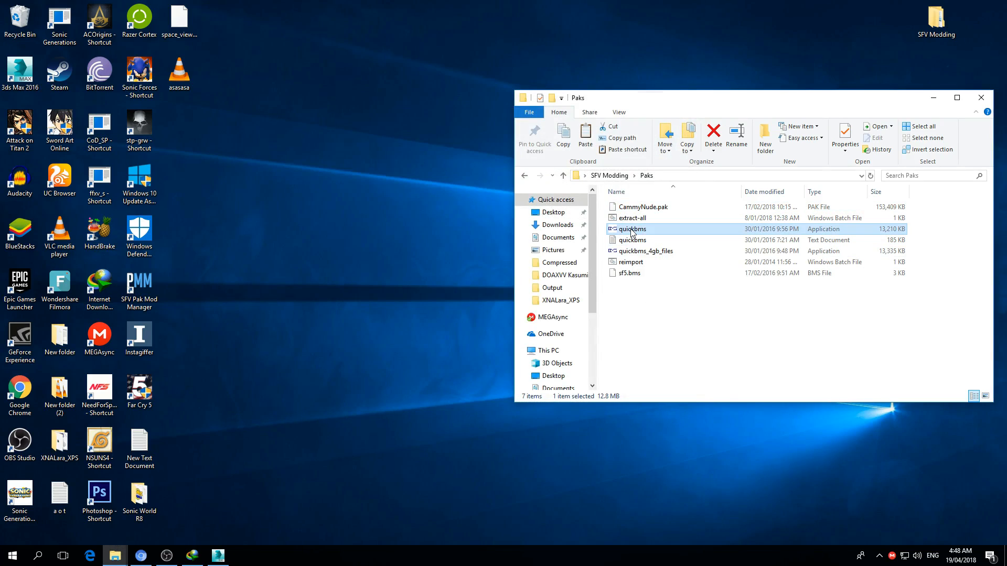
double_click(631, 229)
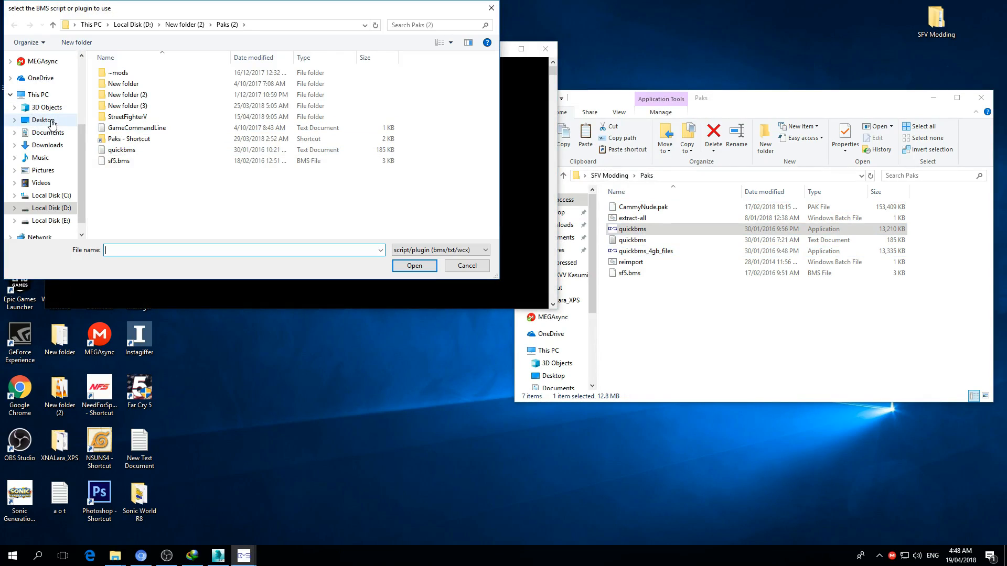
click(43, 120)
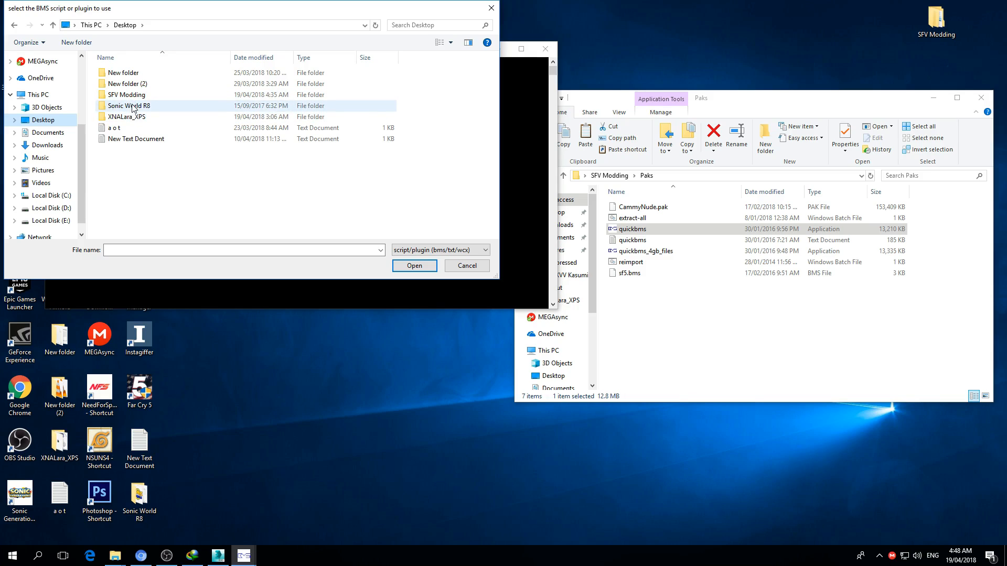
double_click(126, 94)
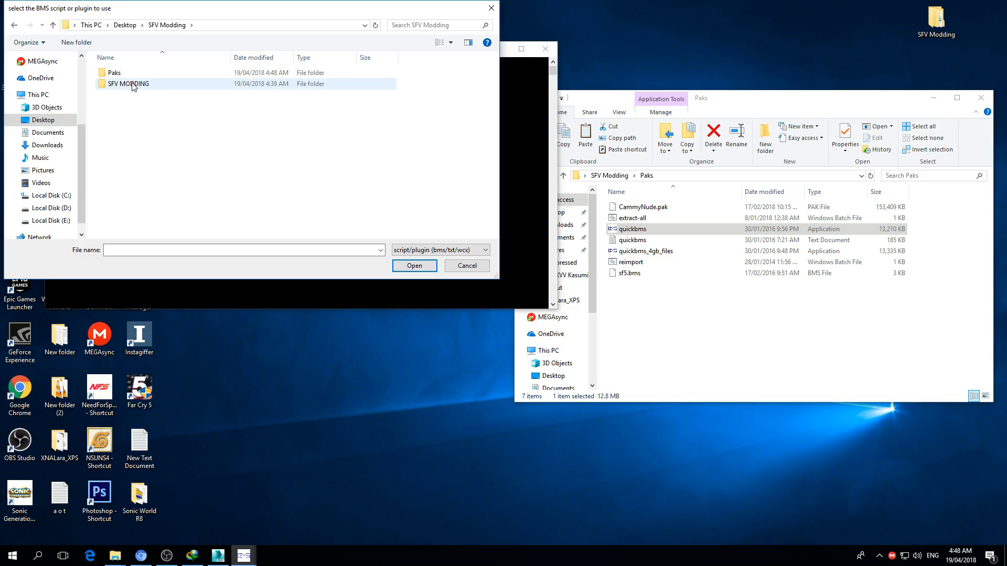
double_click(128, 84)
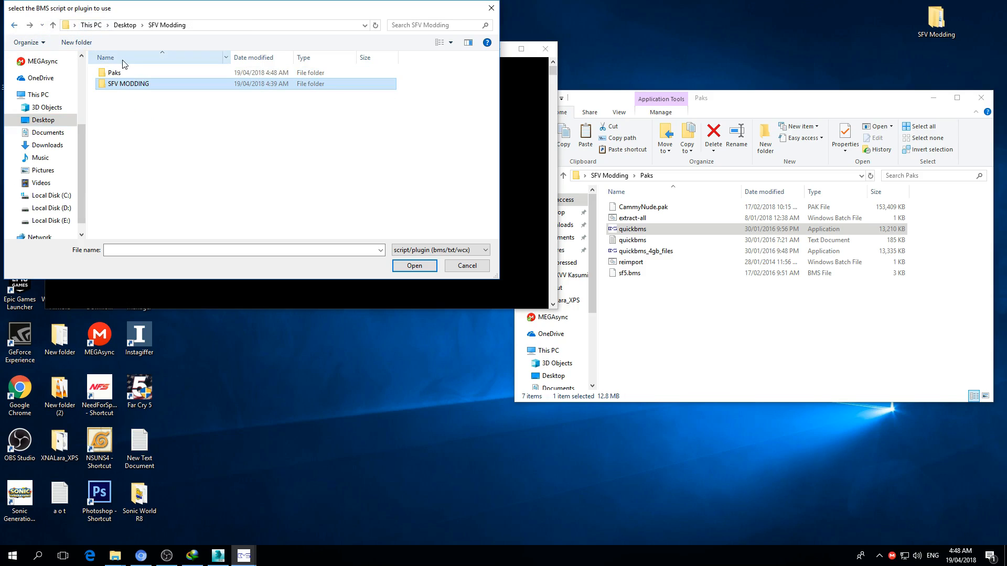
double_click(114, 72)
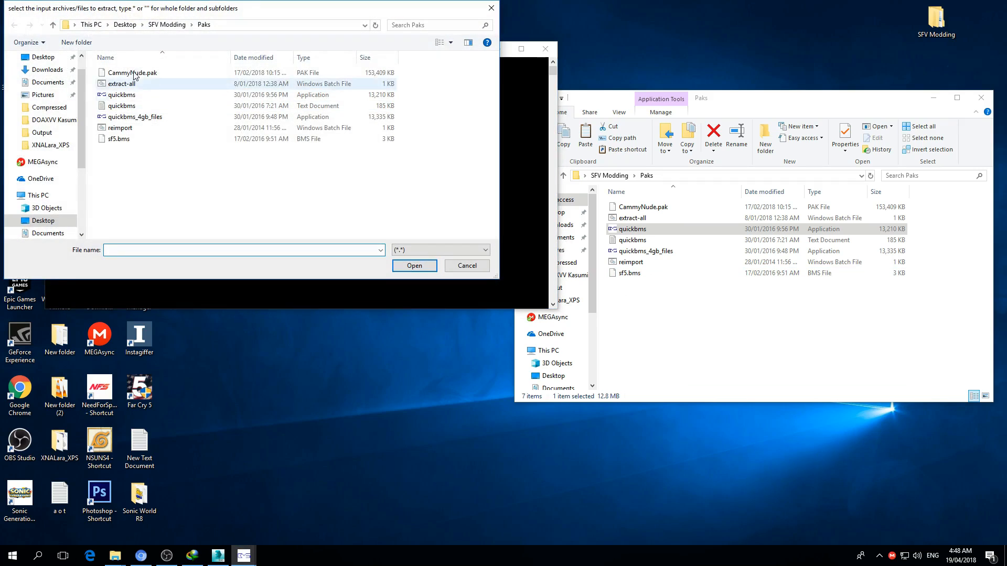
click(133, 72)
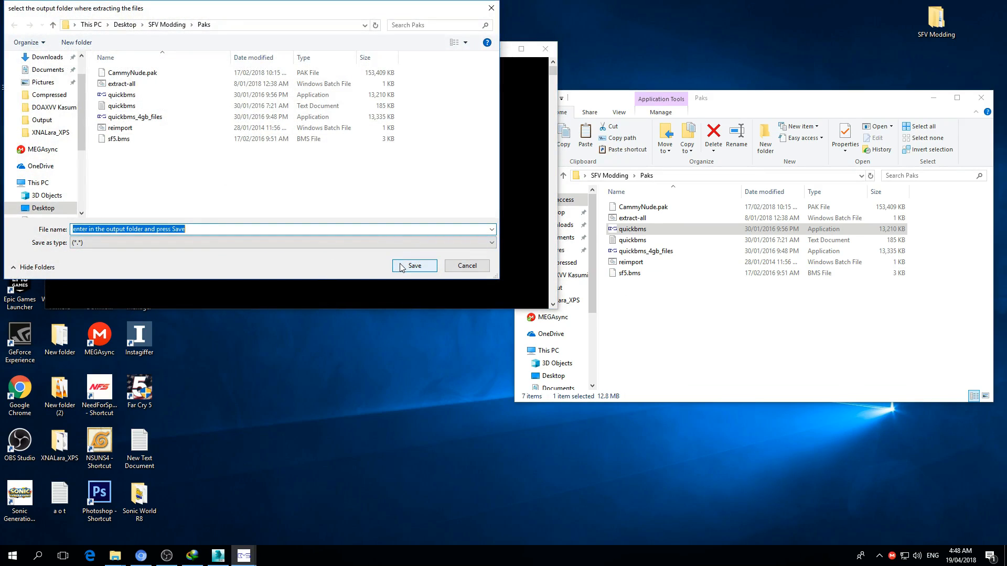
click(413, 266)
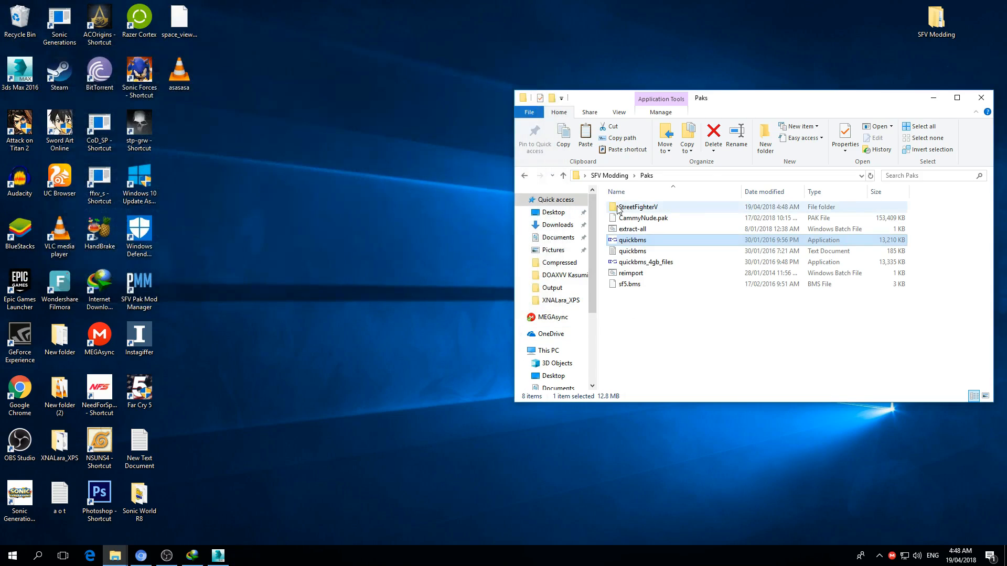
Inspect the extracted StreetFighterV > CMY > 01 files, then go to the SFV MODDING folder
double_click(637, 206)
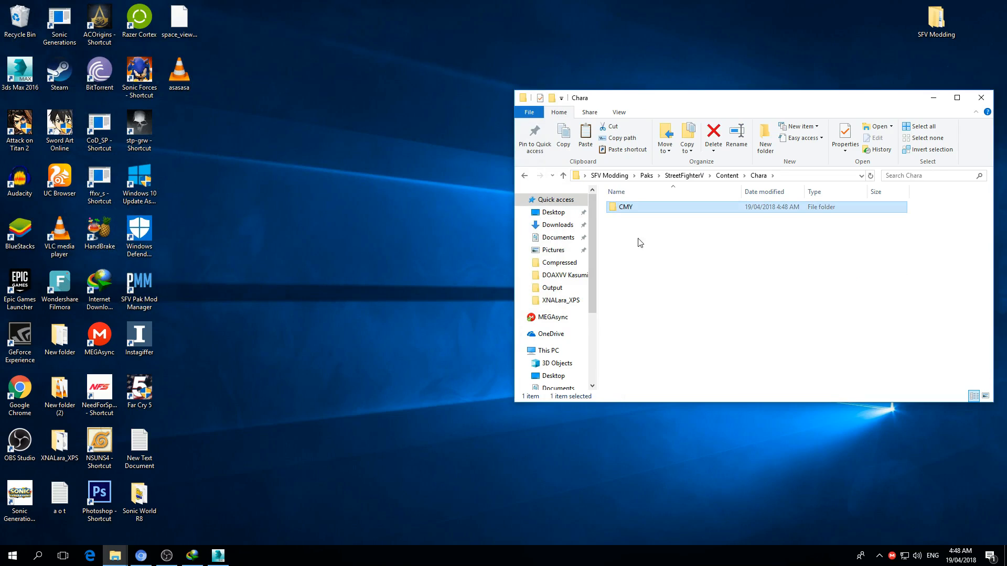
double_click(626, 206)
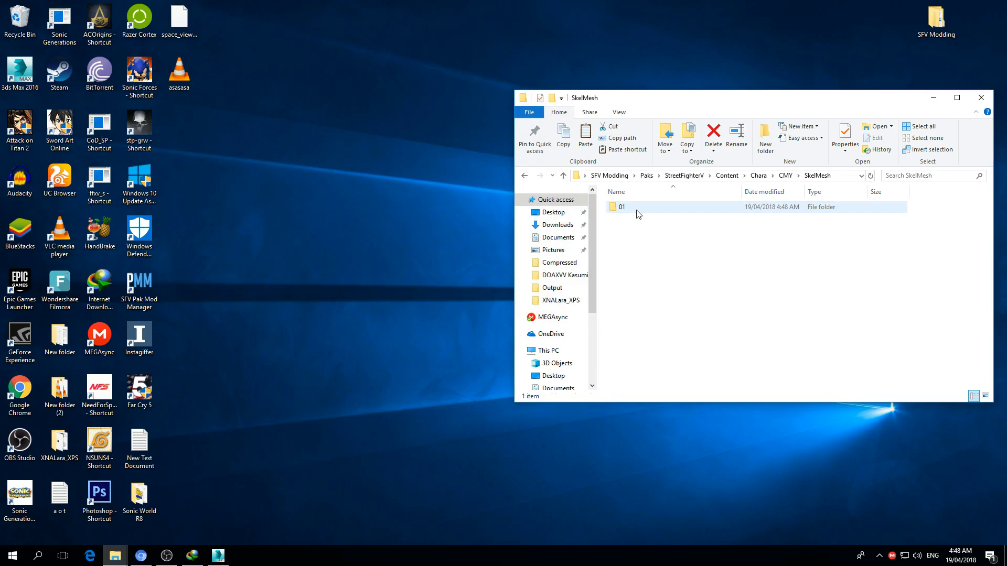
double_click(618, 206)
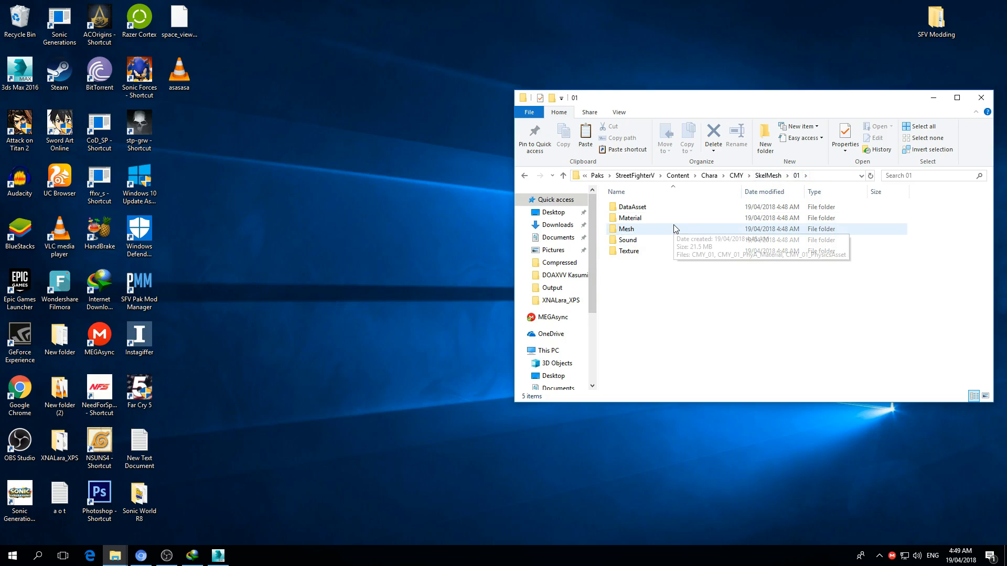
click(525, 175)
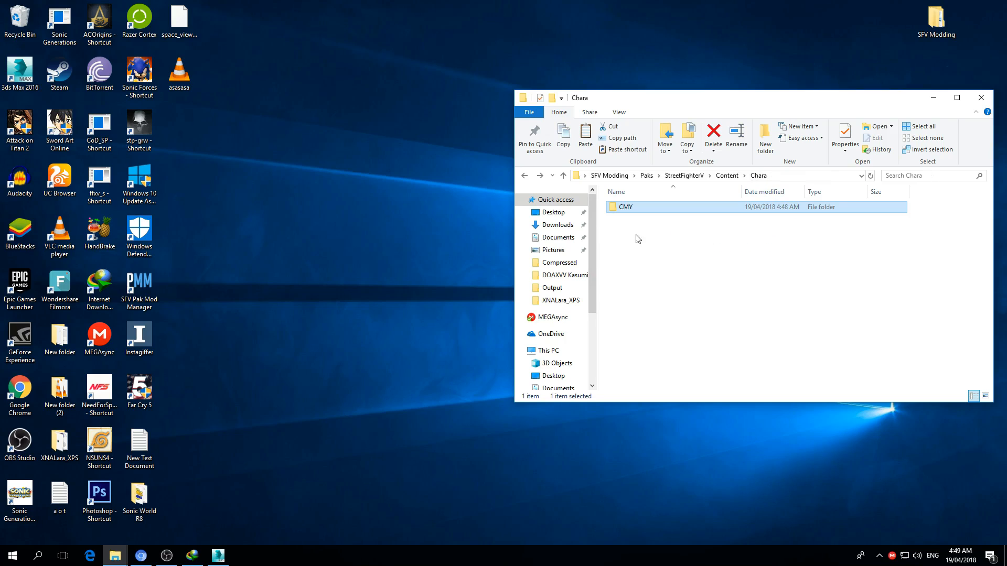
click(646, 175)
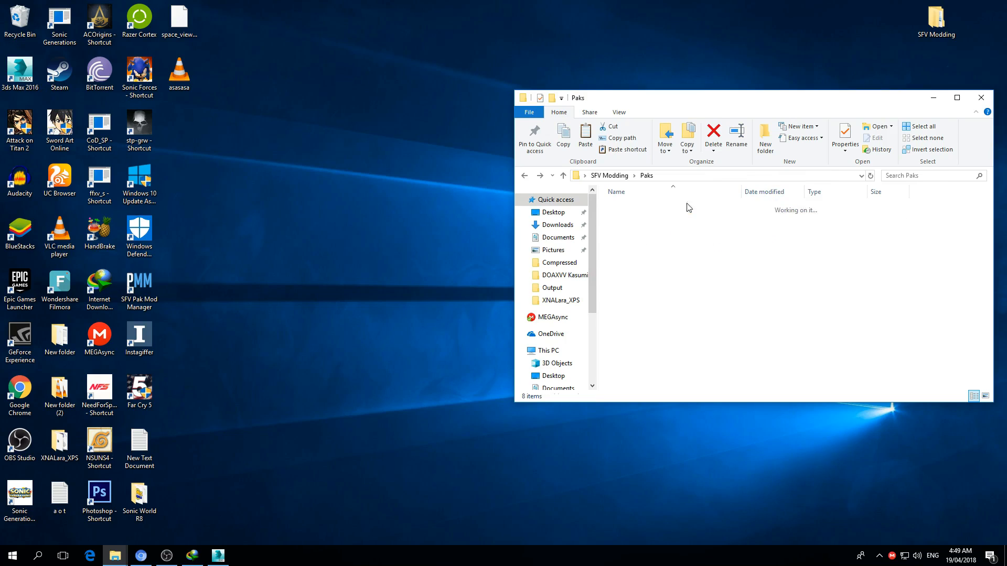
click(524, 175)
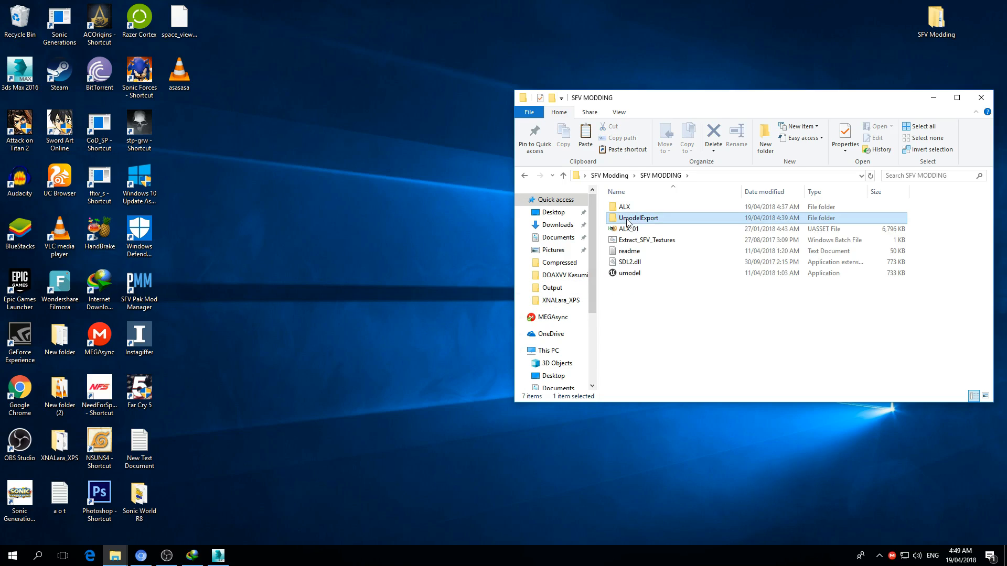
Remove the old ALX exports, rename ALX to CMY, and open CMY\SkelMesh
click(627, 228)
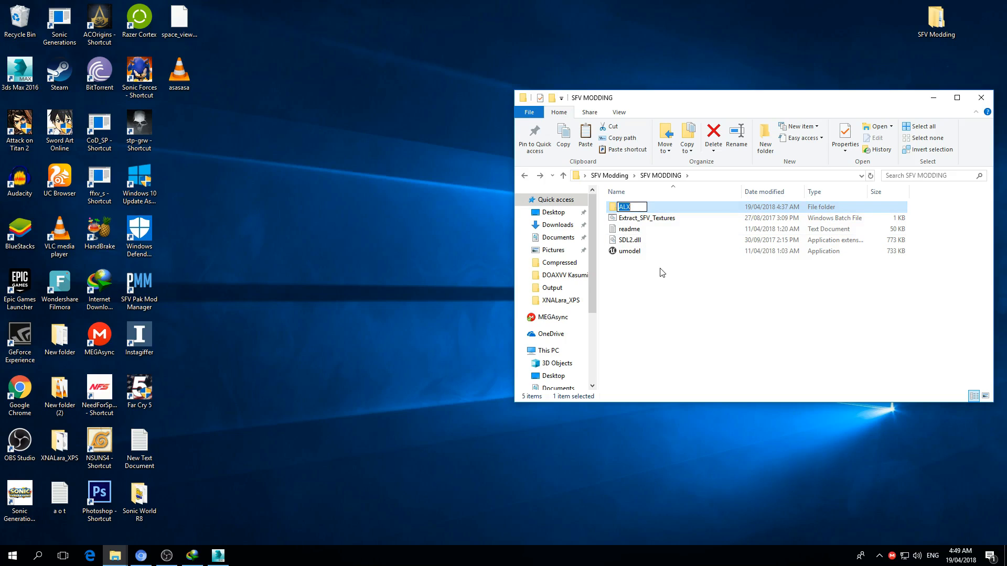
text(CMY)
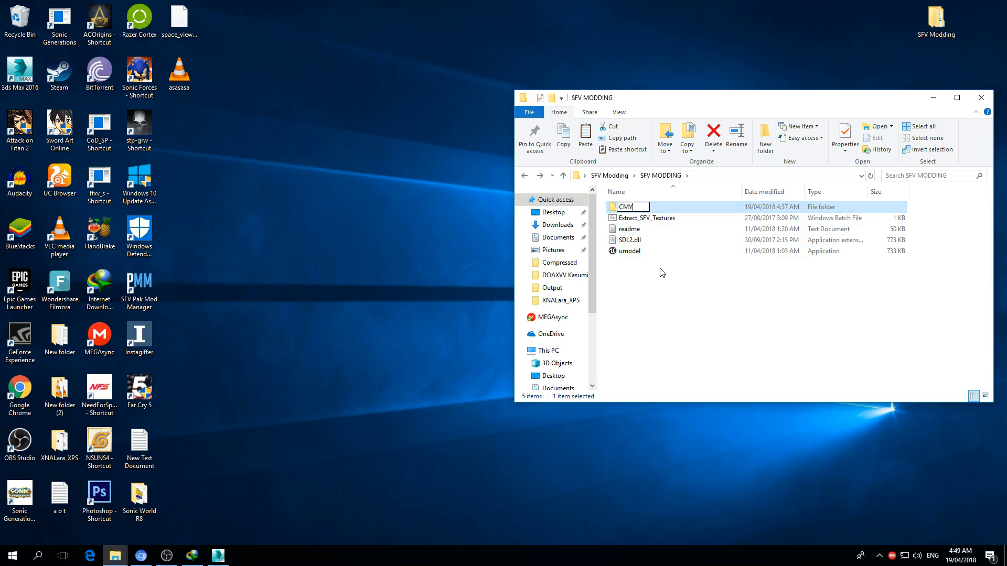
double_click(625, 207)
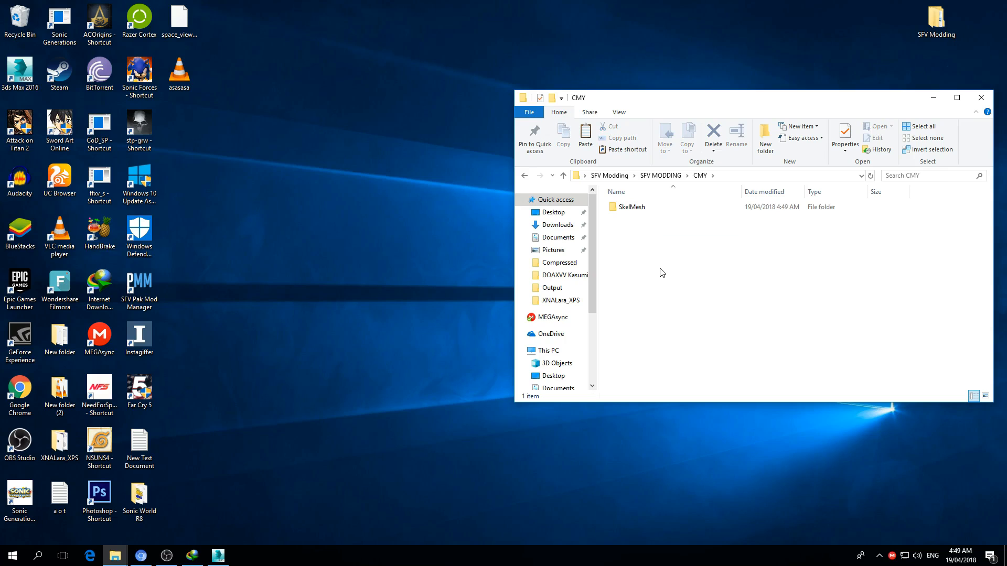
double_click(631, 206)
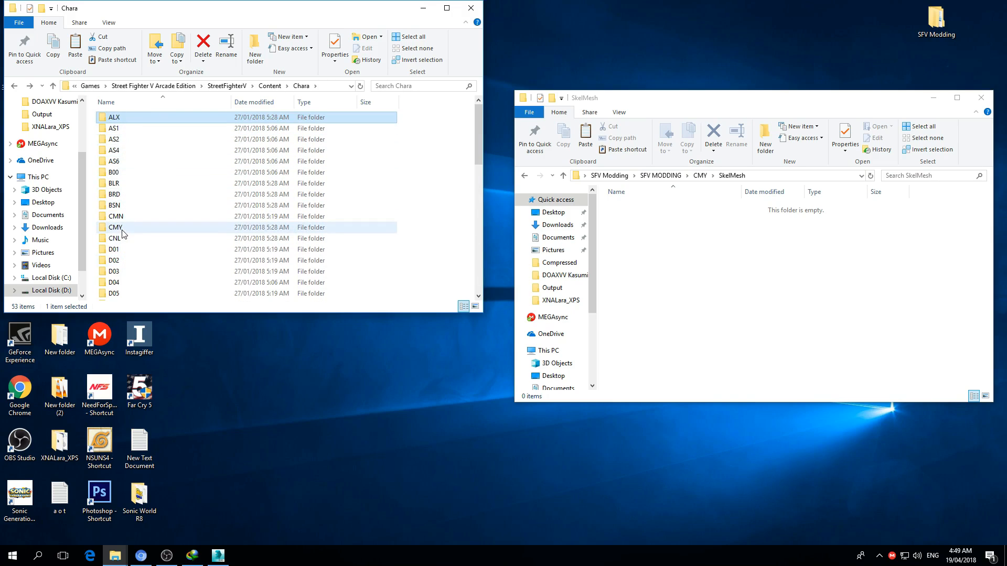
Copy folder 01 from the game's Chara\CMY\SkelMesh into SFV MODDING\CMY\SkelMesh, then close that window
double_click(115, 227)
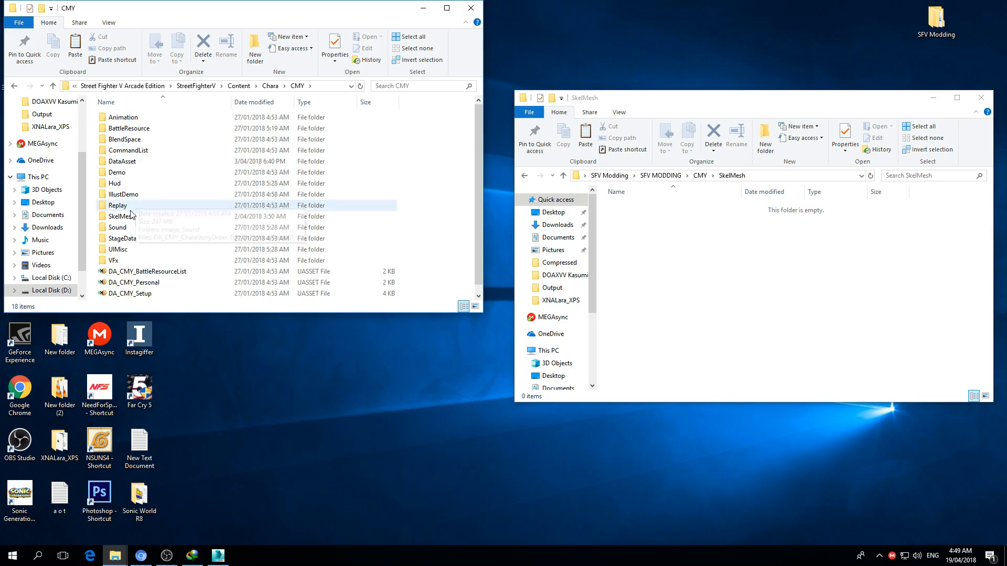
double_click(122, 215)
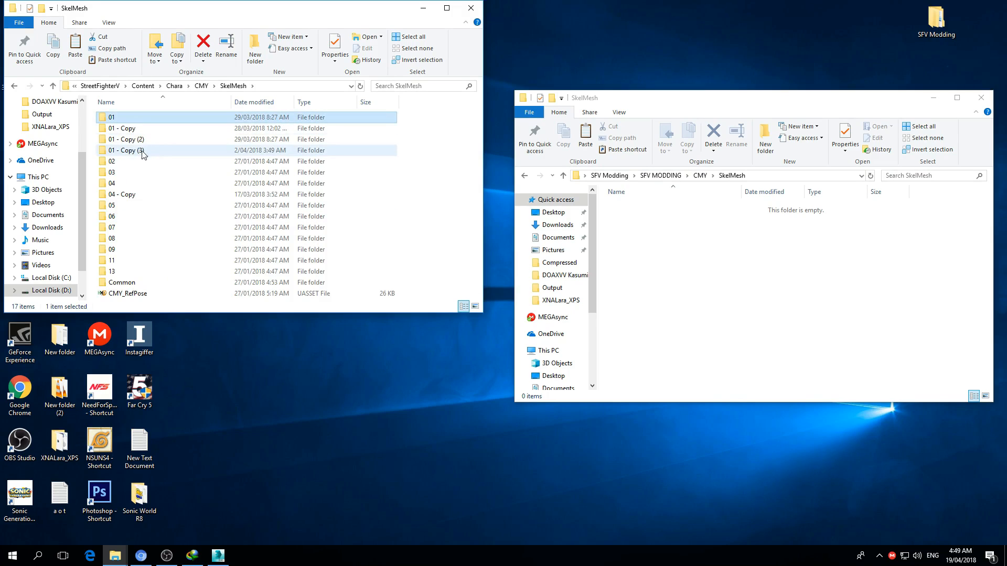
mouse_move(112, 119)
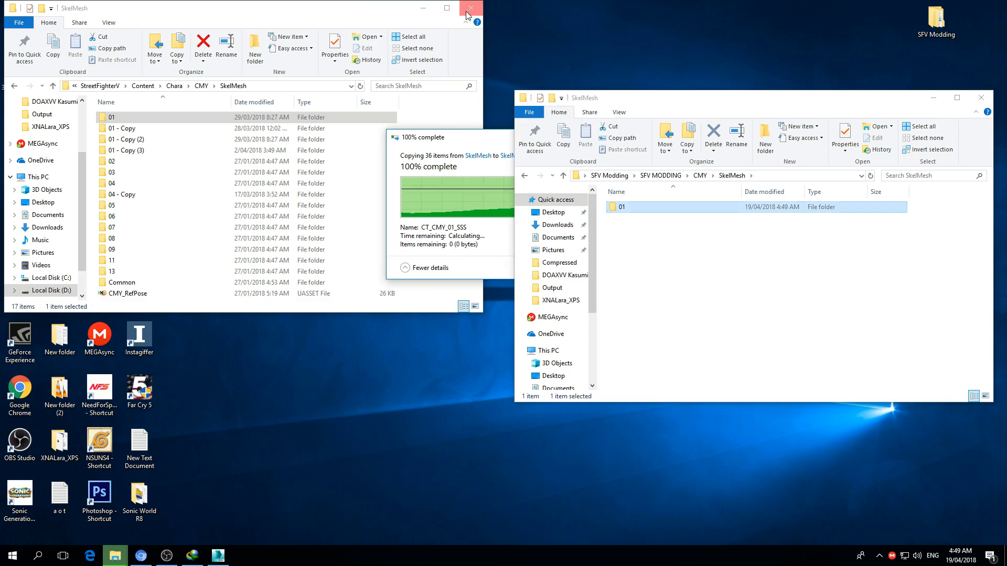
click(468, 12)
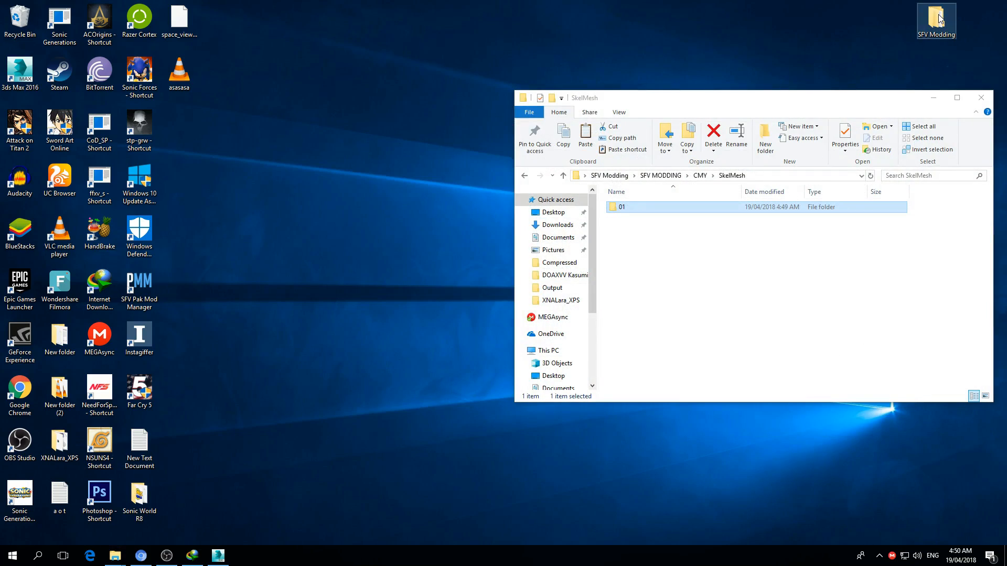
Copy the extracted modded CMY\SkelMesh\01 folder over the working copy, replacing matching files
double_click(935, 16)
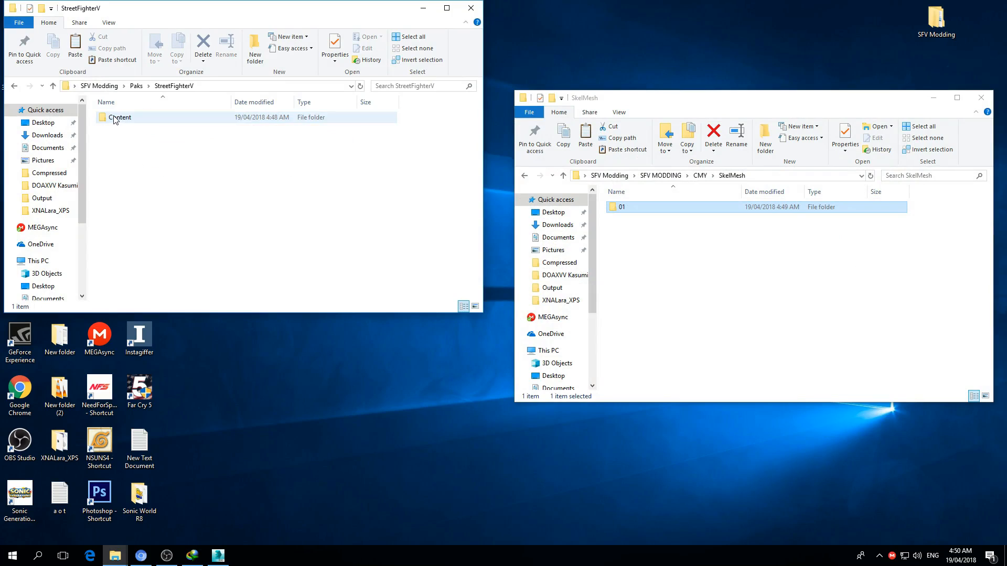
double_click(121, 117)
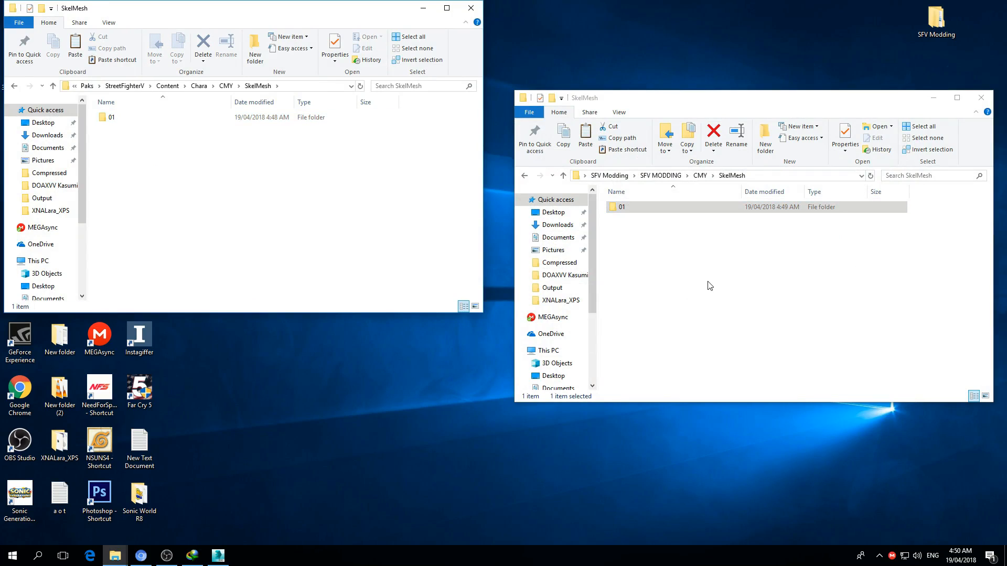
mouse_move(652, 275)
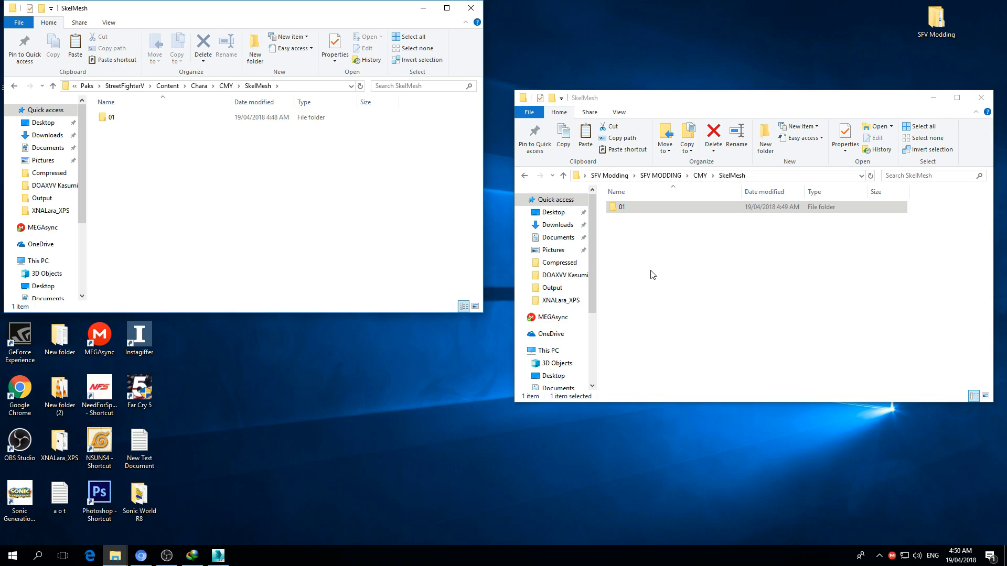
click(623, 206)
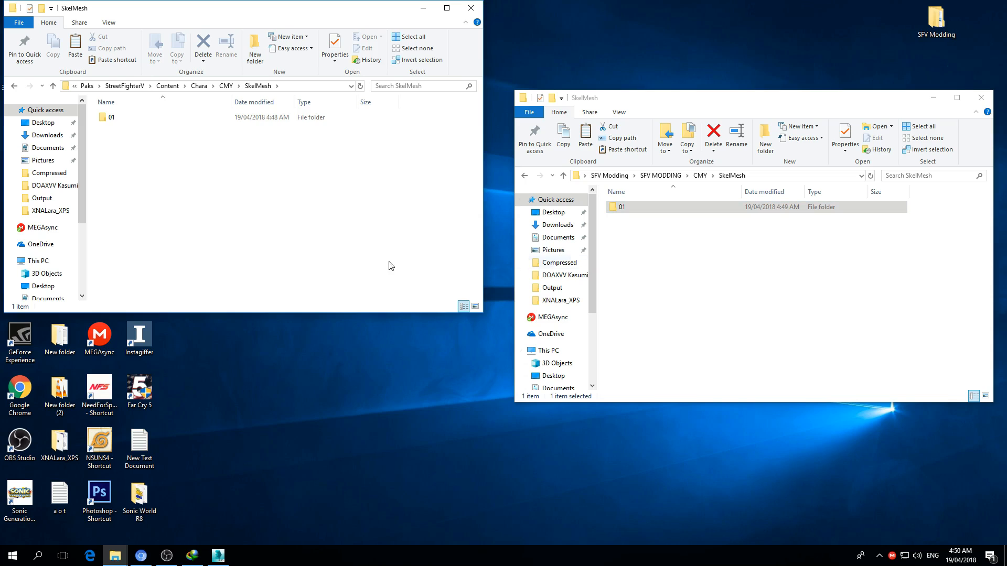
click(112, 117)
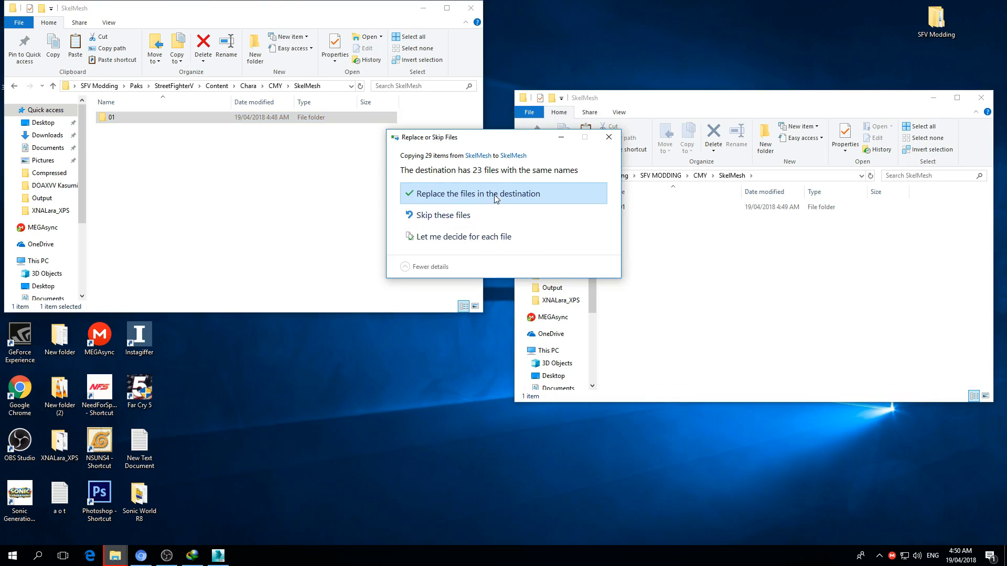
click(478, 194)
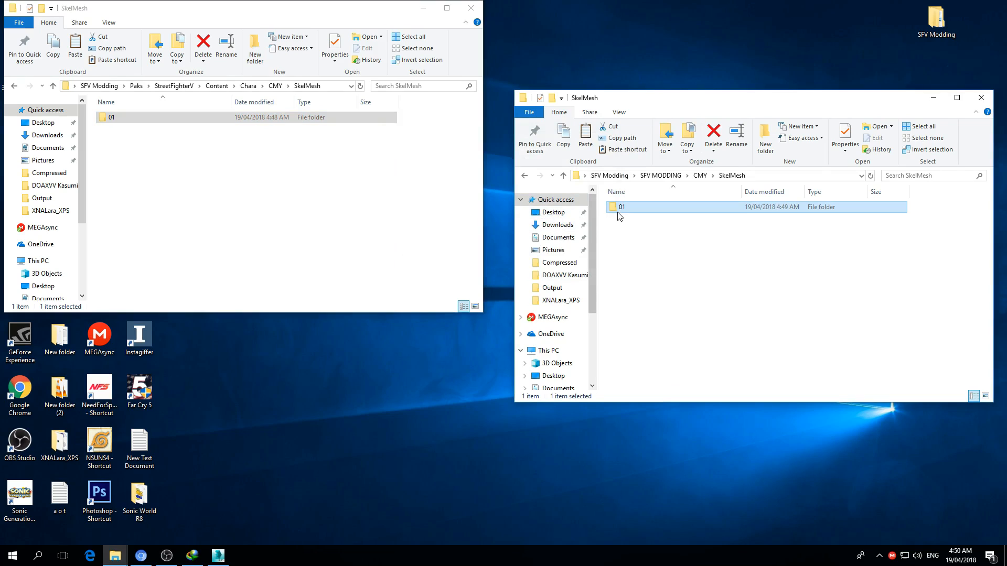
double_click(620, 206)
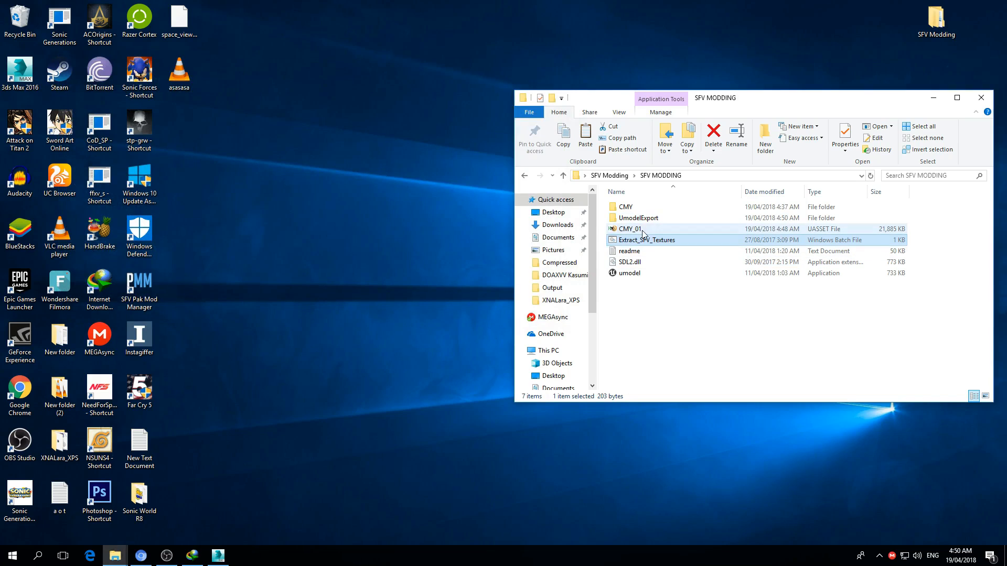
Run the Extract_SFV_Textures script in SFV MODDING
double_click(637, 217)
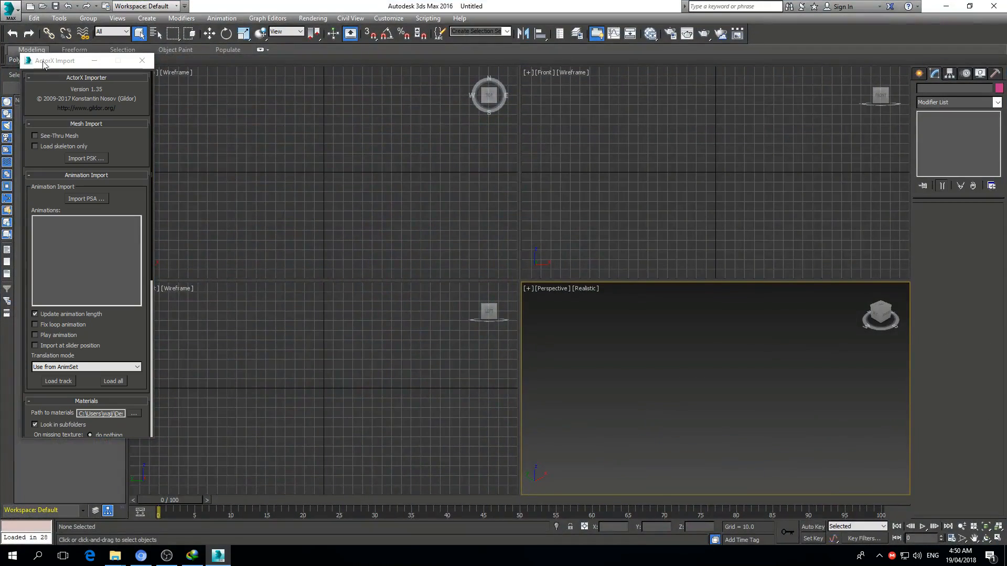
Confirm the ActorX texture lookup folder and open the Import PSK file chooser
click(134, 399)
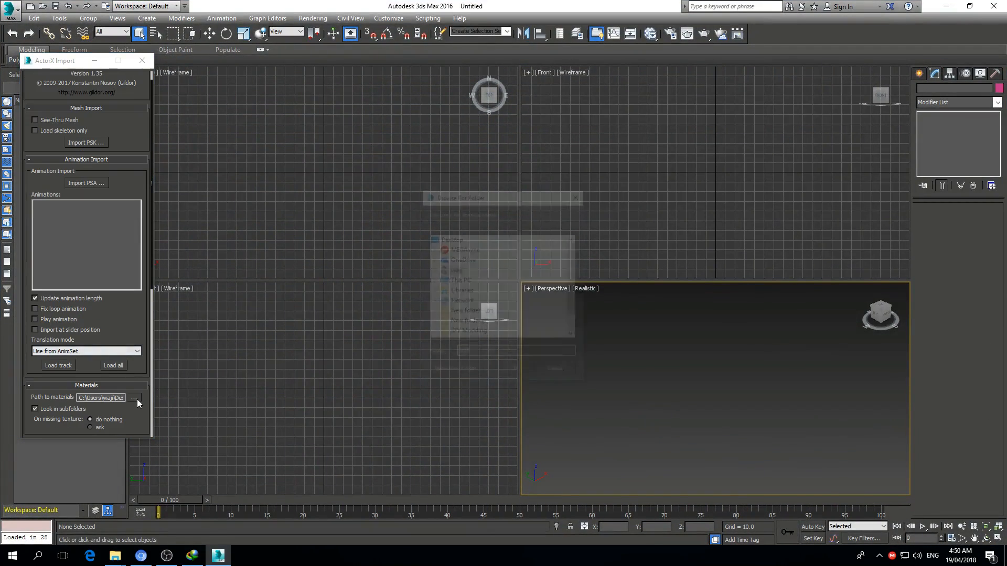
click(133, 397)
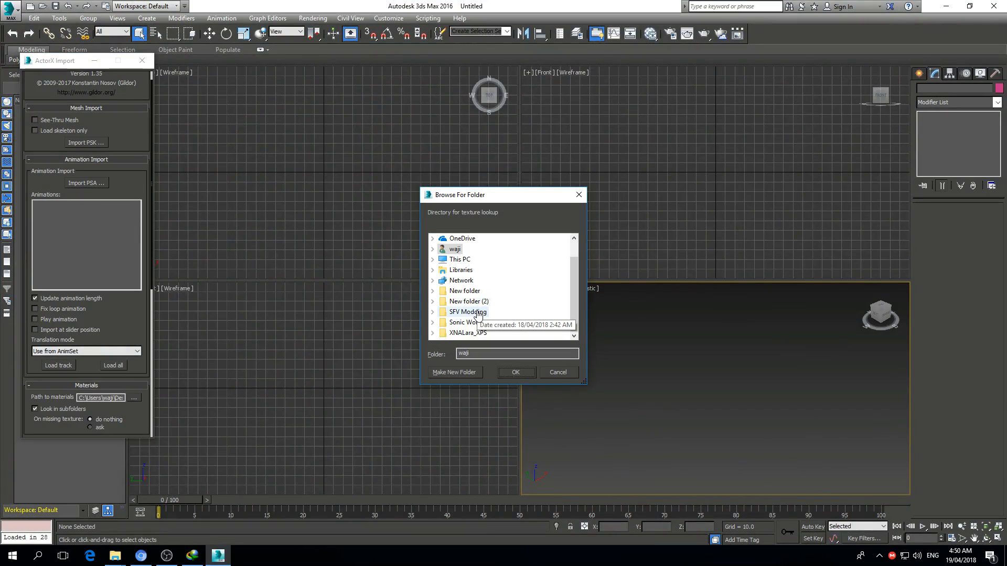
click(432, 270)
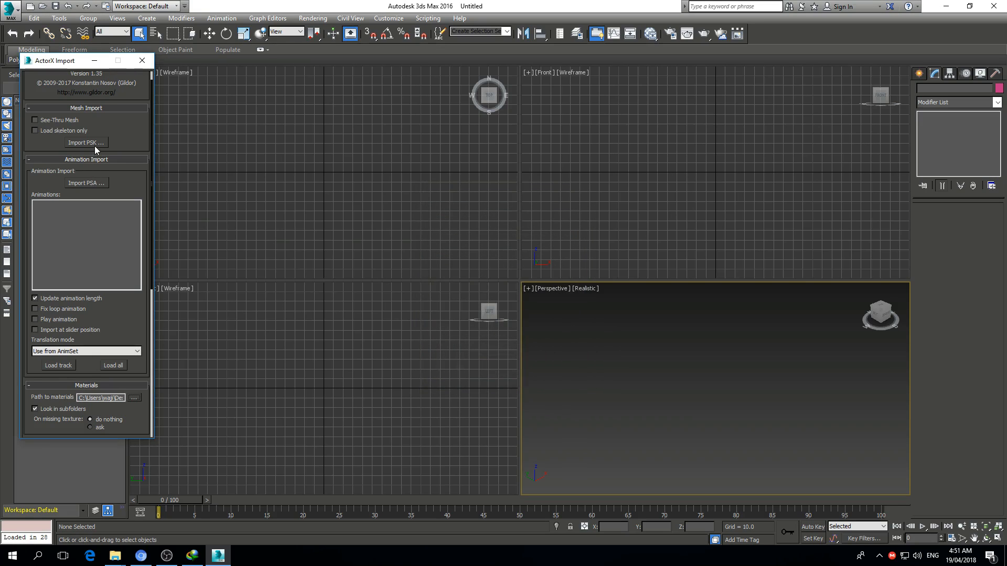
click(85, 143)
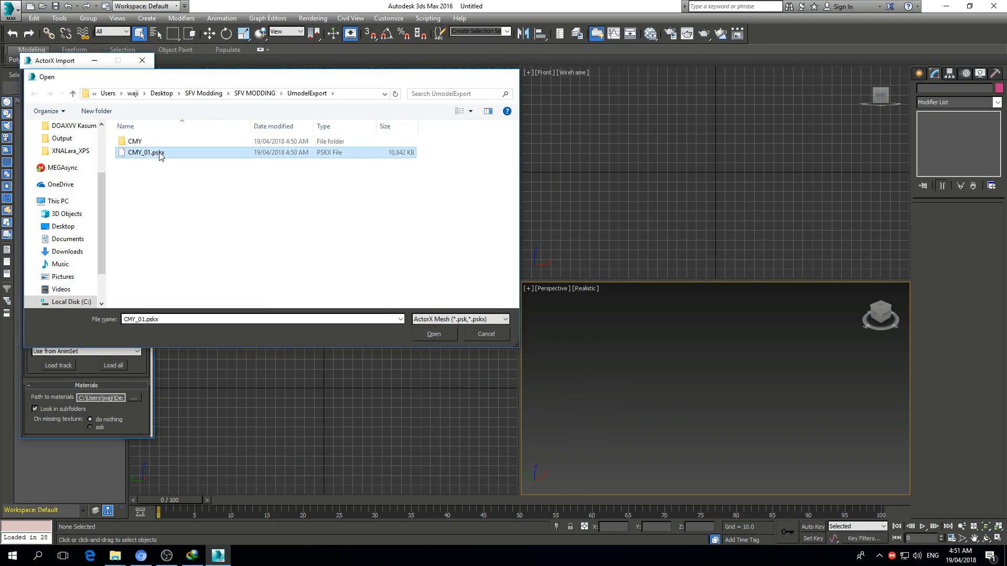
Open CMY_01.pskx through ActorX to load Cammy's skinned mesh and skeleton
click(434, 334)
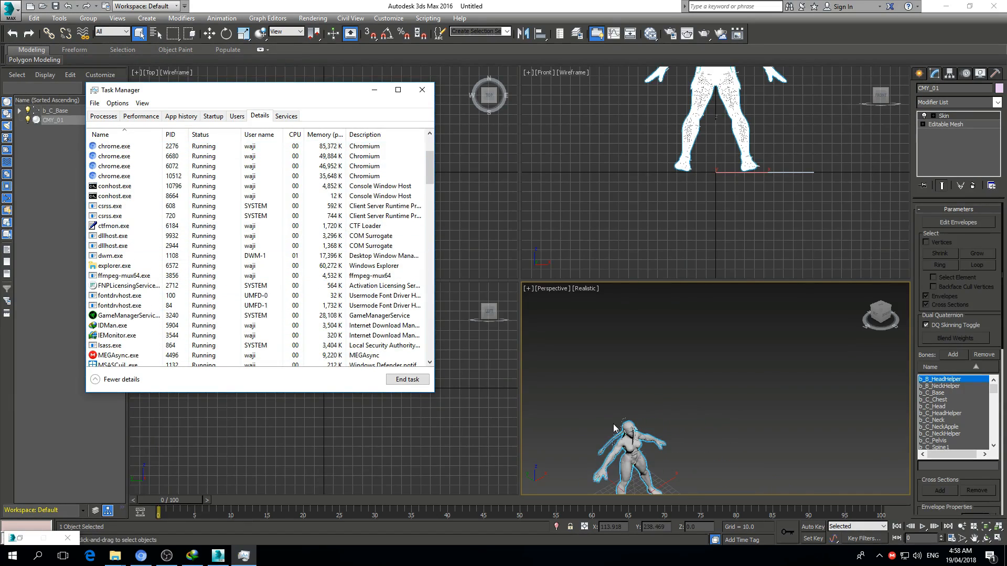
click(421, 89)
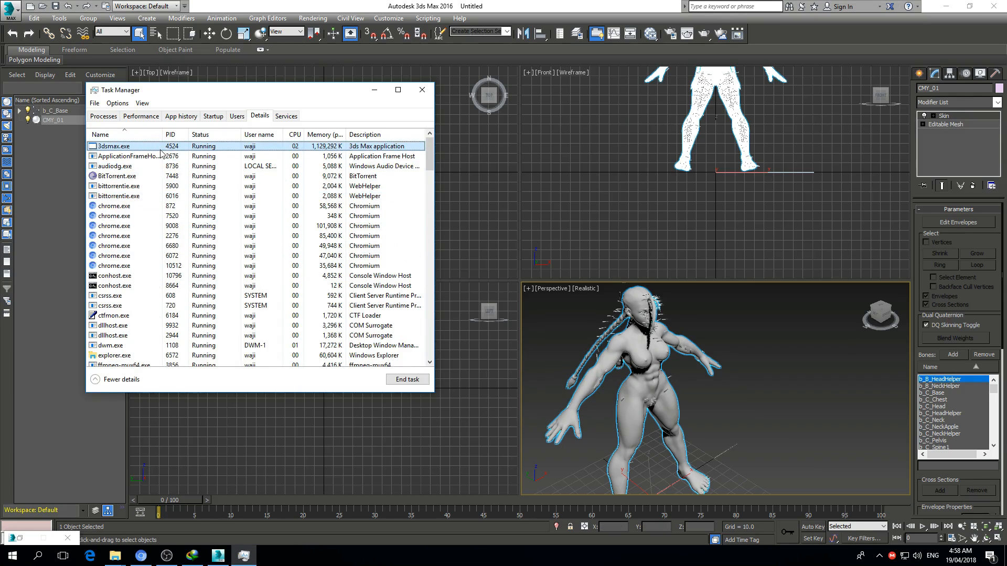
right_click(112, 146)
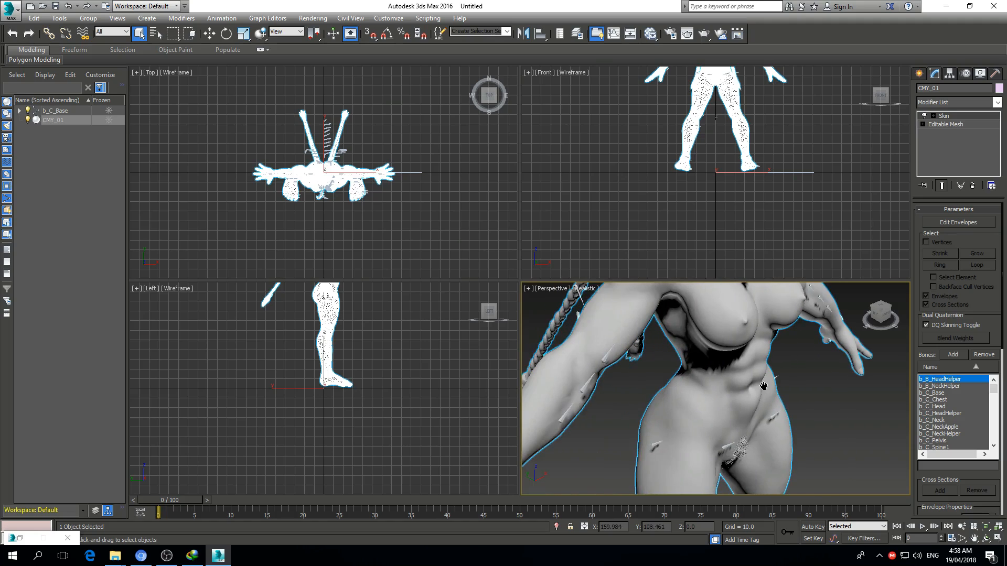
Export the Cammy scene to FBX as 'ASSS', then close 3ds Max without saving
click(10, 6)
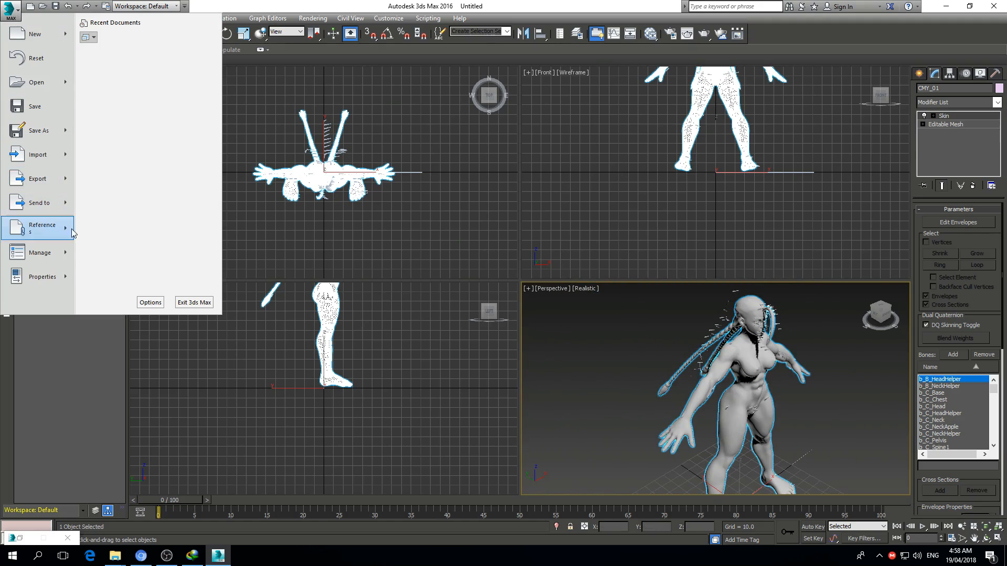
click(37, 179)
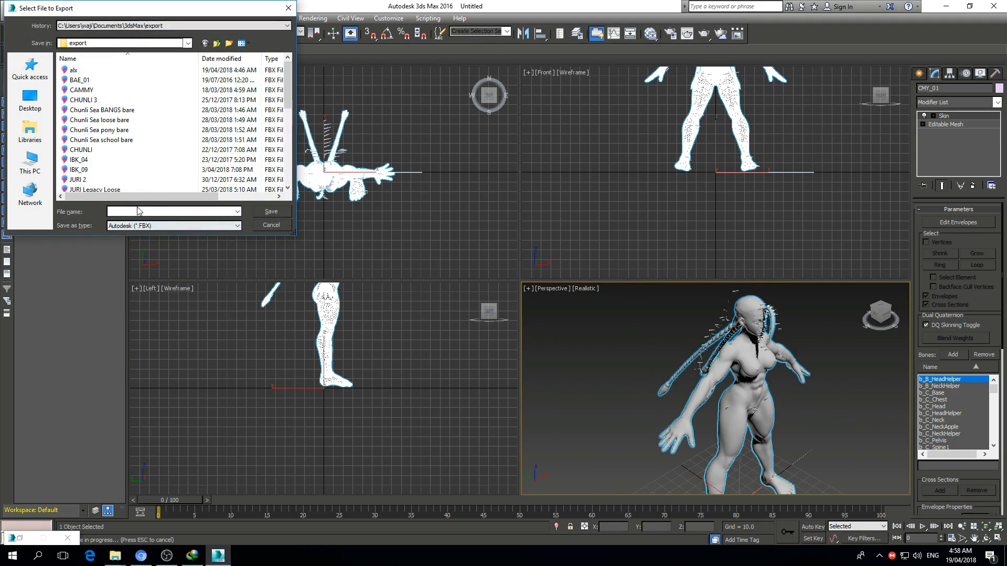
text(A)
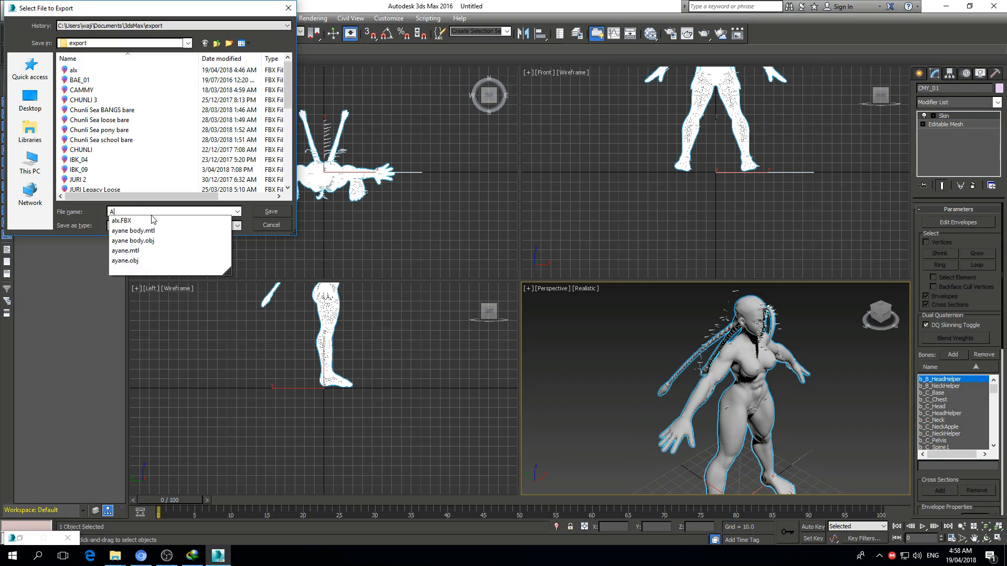
text(SSS)
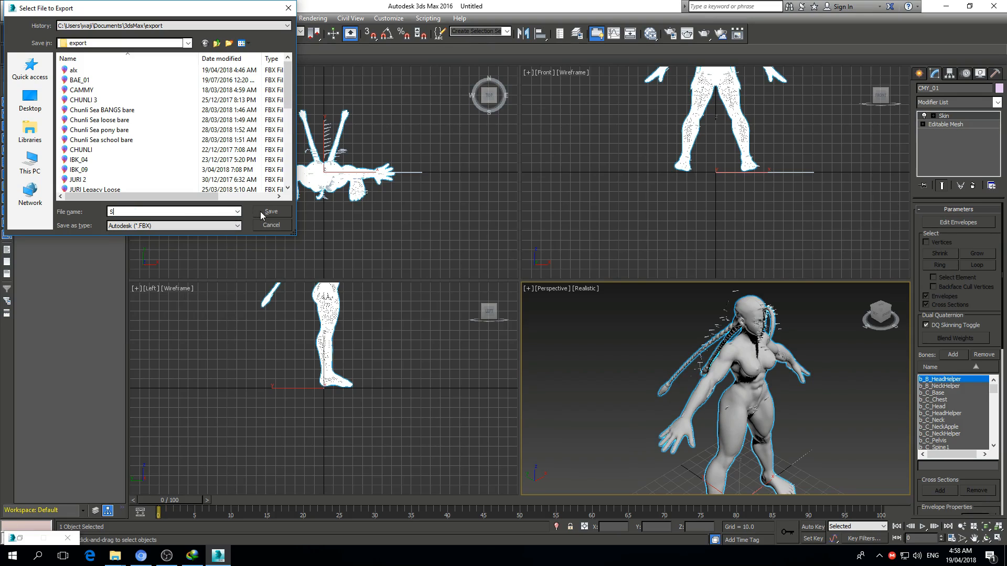
click(271, 211)
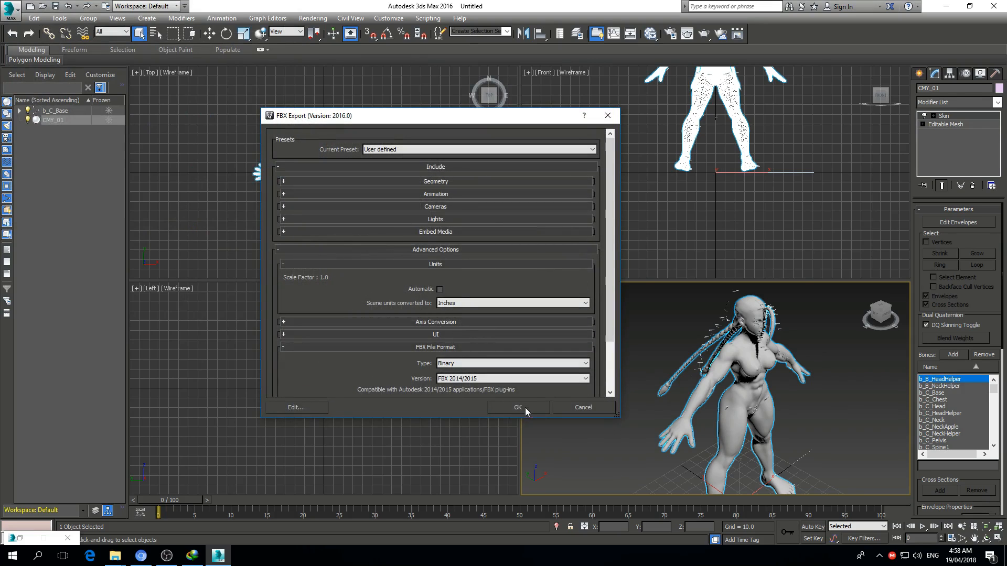
click(518, 407)
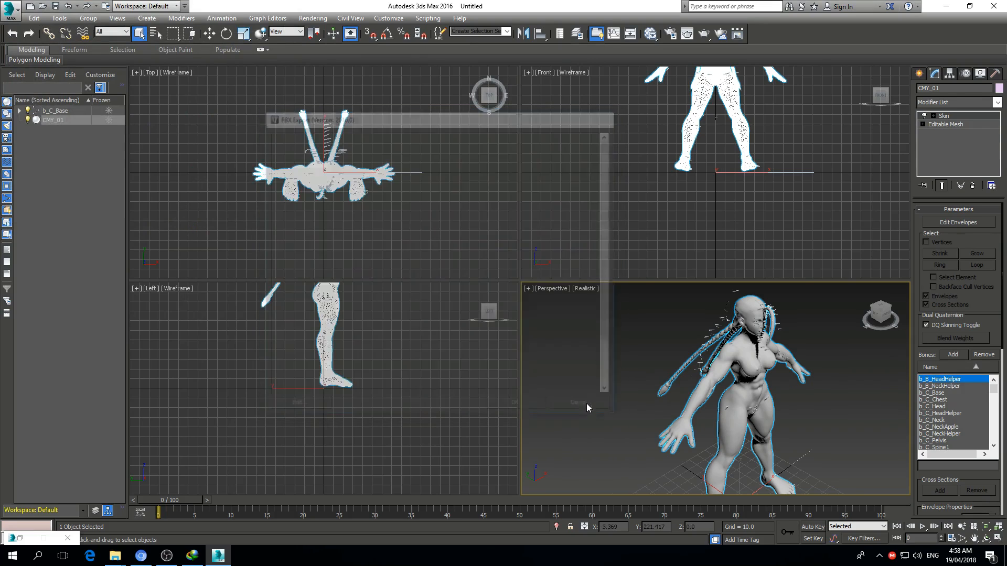
click(577, 401)
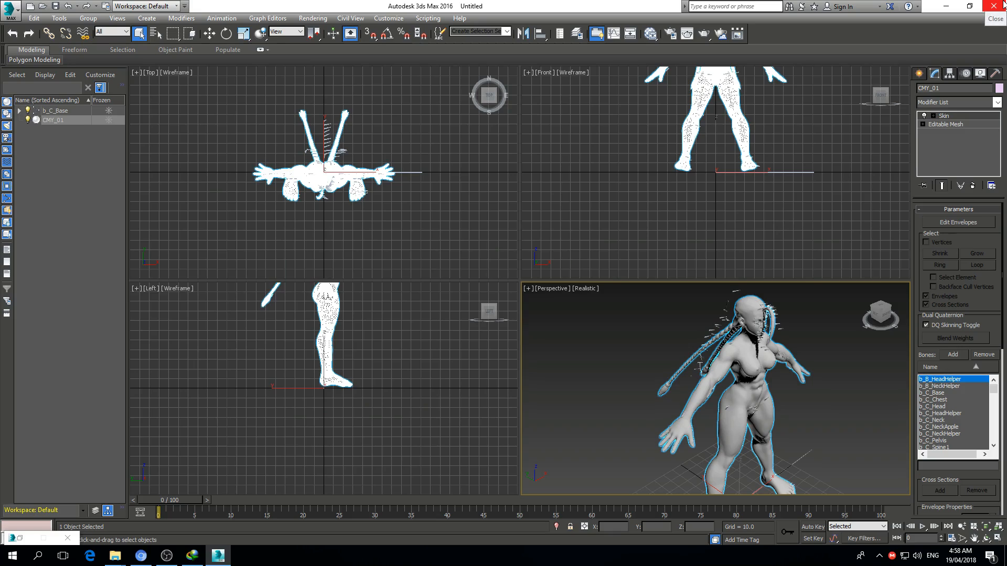
click(995, 19)
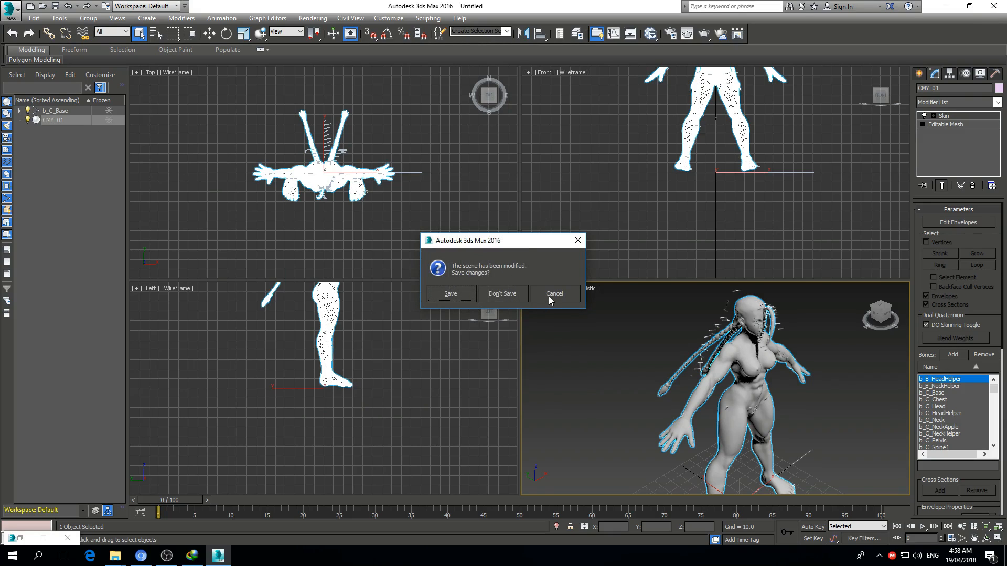
mouse_move(678, 372)
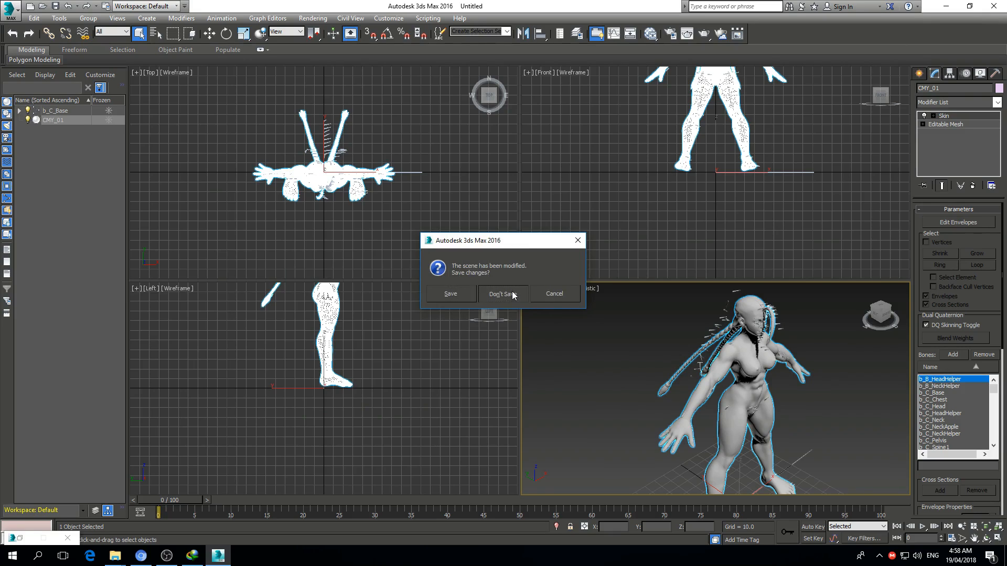
click(503, 294)
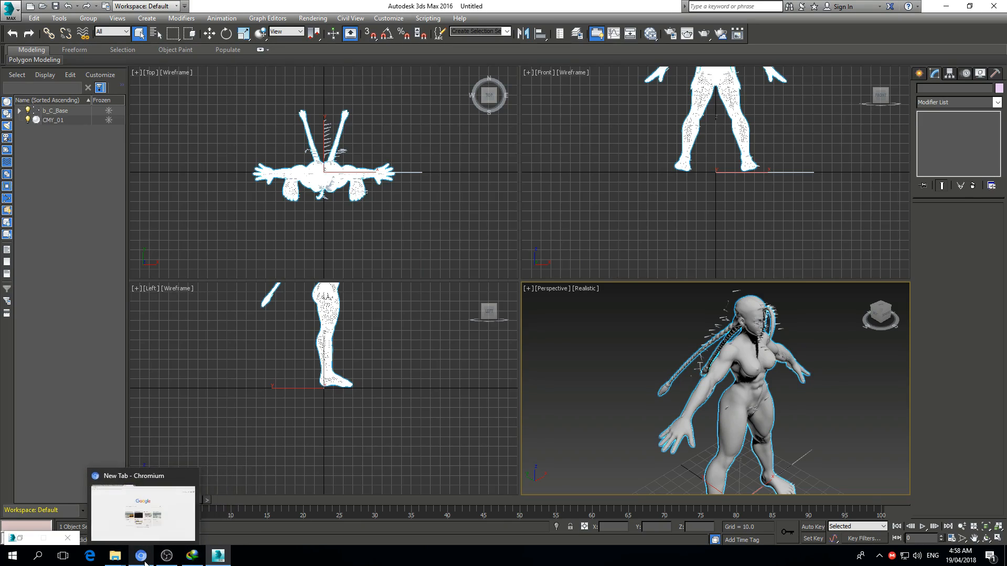
Switch to the browser and scroll down the SFV PC Modding Tutorial Part 01 page
click(141, 555)
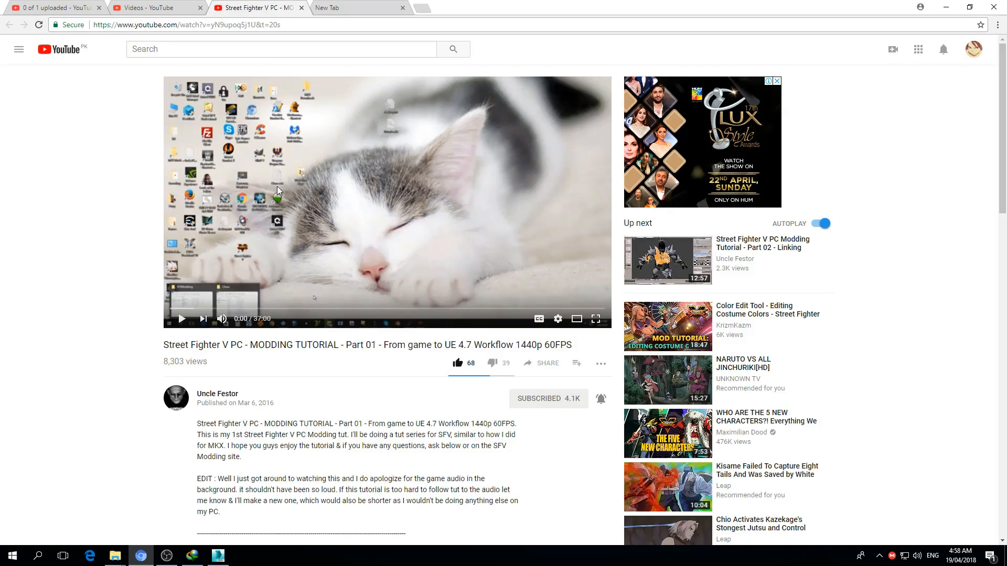
scroll(down, 3)
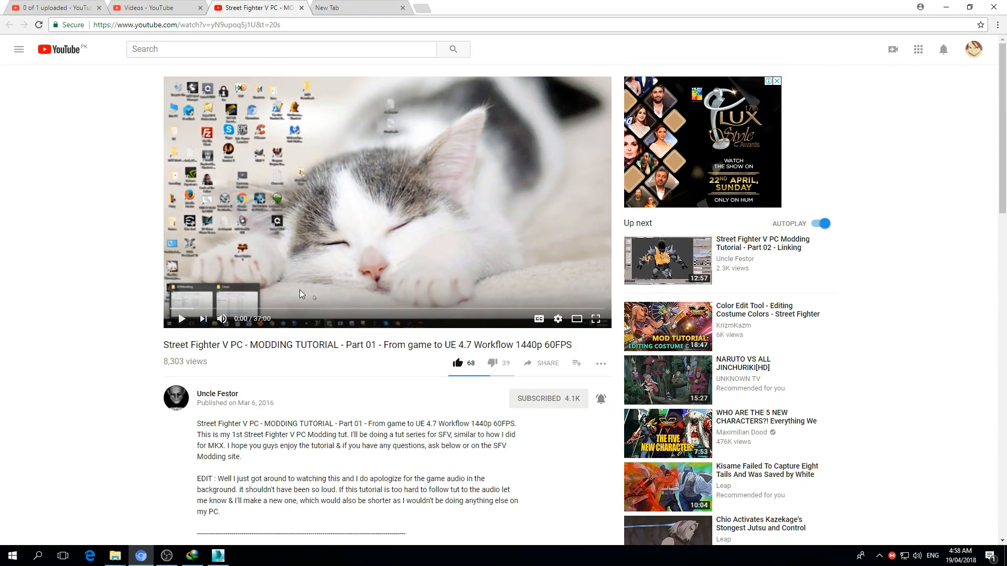
scroll(down, 3)
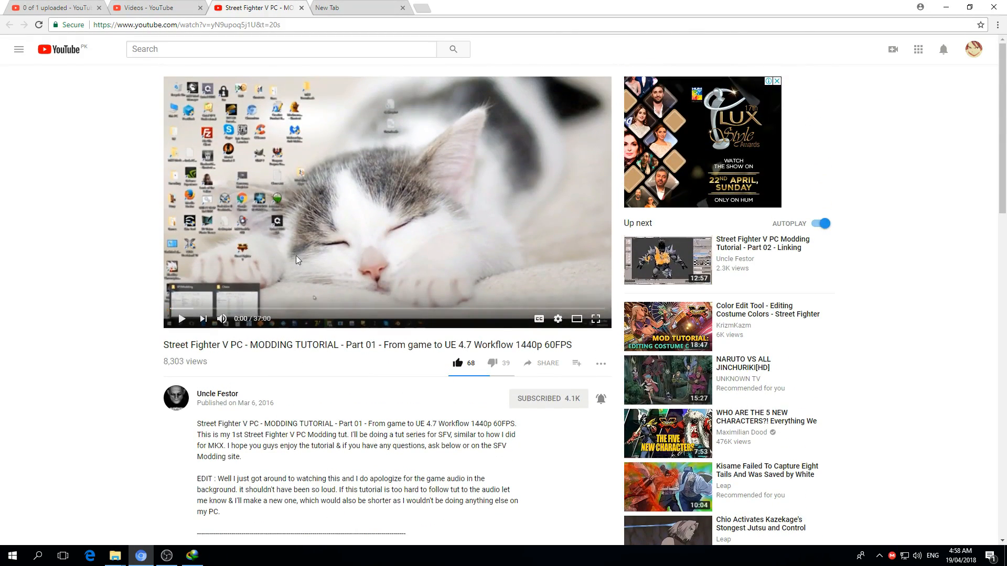
scroll(down, 3)
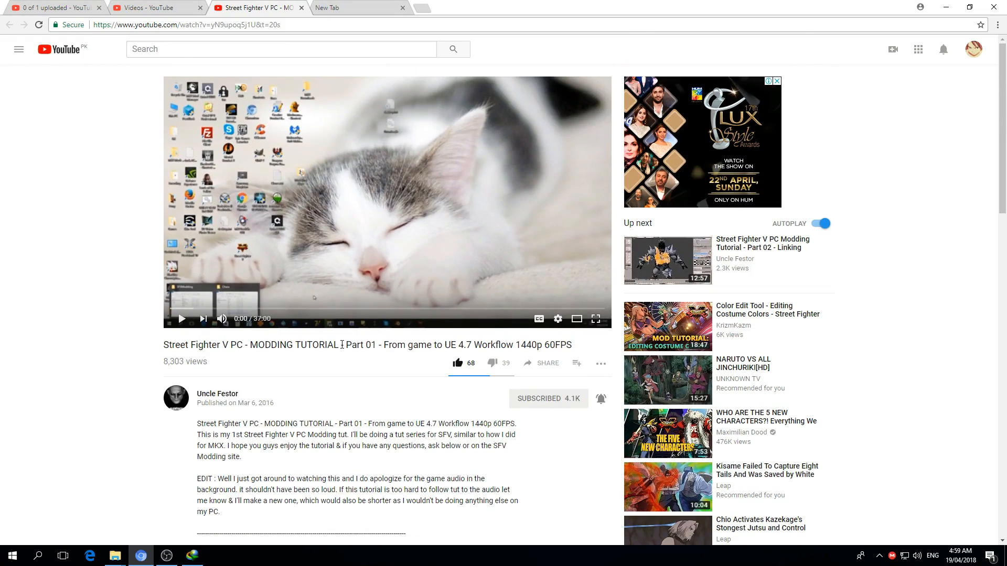
mouse_move(359, 6)
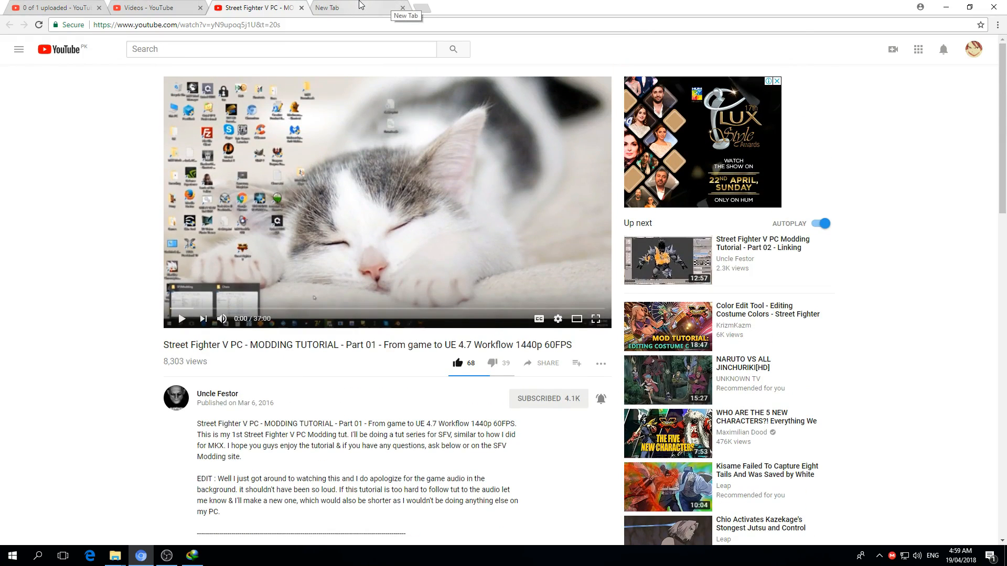
From a new browser tab, go to Modder Base and enter the Street Fighter V Modding Questions & Discussions forum
click(353, 8)
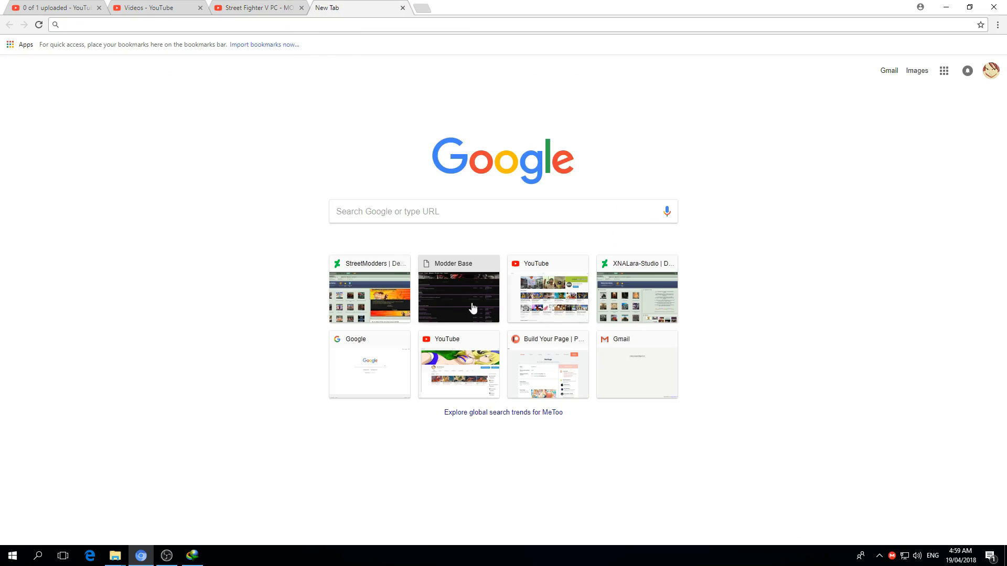
click(457, 295)
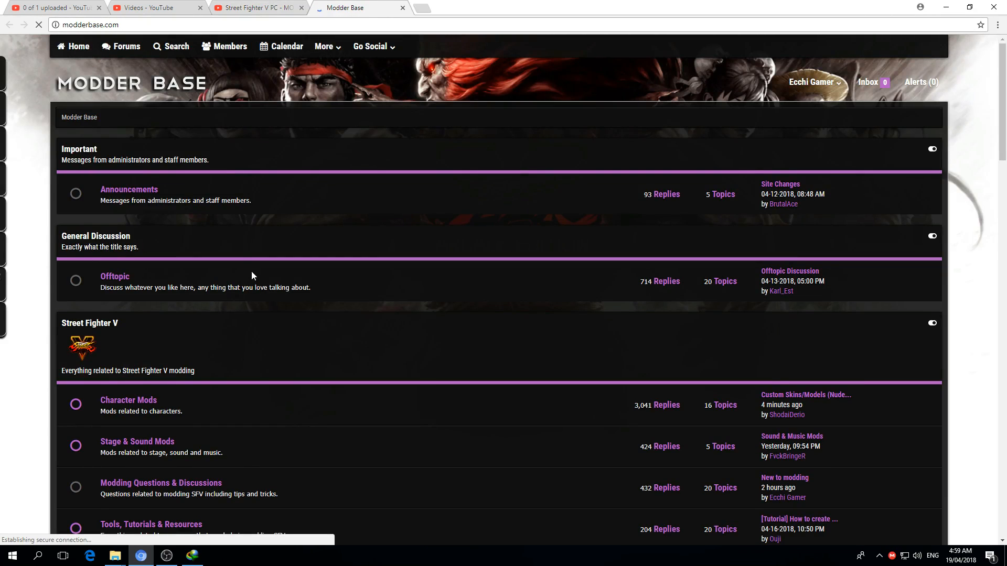
scroll(down, 3)
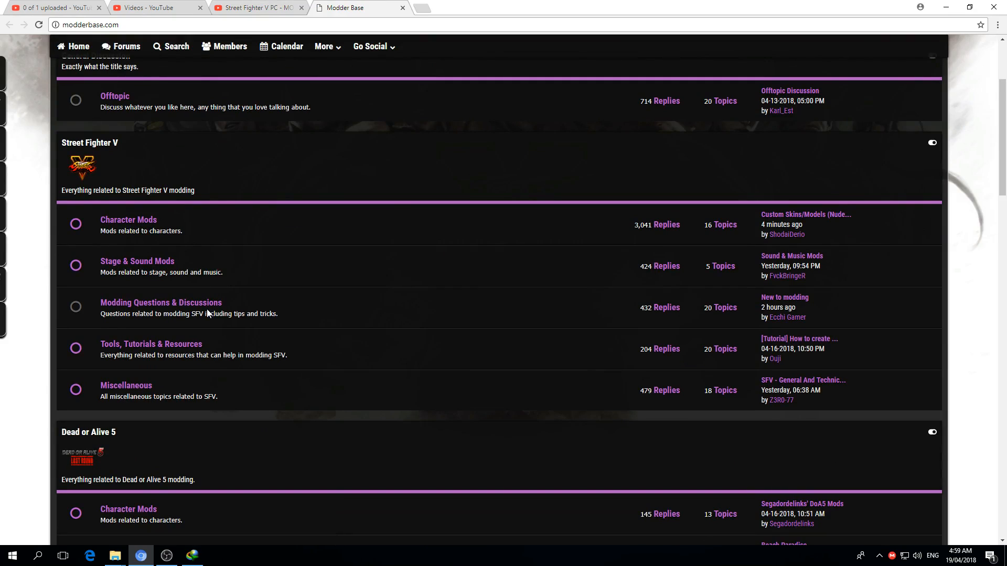
mouse_move(187, 310)
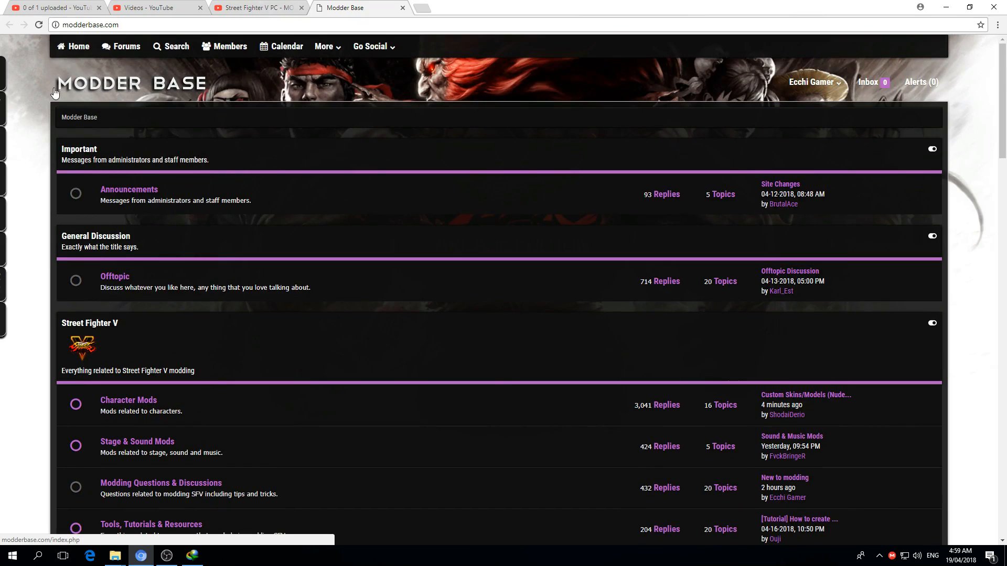
scroll(down, 3)
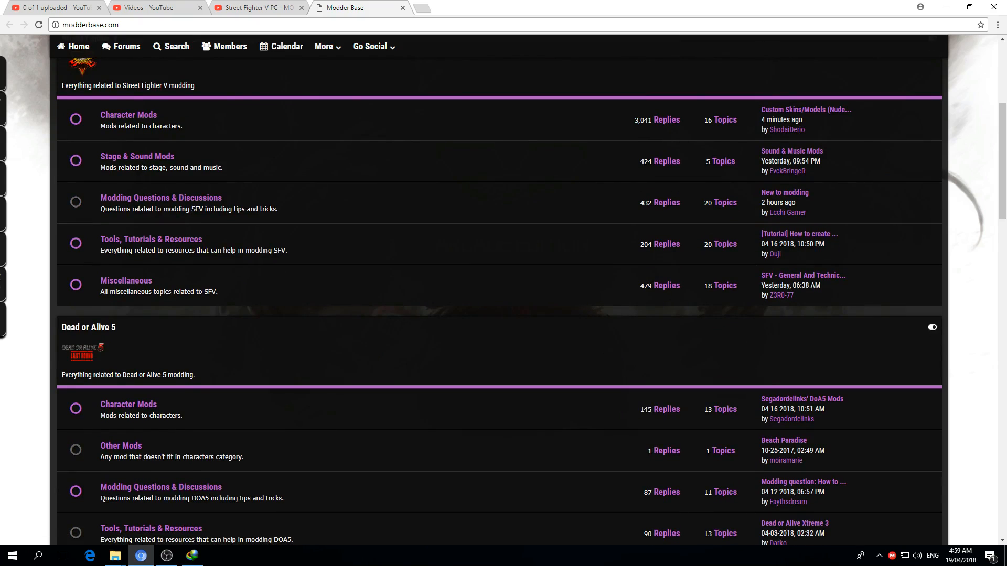
mouse_move(212, 208)
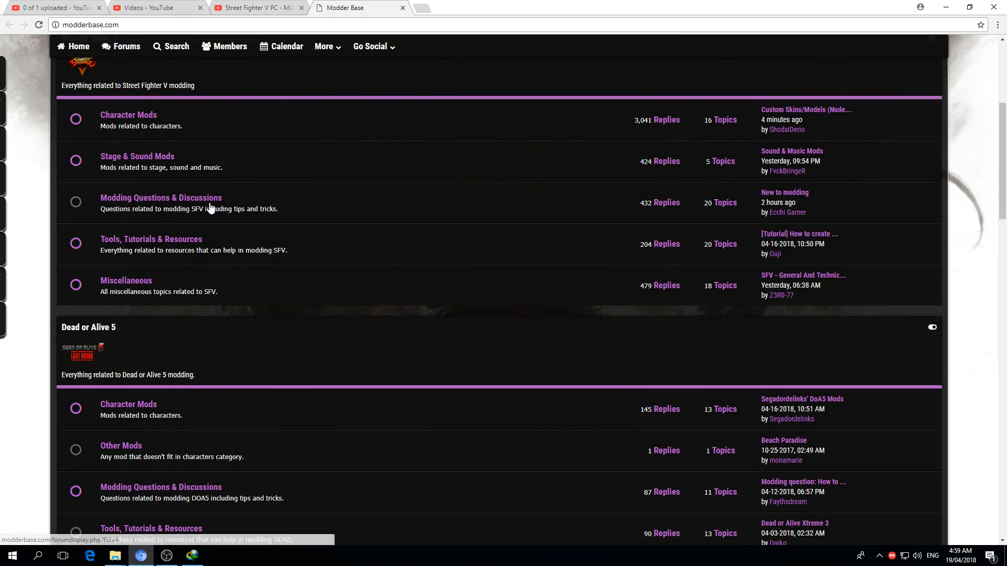
click(160, 198)
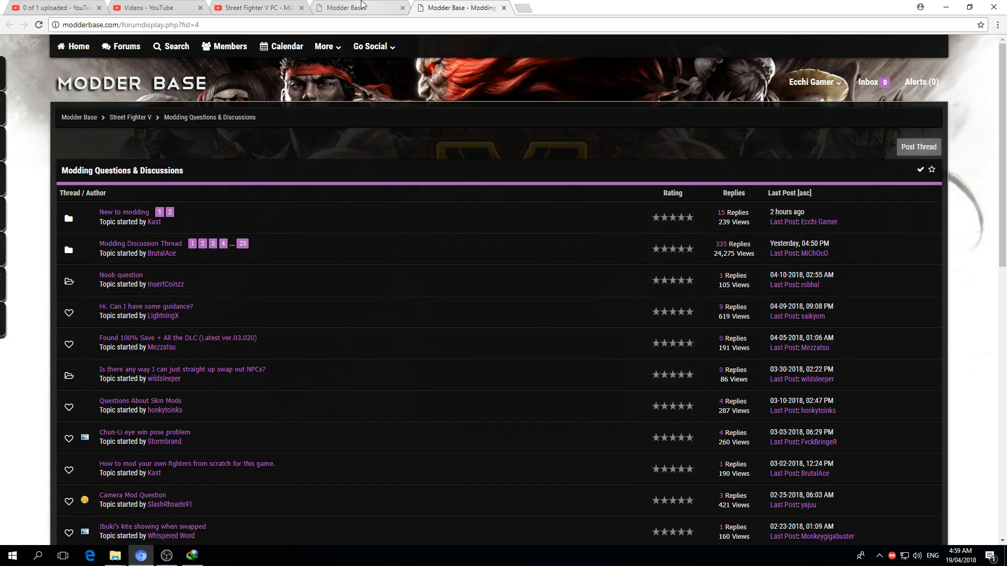
mouse_move(355, 8)
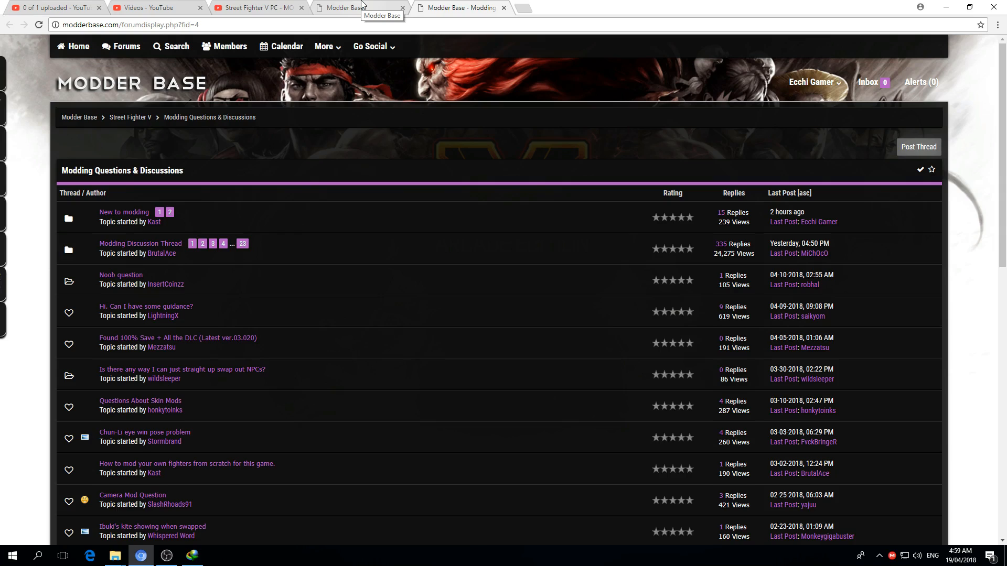